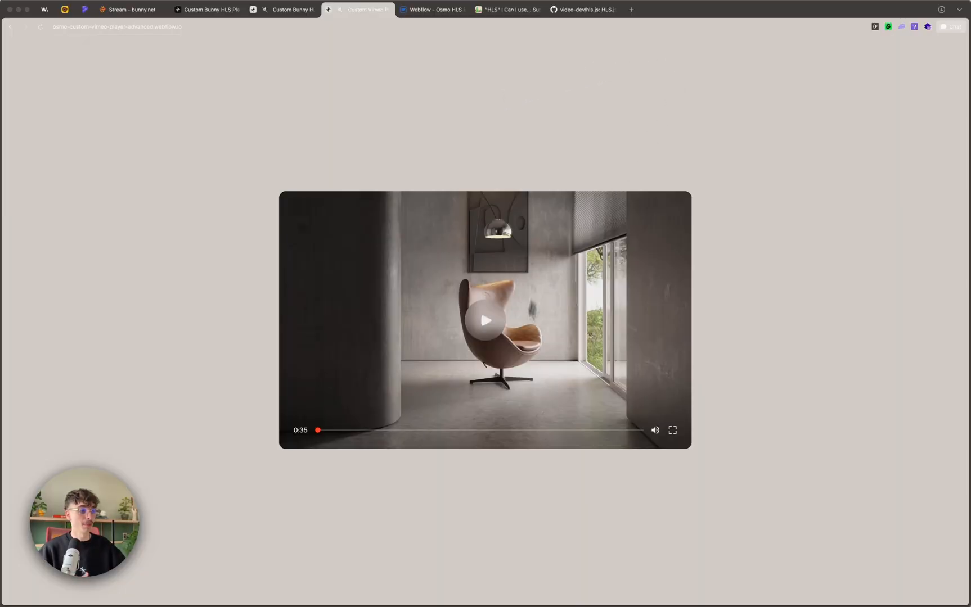
- Play the custom Vimeo player's demo video, pause it, then resume playback
{"action": "left_click", "coordinate": [485, 321]}
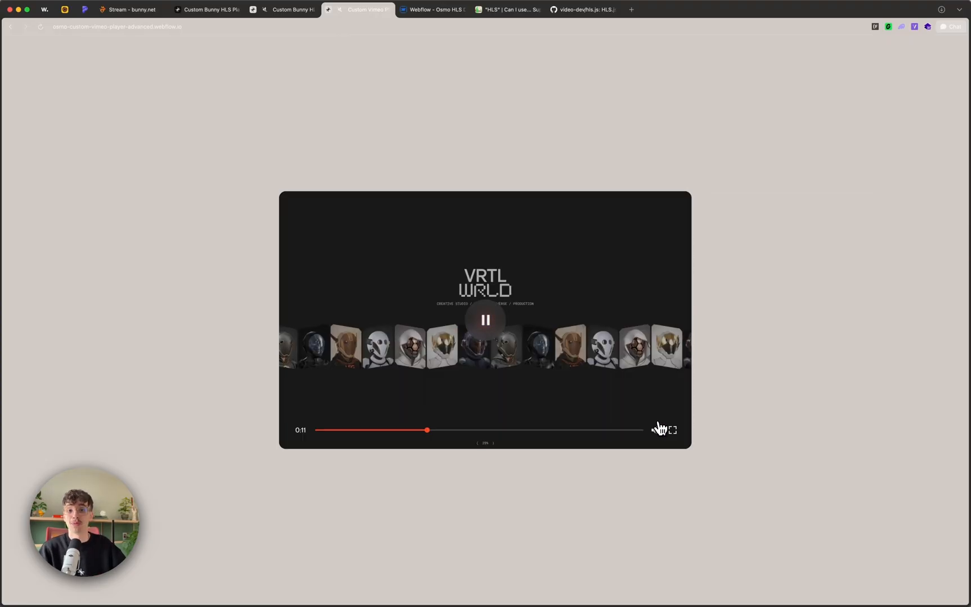
{"action": "left_click", "coordinate": [484, 320]}
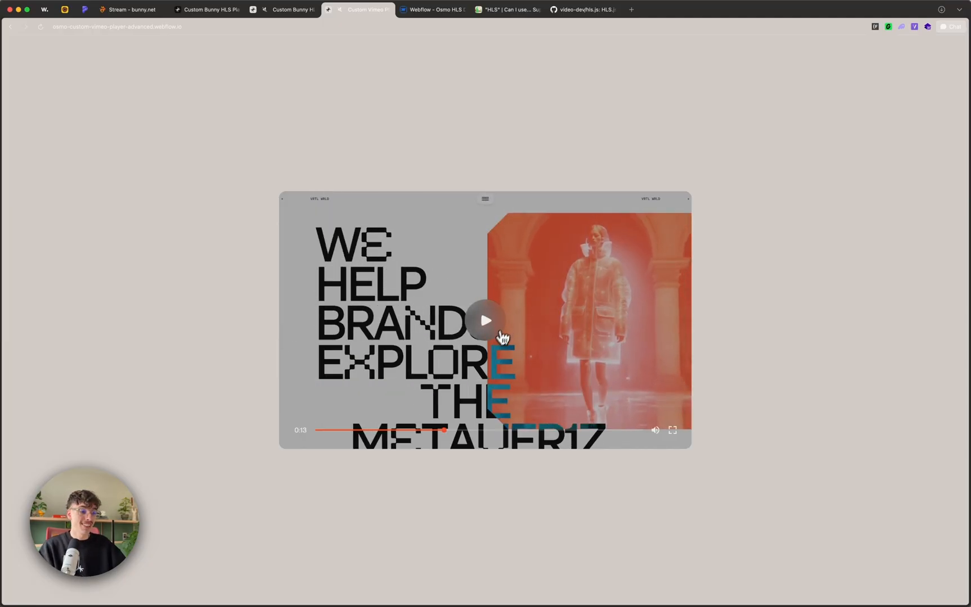
{"action": "mouse_move", "coordinate": [419, 390]}
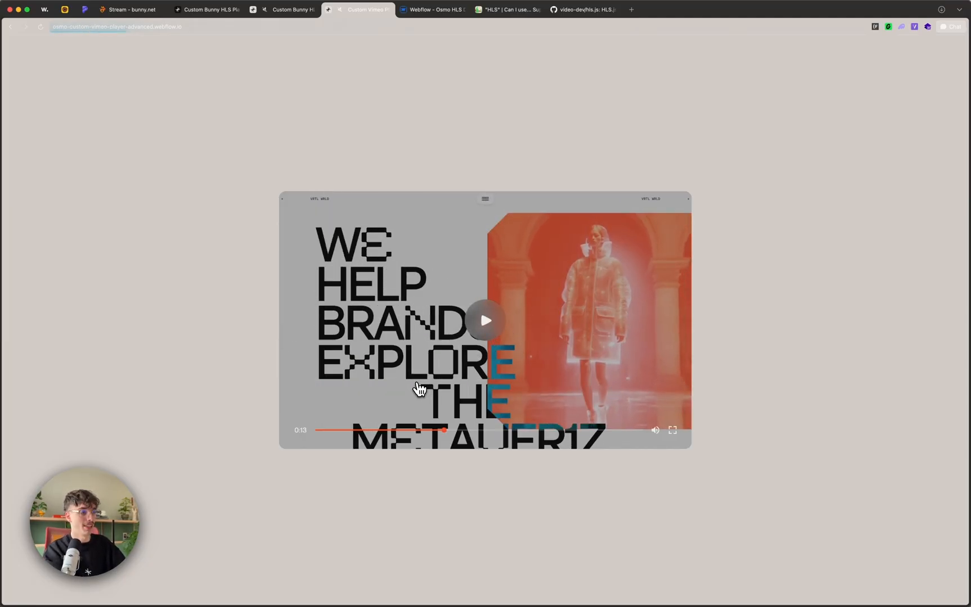
{"action": "left_click", "coordinate": [486, 320]}
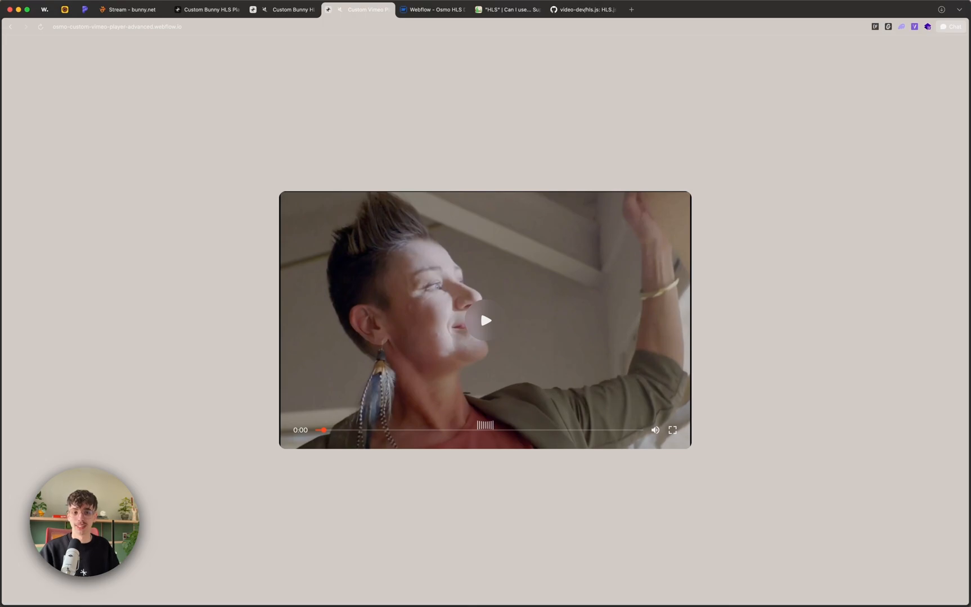
{"action": "mouse_move", "coordinate": [254, 289]}
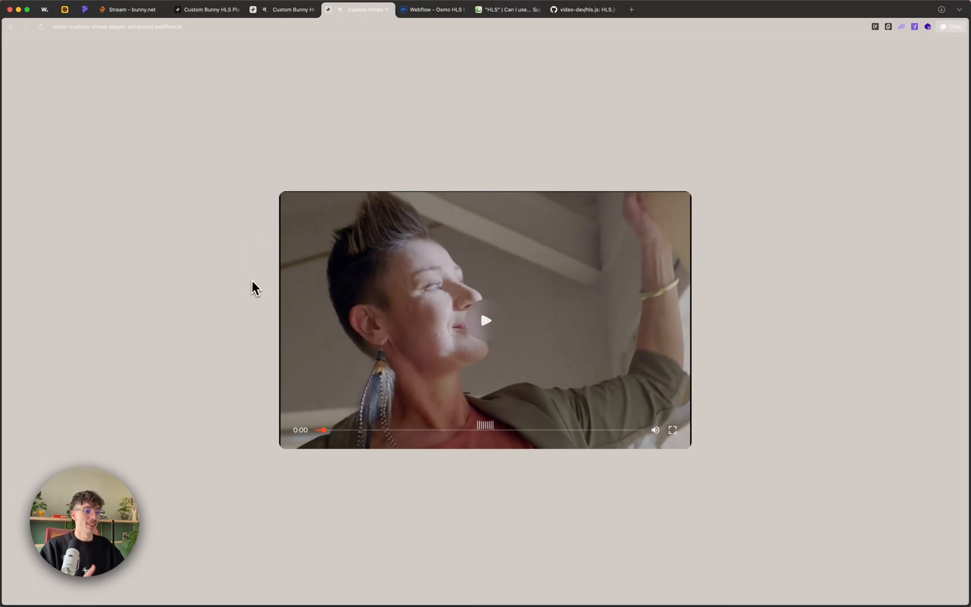
- Switch to the Custom Bunny HLS Player demo tab and start its video
{"action": "left_click", "coordinate": [292, 10]}
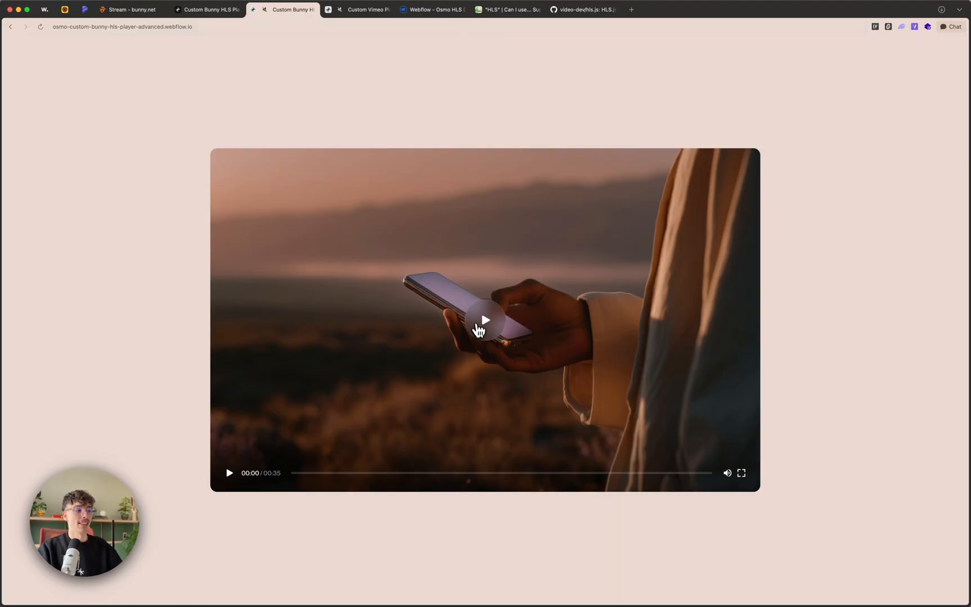
{"action": "left_click", "coordinate": [486, 322]}
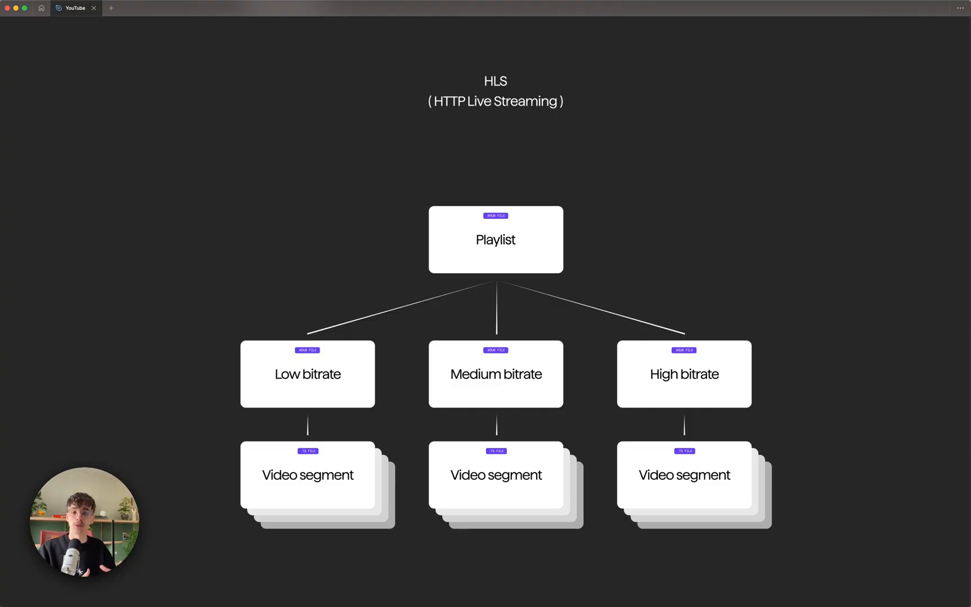
{"action": "mouse_move", "coordinate": [445, 142]}
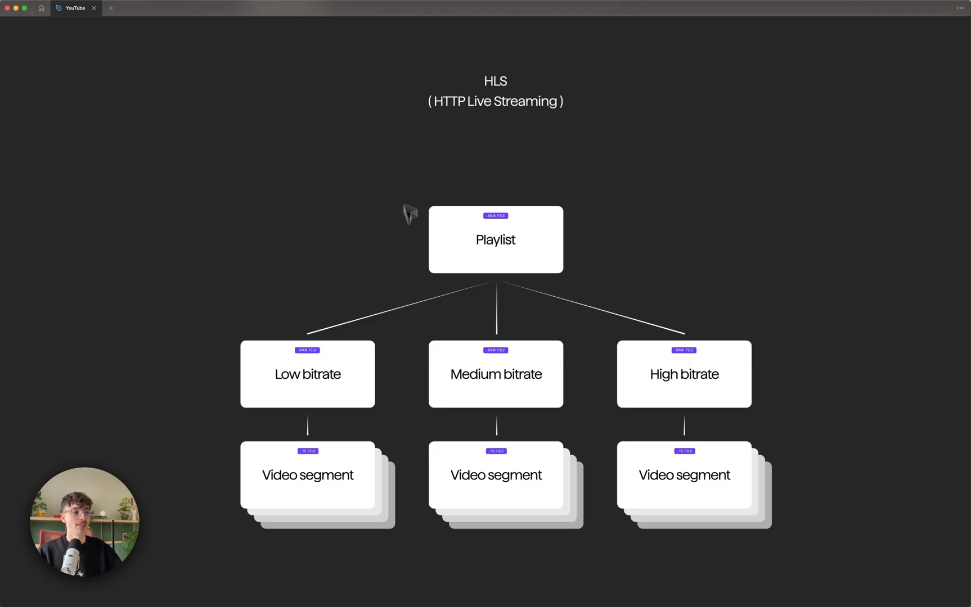
{"action": "mouse_move", "coordinate": [393, 389]}
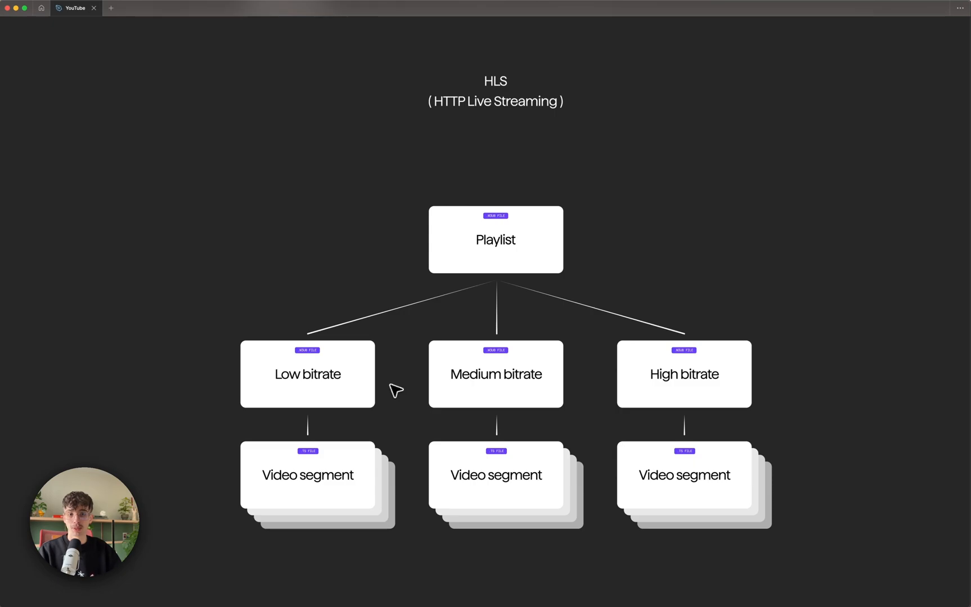
{"action": "mouse_move", "coordinate": [472, 490]}
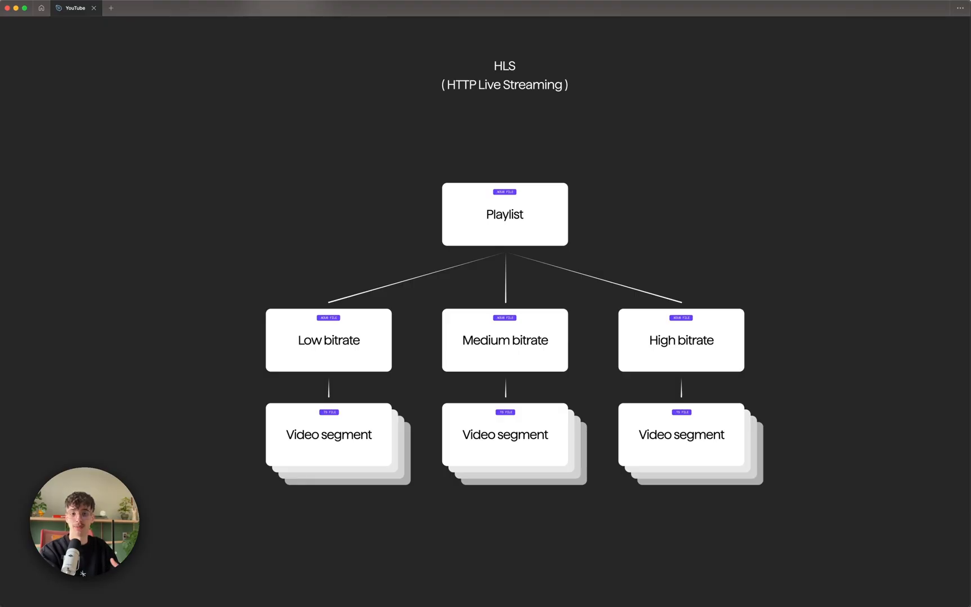
{"action": "mouse_move", "coordinate": [530, 581]}
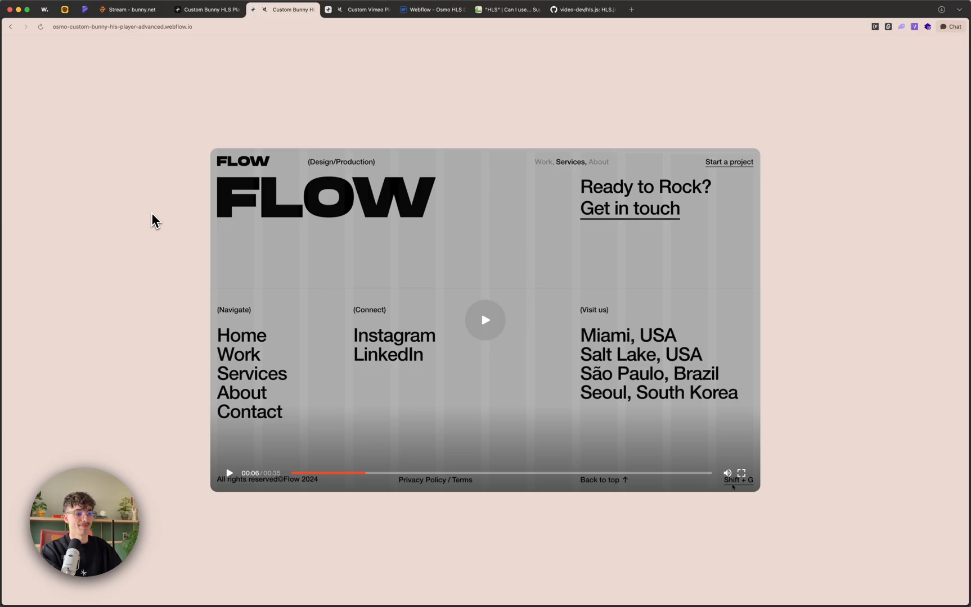
- Switch to the Bunny Stream dashboard listing the Tutorials video library
{"action": "left_click", "coordinate": [133, 10]}
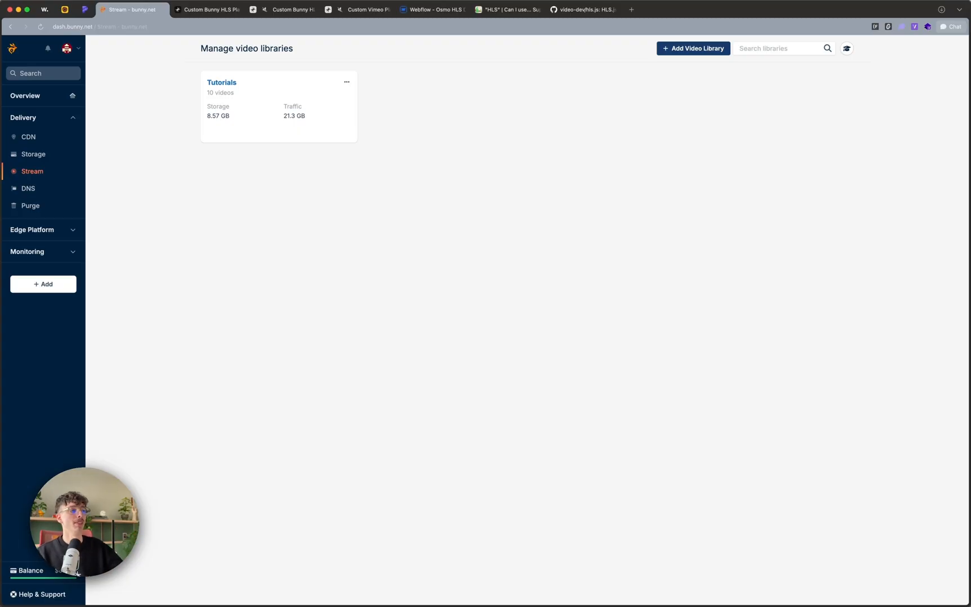
{"action": "mouse_move", "coordinate": [31, 175]}
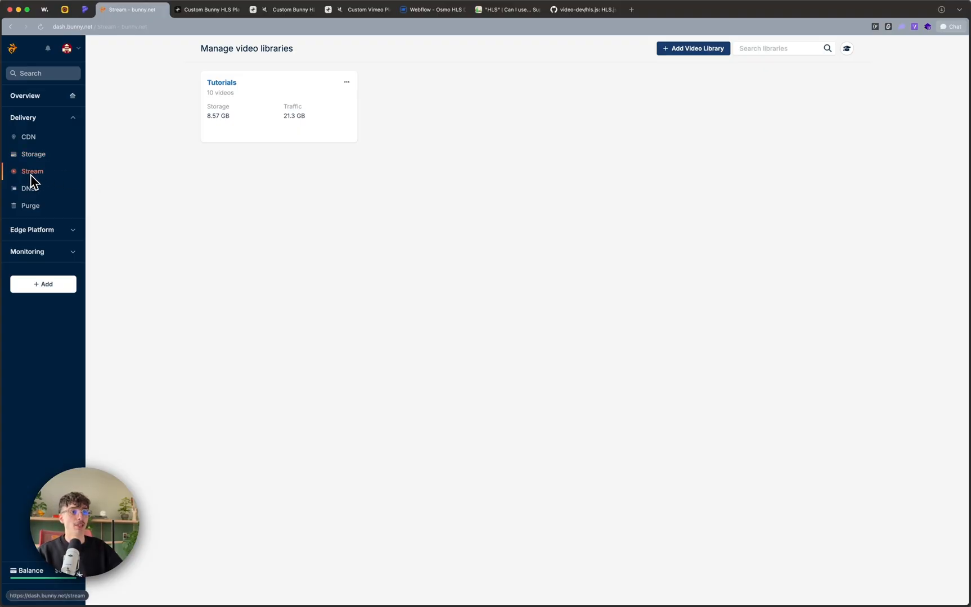
{"action": "mouse_move", "coordinate": [50, 185]}
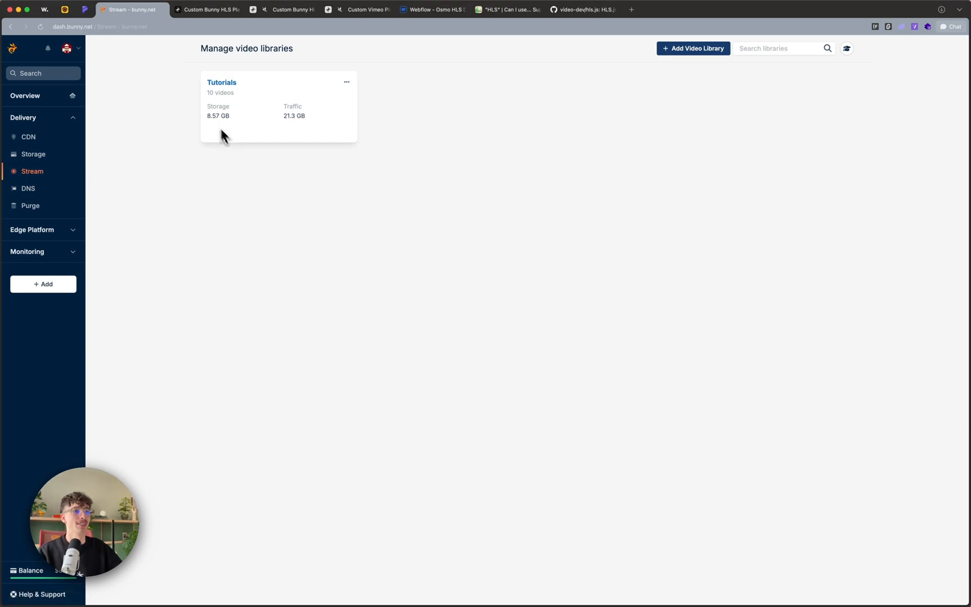
{"action": "mouse_move", "coordinate": [223, 81]}
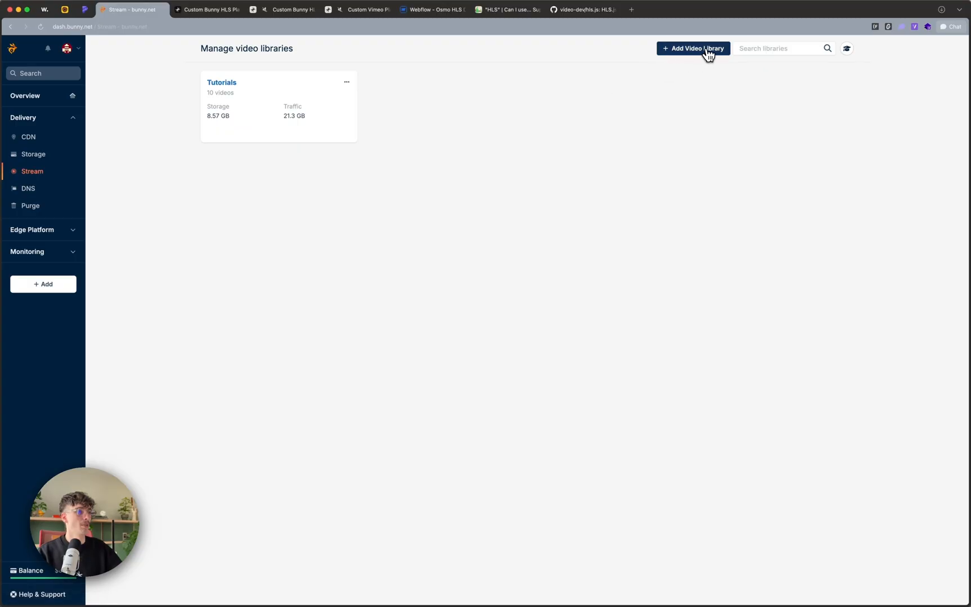
- Add a Stream video library named YouTube after reviewing the geo replication options
{"action": "left_click", "coordinate": [693, 48]}
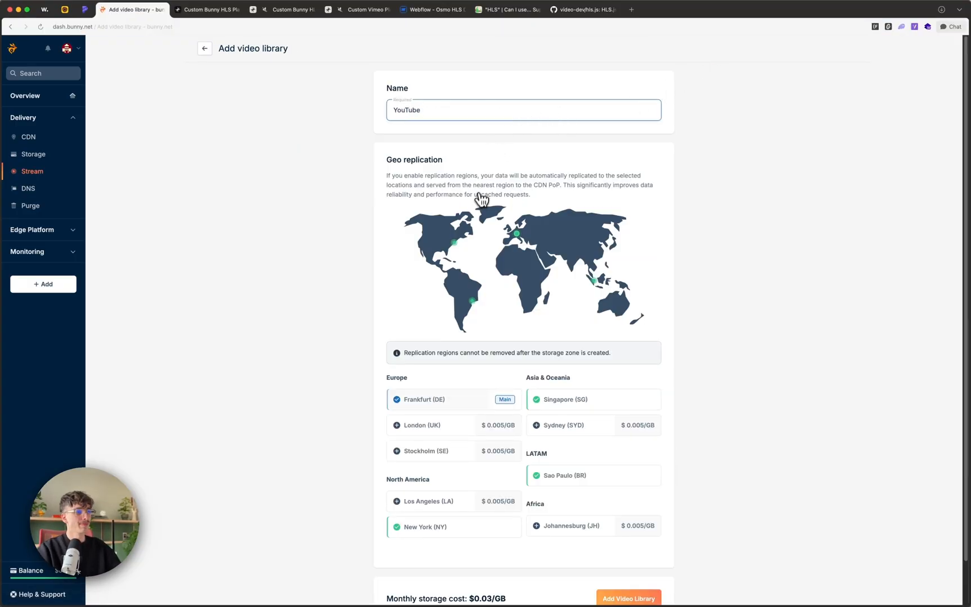
{"action": "mouse_move", "coordinate": [471, 209]}
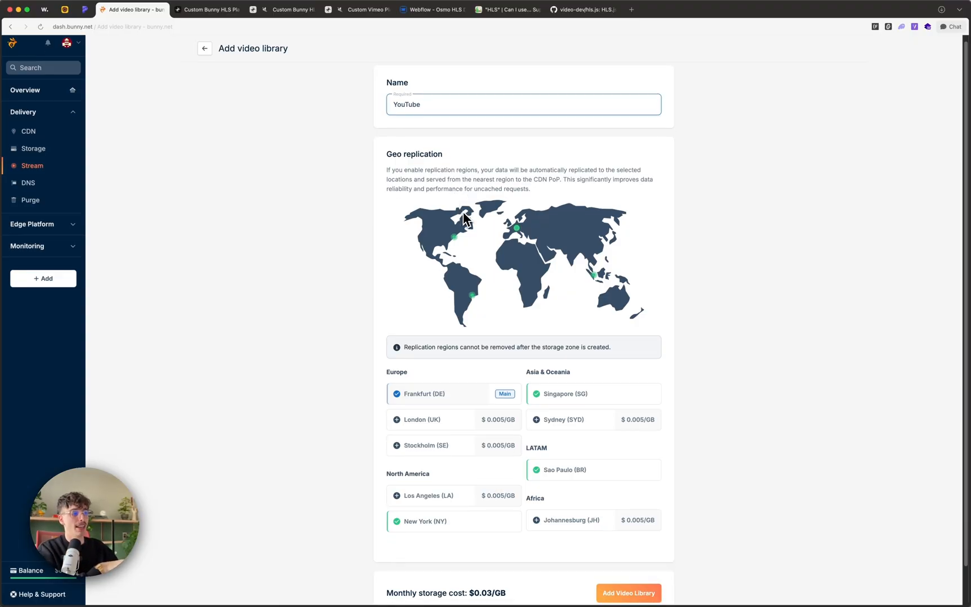
{"action": "scroll", "scroll_direction": "down", "scroll_amount": 3}
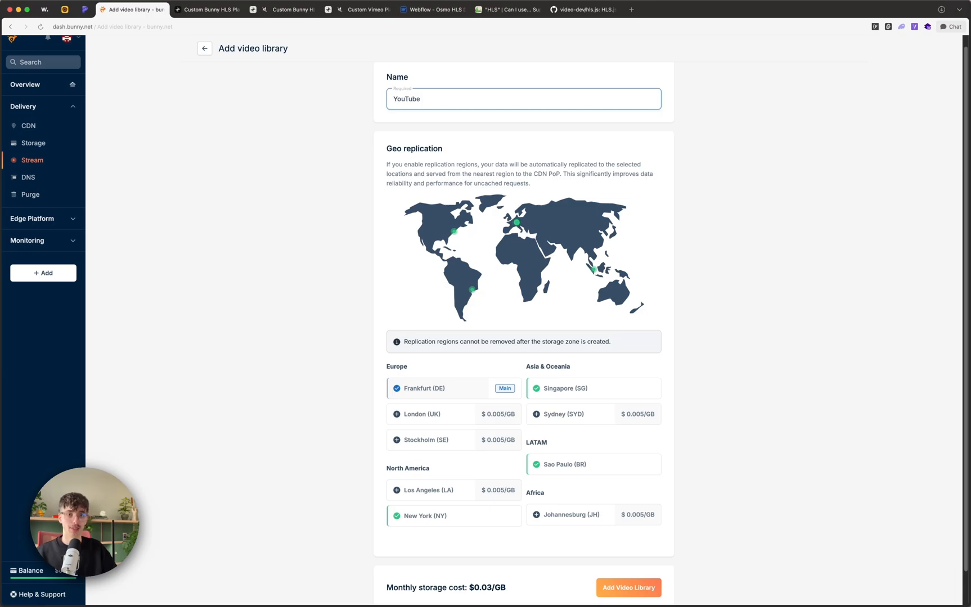
{"action": "mouse_move", "coordinate": [342, 284]}
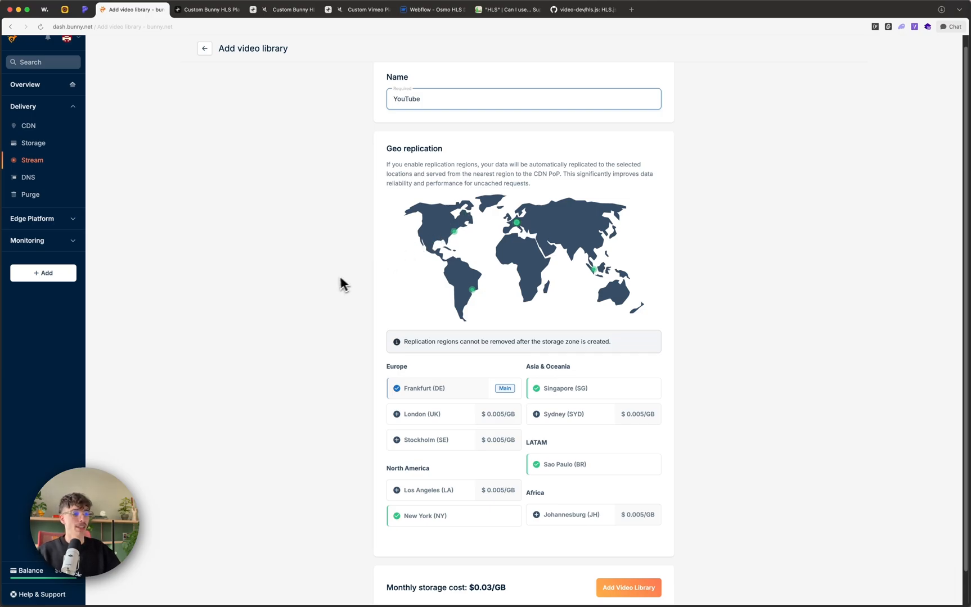
{"action": "scroll", "scroll_direction": "down", "scroll_amount": 3}
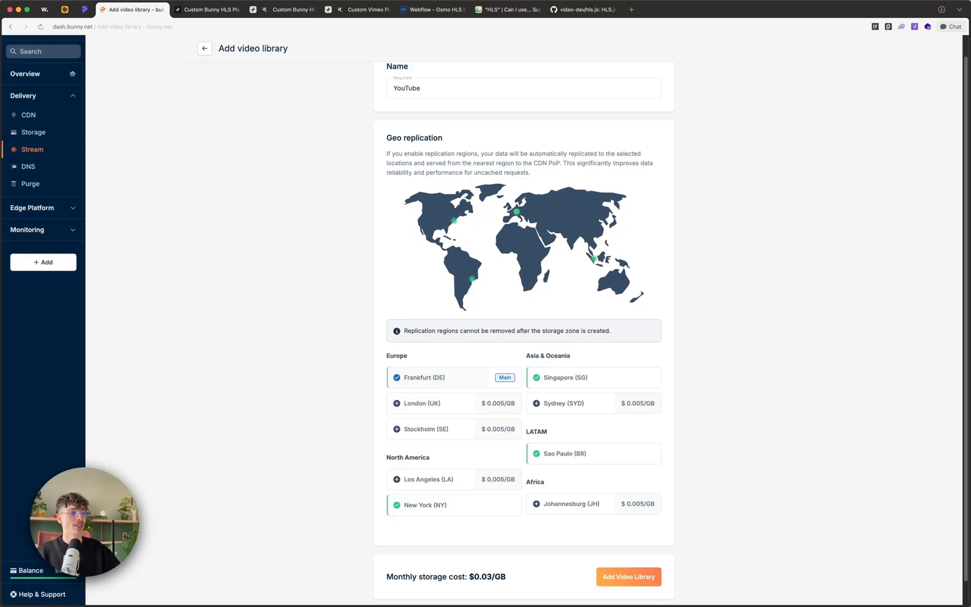
{"action": "mouse_move", "coordinate": [390, 401]}
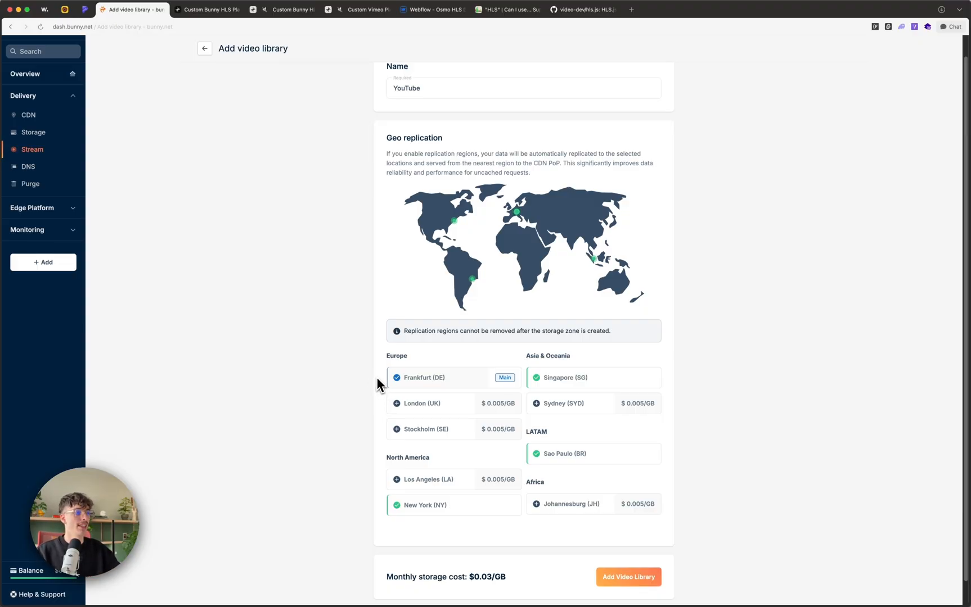
{"action": "mouse_move", "coordinate": [526, 437]}
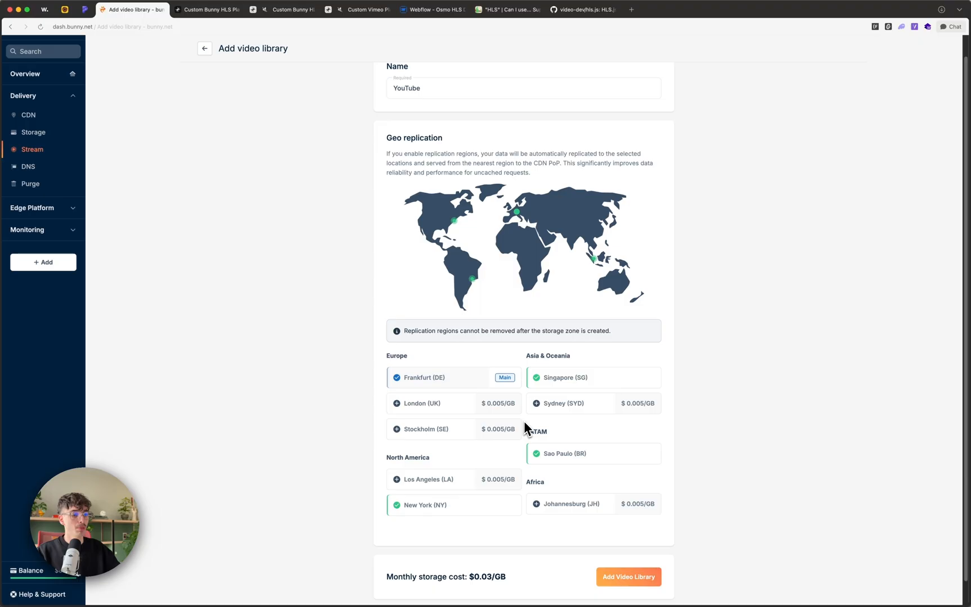
{"action": "mouse_move", "coordinate": [389, 357]}
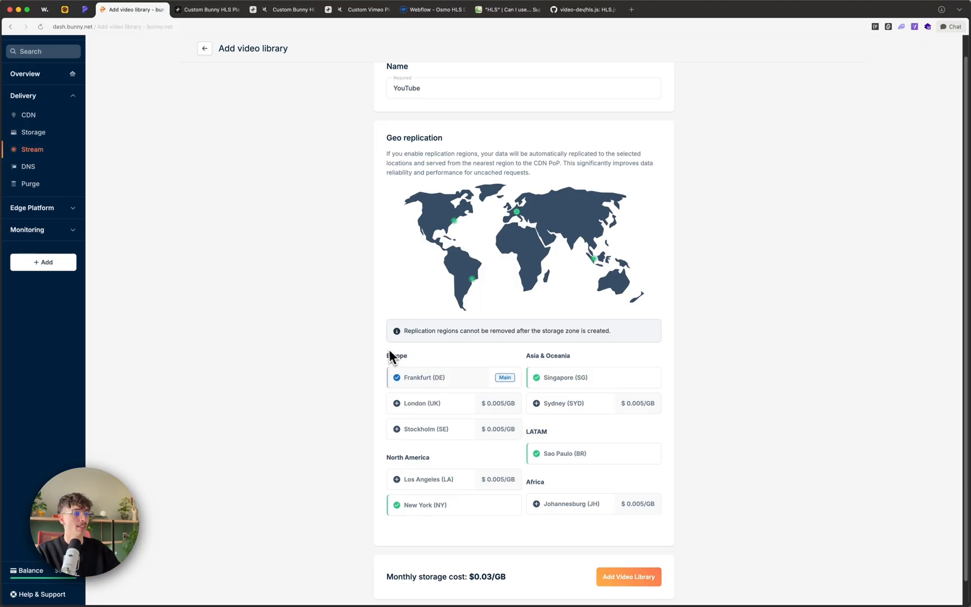
{"action": "mouse_move", "coordinate": [394, 360]}
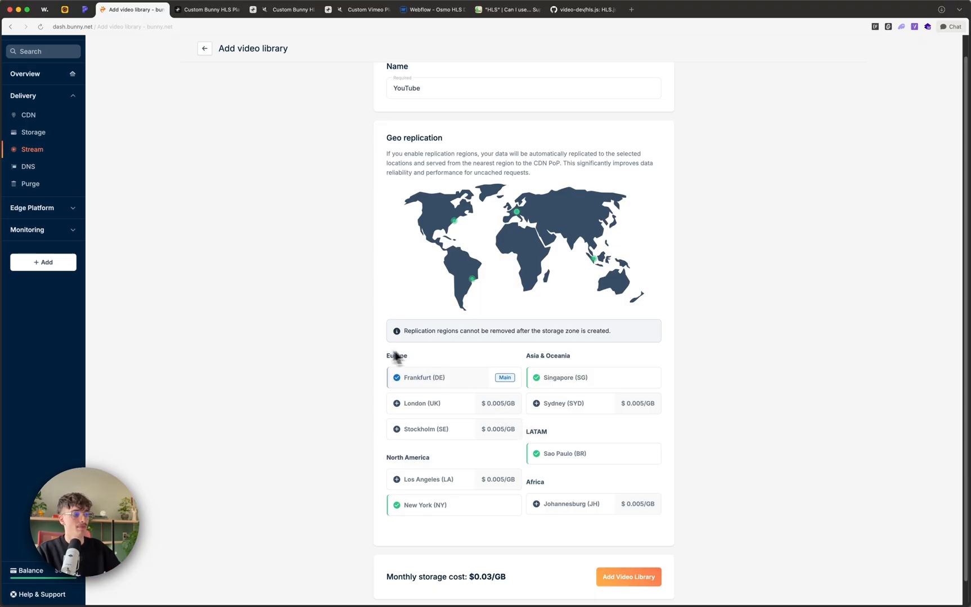
{"action": "left_click", "coordinate": [628, 577]}
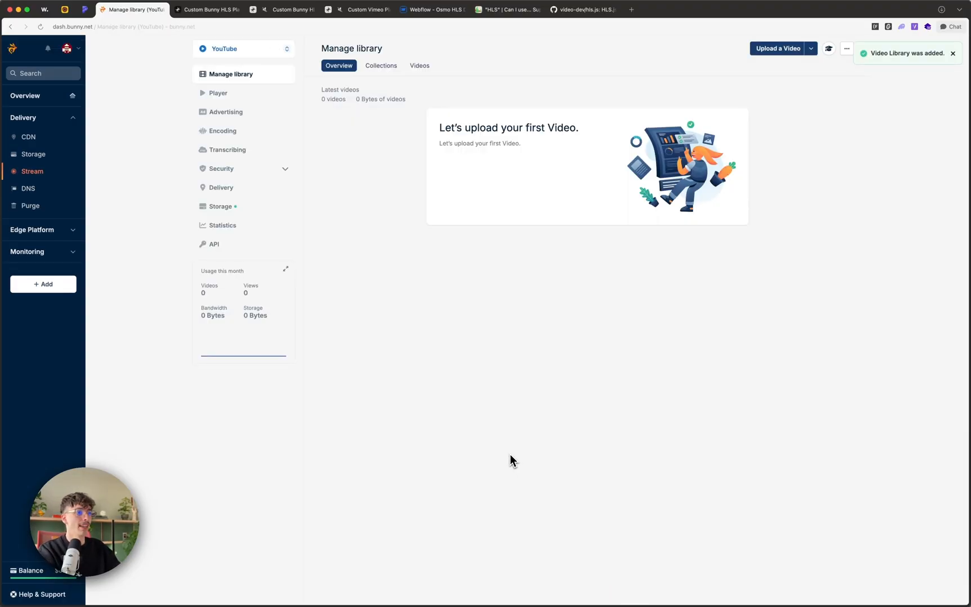
{"action": "mouse_move", "coordinate": [293, 593]}
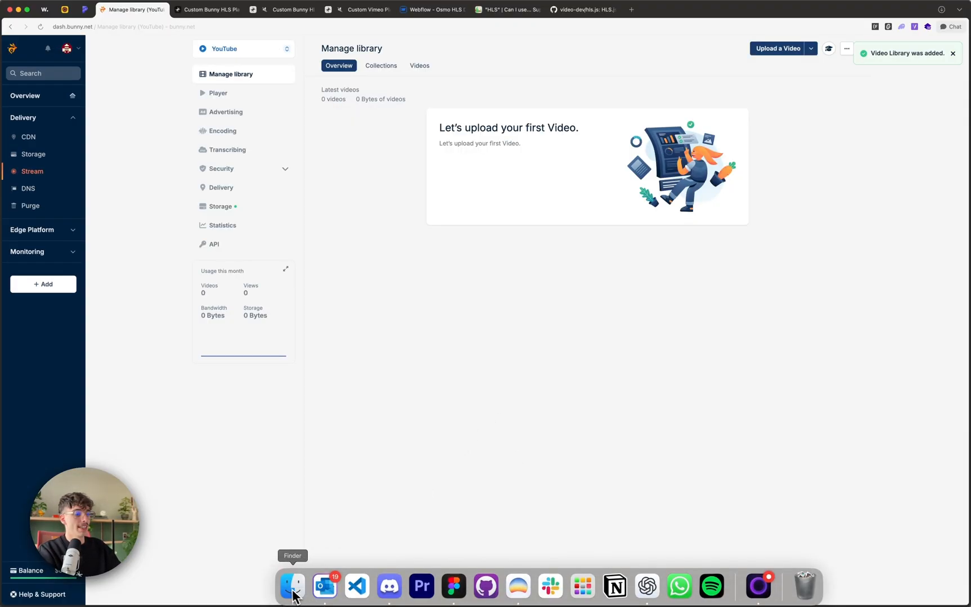
- Open the folder of Osmo Vault tutorial video files over the empty YouTube library
{"action": "left_click", "coordinate": [292, 587]}
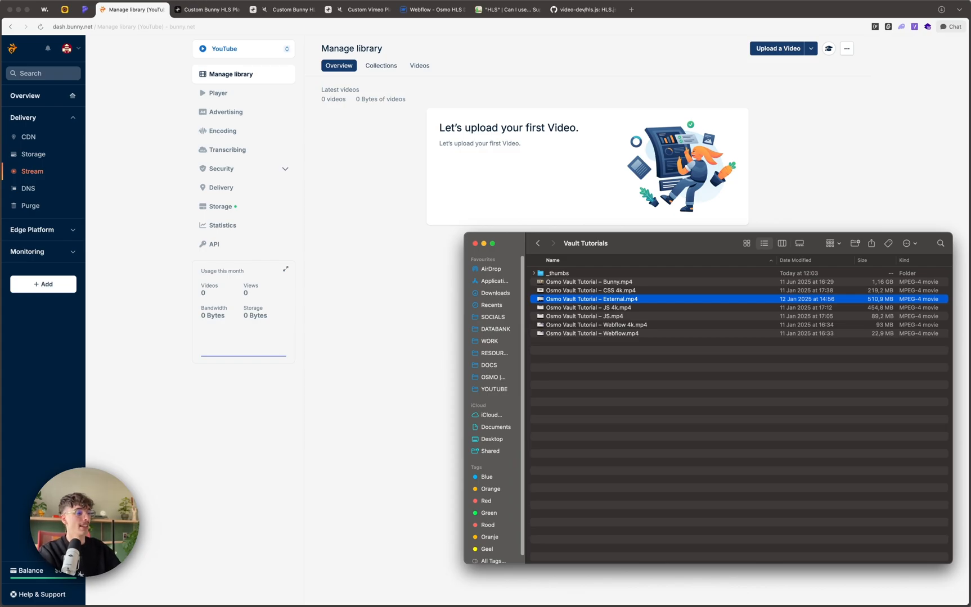
{"action": "mouse_move", "coordinate": [637, 306]}
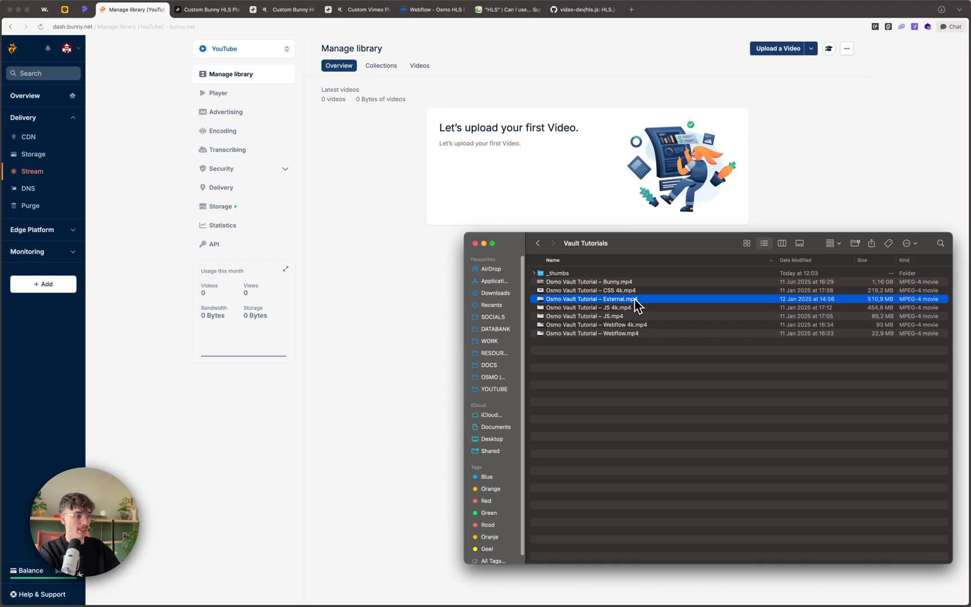
{"action": "mouse_move", "coordinate": [617, 308]}
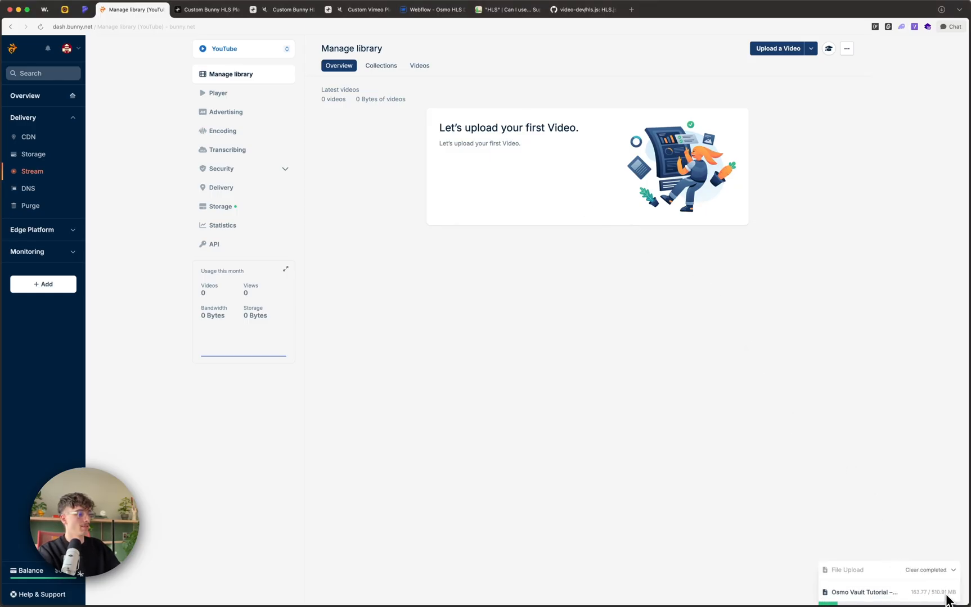
{"action": "mouse_move", "coordinate": [916, 543]}
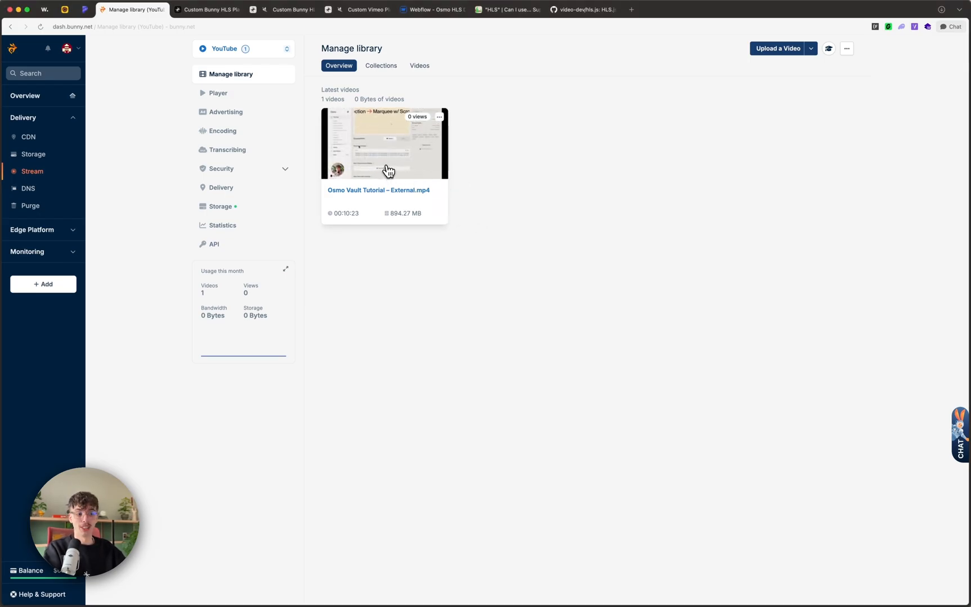
- Copy the tutorial video's HLS playlist URL, verify its .m3u8 ending, and go to the Basic player page
{"action": "left_click", "coordinate": [385, 143]}
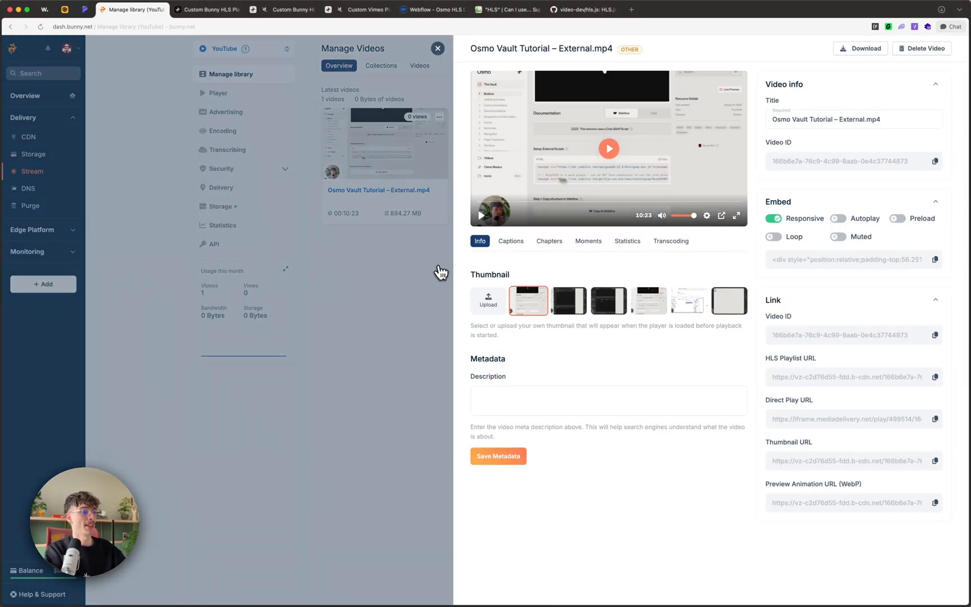
{"action": "mouse_move", "coordinate": [447, 246]}
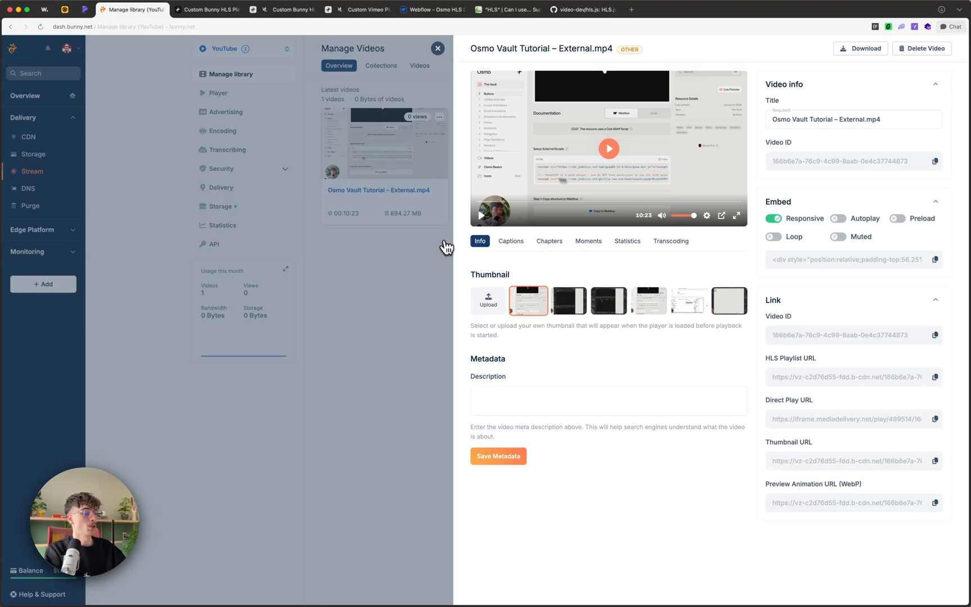
{"action": "mouse_move", "coordinate": [818, 404]}
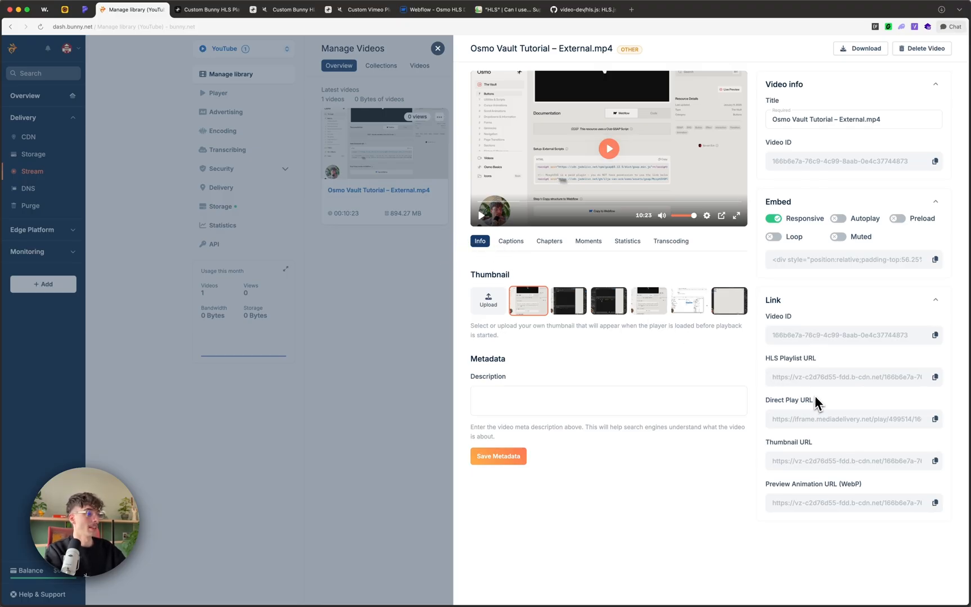
{"action": "mouse_move", "coordinate": [771, 366]}
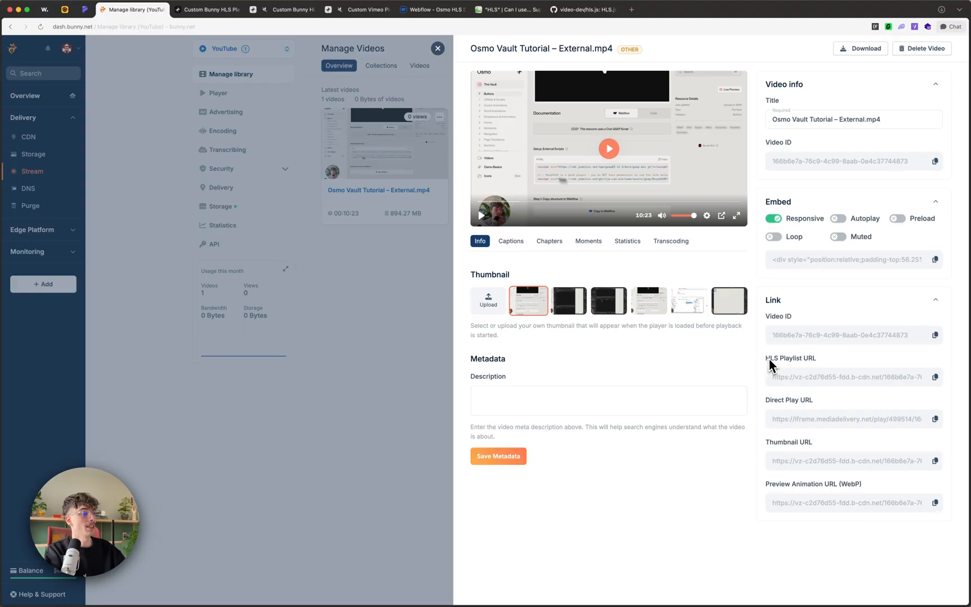
{"action": "left_click", "coordinate": [935, 377]}
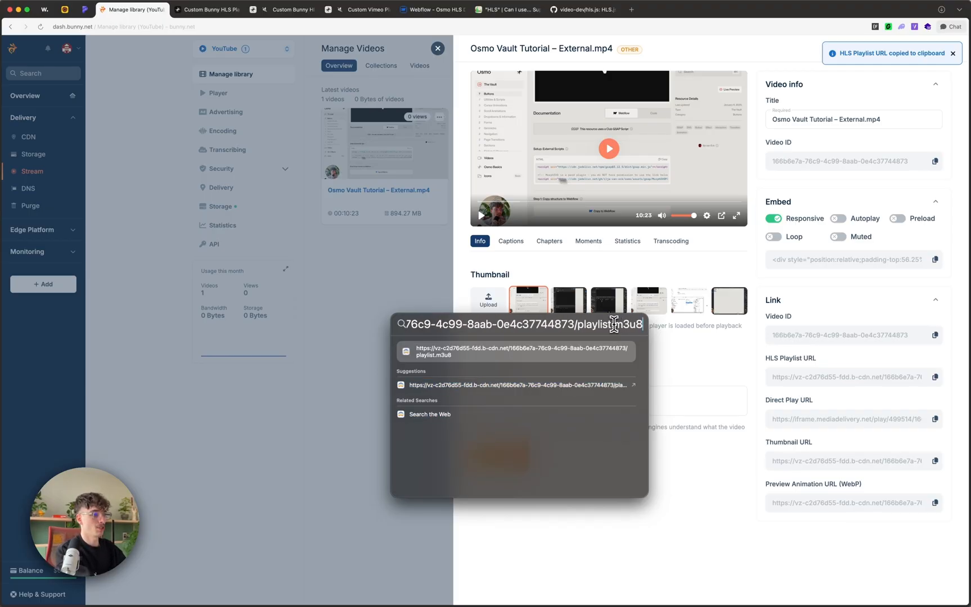
{"action": "double_click", "coordinate": [627, 325]}
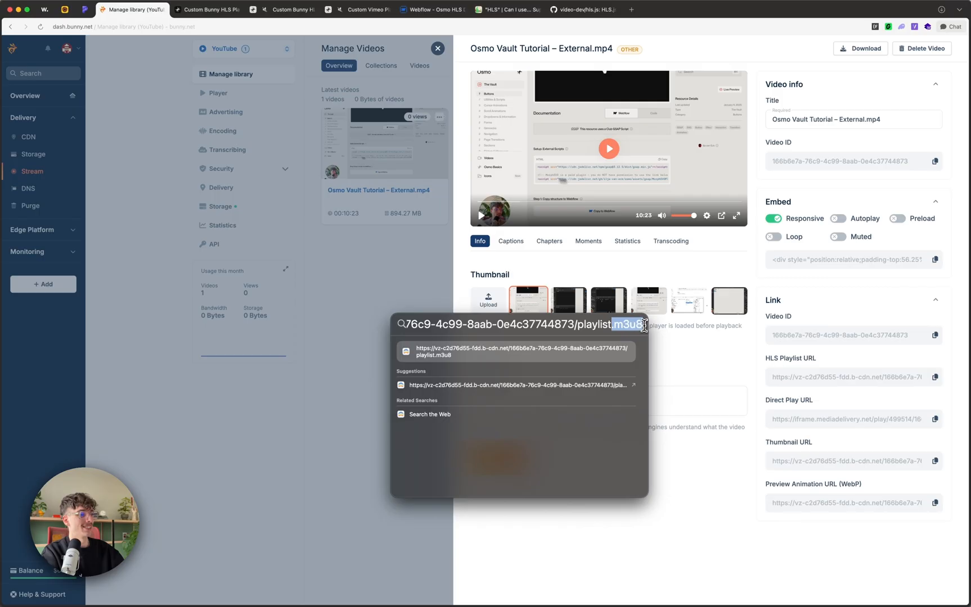
{"action": "mouse_move", "coordinate": [630, 340]}
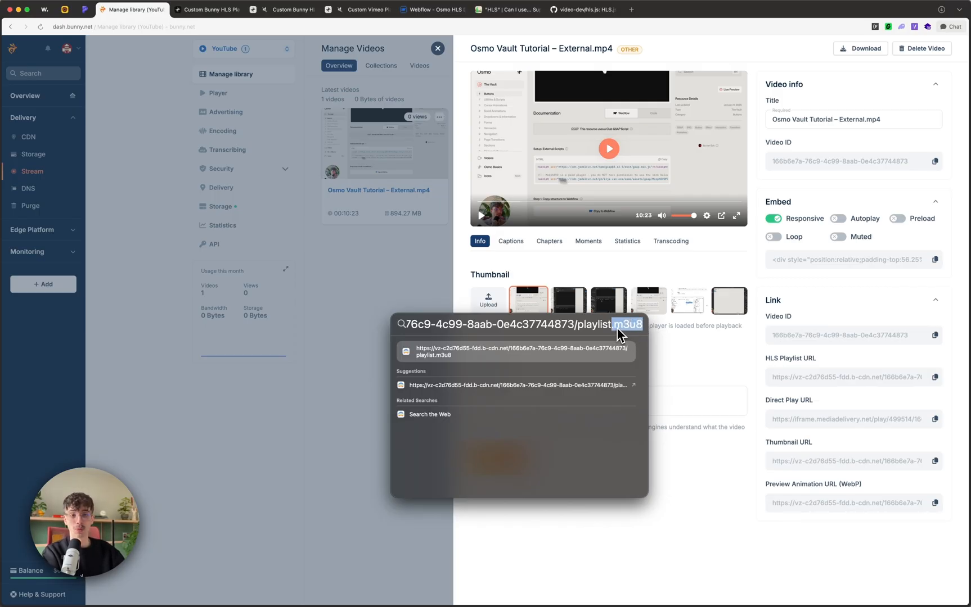
{"action": "mouse_move", "coordinate": [714, 342]}
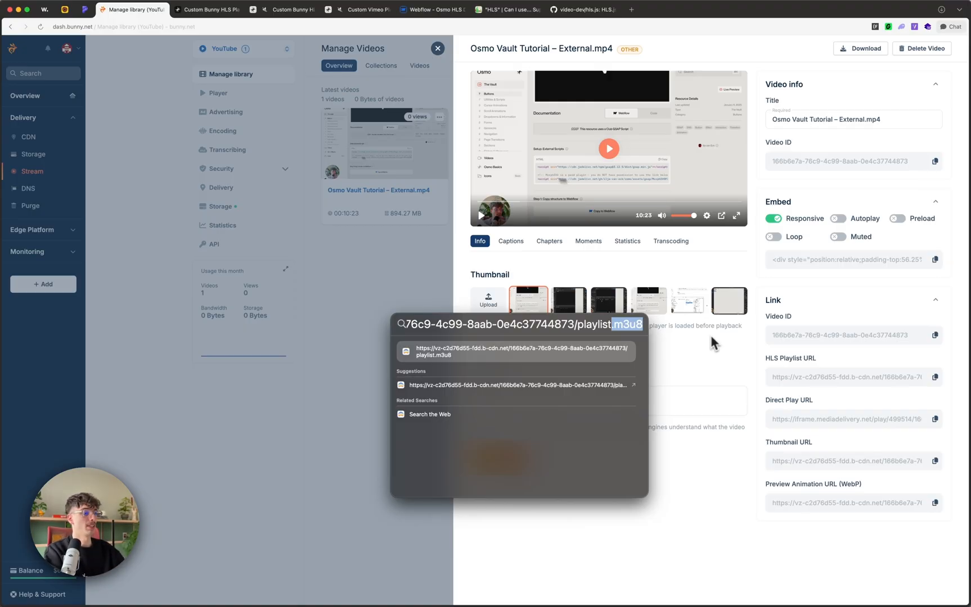
{"action": "mouse_move", "coordinate": [688, 353]}
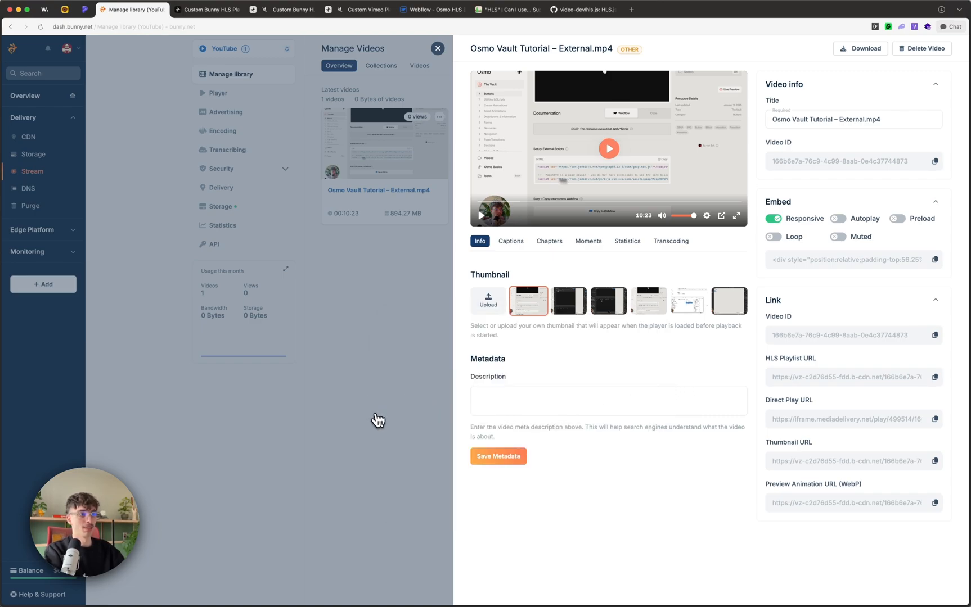
{"action": "left_click", "coordinate": [436, 49]}
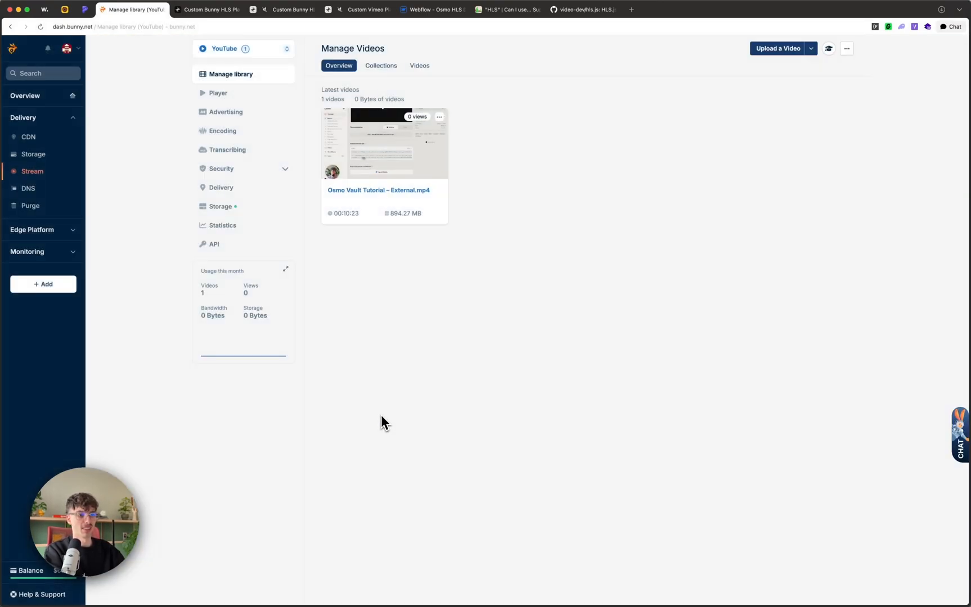
{"action": "mouse_move", "coordinate": [427, 428]}
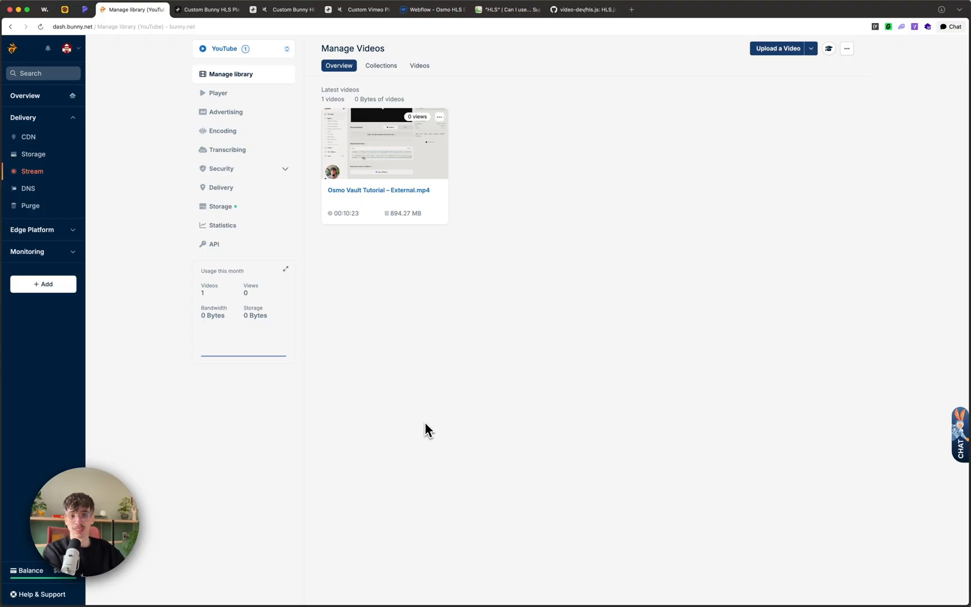
{"action": "left_click", "coordinate": [203, 9]}
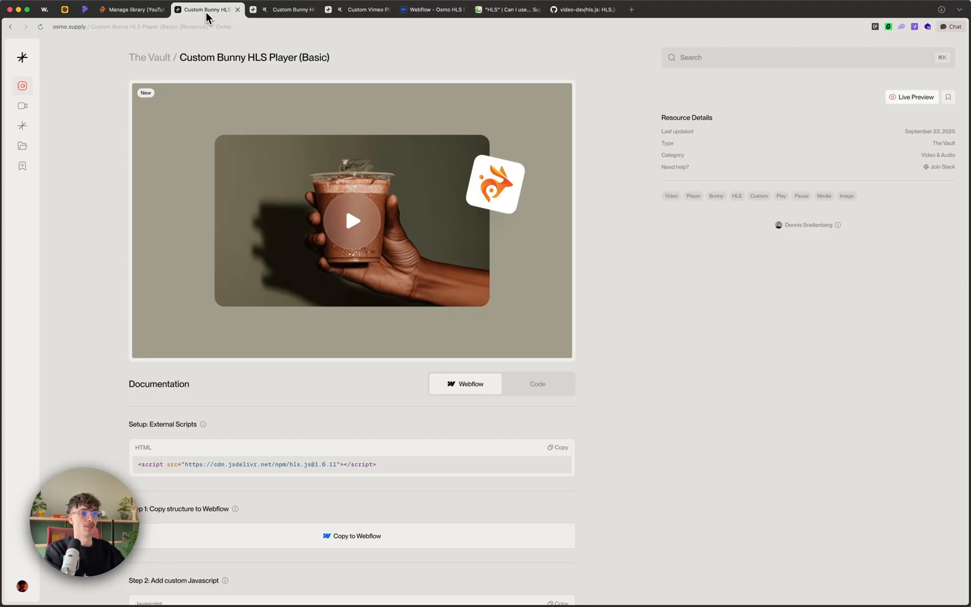
- Return to The Vault list and open the Custom Bunny HLS Player (Advanced) resource
{"action": "left_click", "coordinate": [147, 57]}
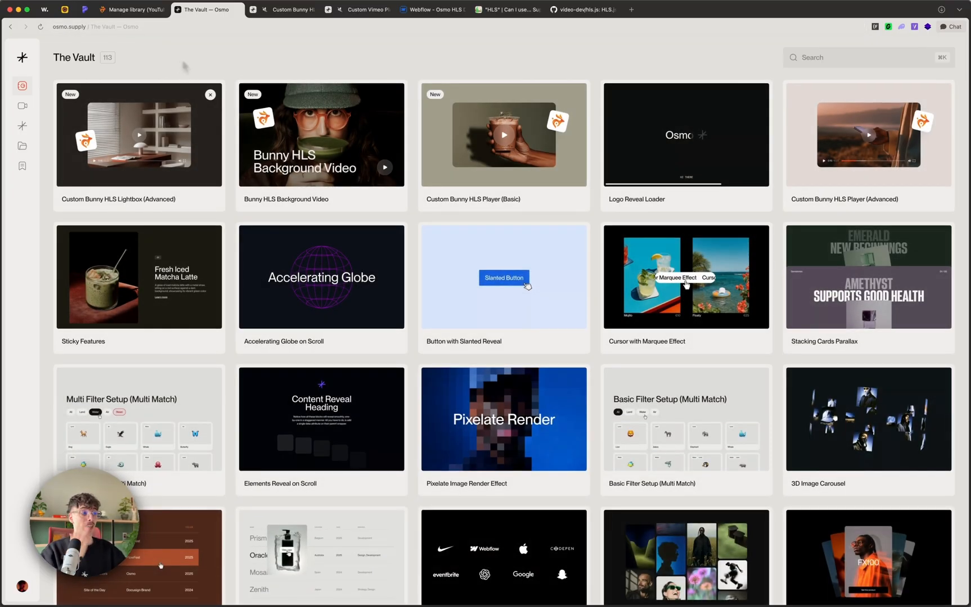
{"action": "mouse_move", "coordinate": [212, 86]}
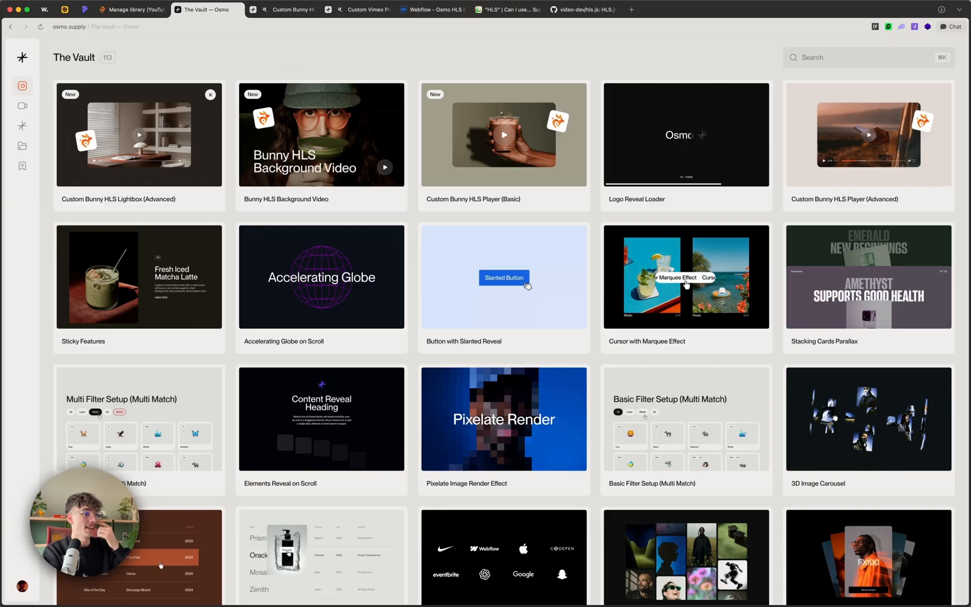
{"action": "mouse_move", "coordinate": [269, 62]}
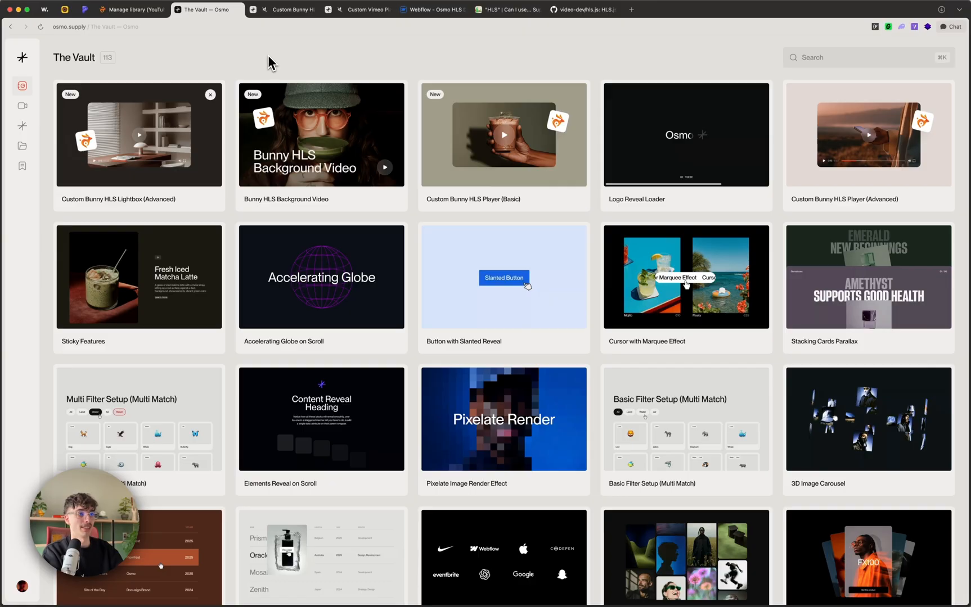
{"action": "mouse_move", "coordinate": [862, 140]}
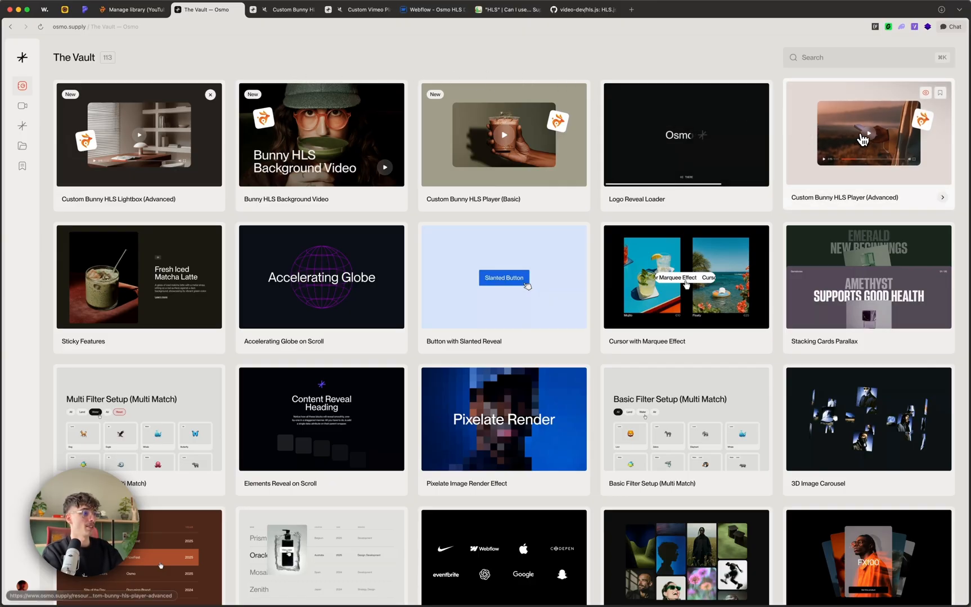
{"action": "left_click", "coordinate": [862, 139]}
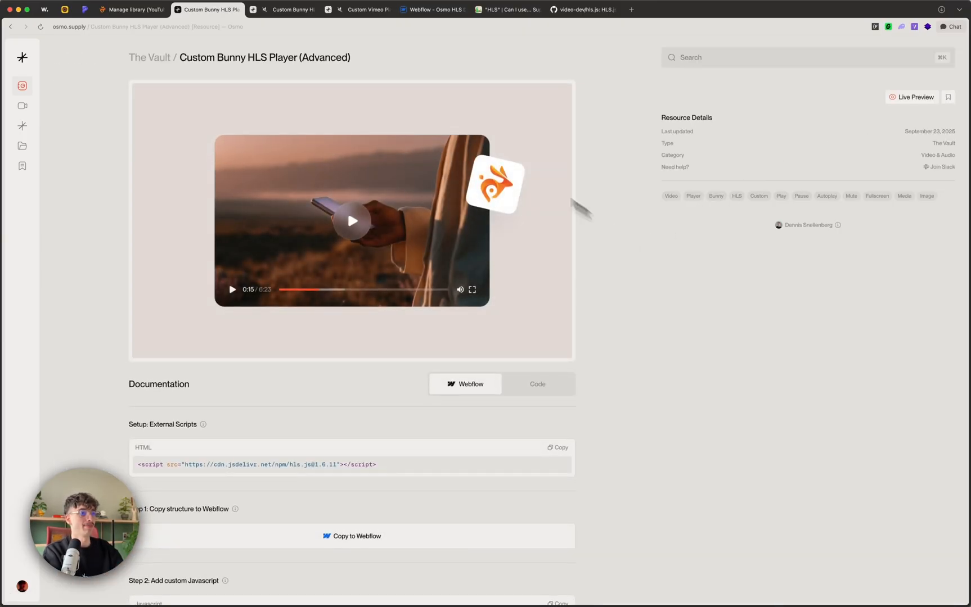
{"action": "left_click", "coordinate": [288, 11]}
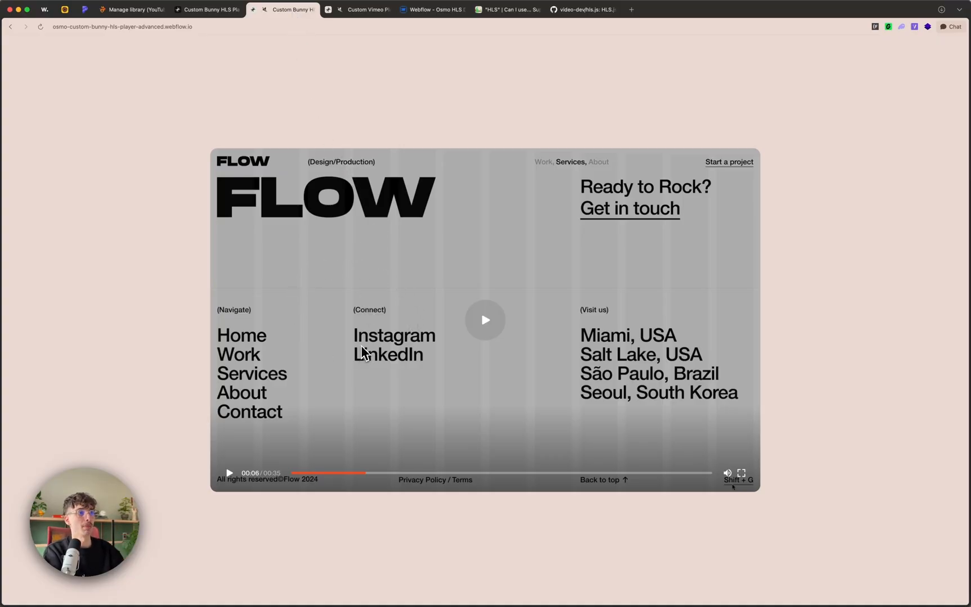
{"action": "mouse_move", "coordinate": [482, 339]}
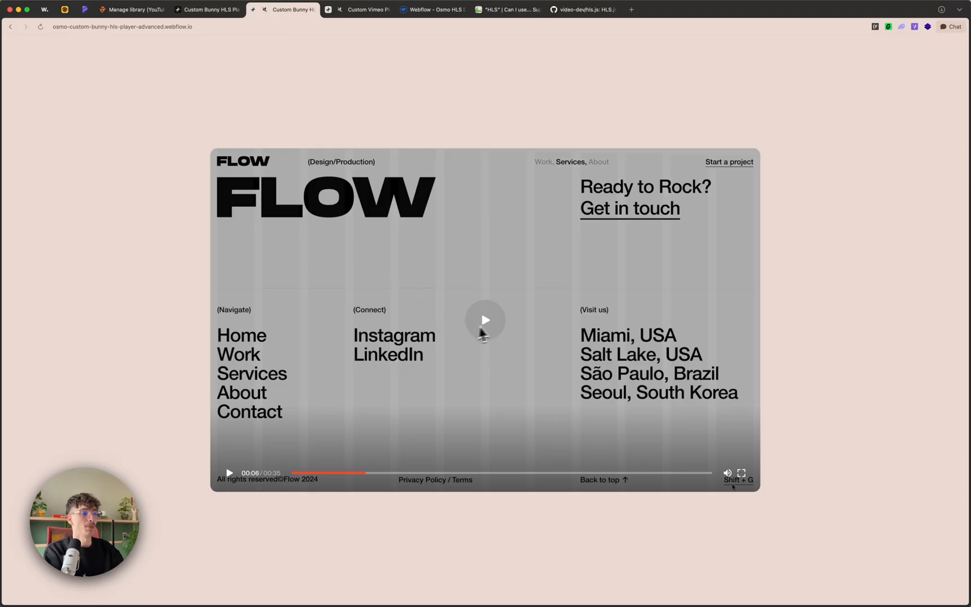
{"action": "mouse_move", "coordinate": [383, 491]}
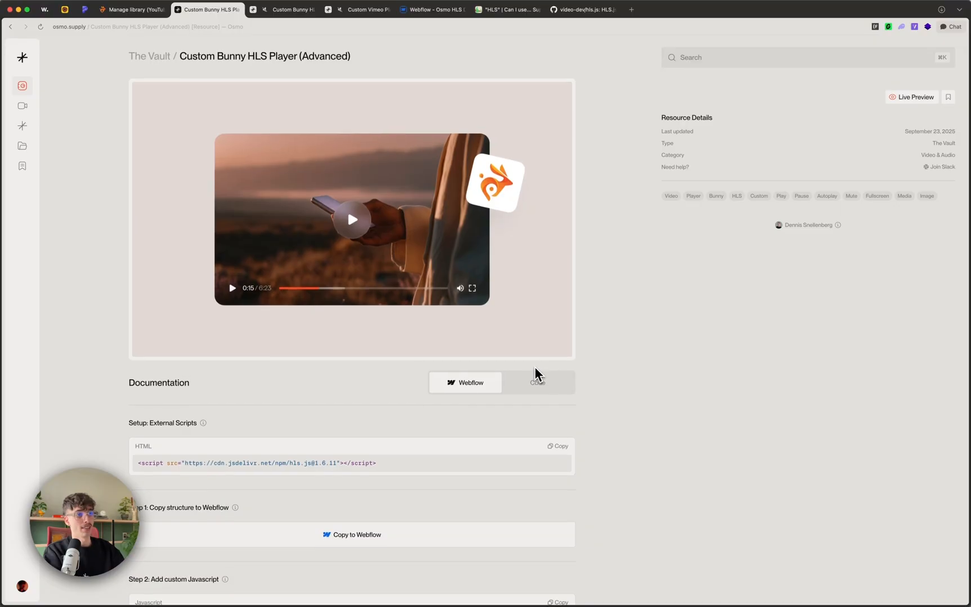
{"action": "scroll", "scroll_direction": "down", "scroll_amount": 3}
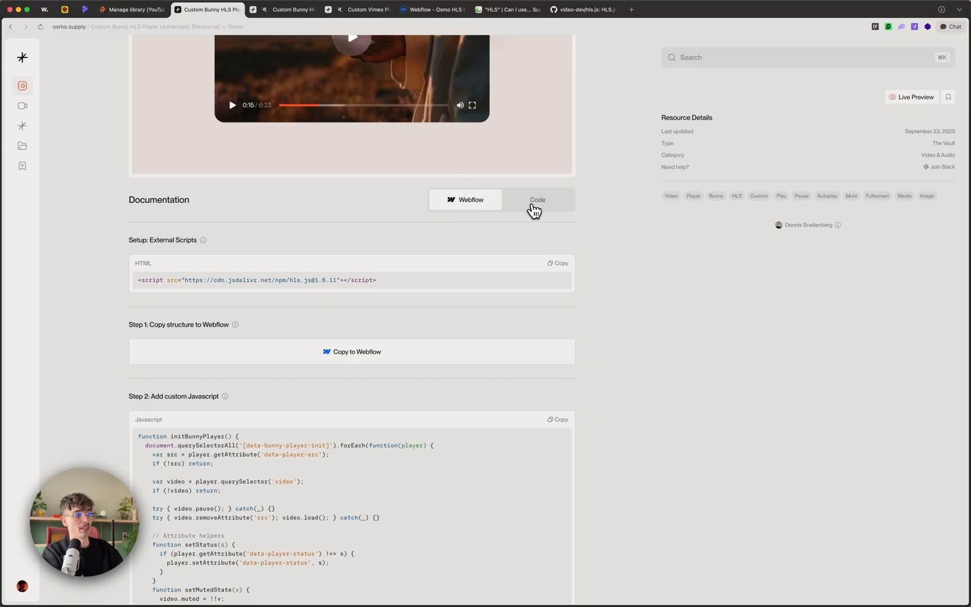
{"action": "left_click", "coordinate": [537, 200]}
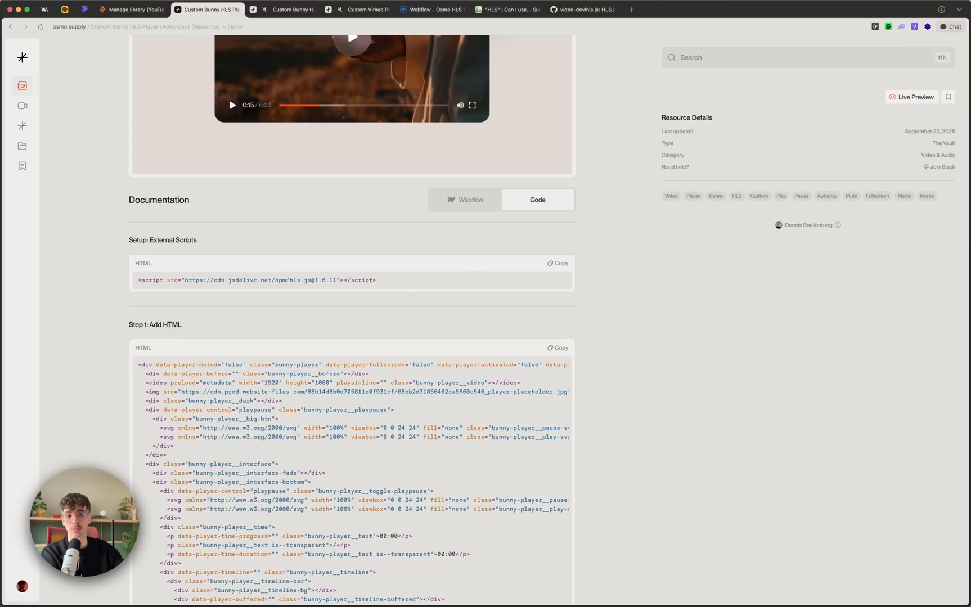
{"action": "left_click", "coordinate": [467, 199]}
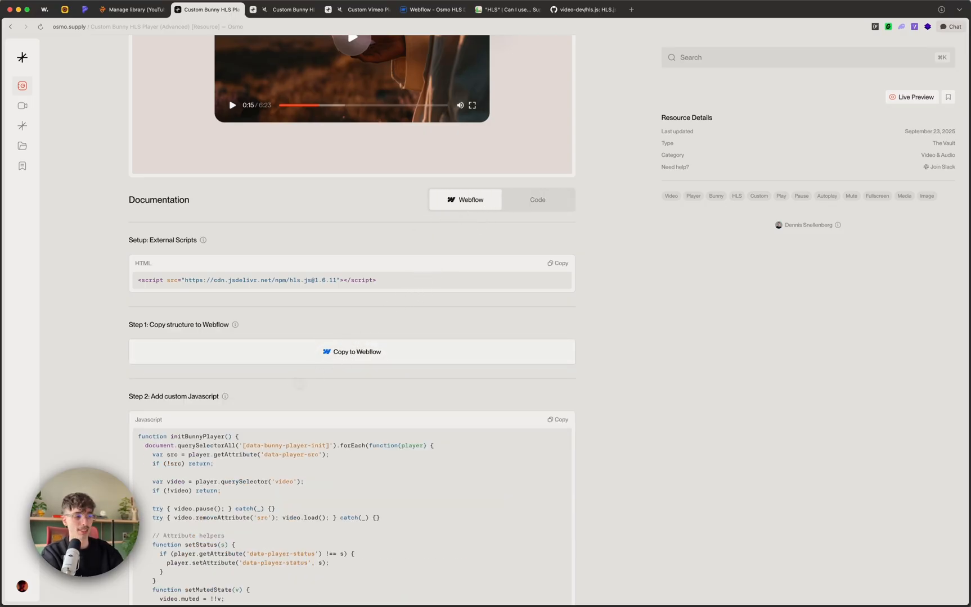
{"action": "mouse_move", "coordinate": [163, 245]}
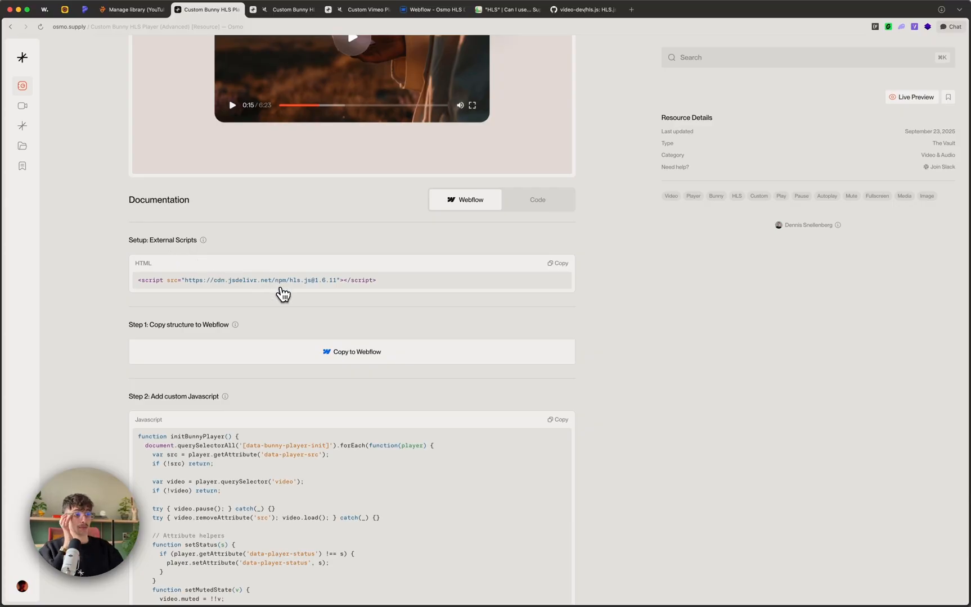
{"action": "mouse_move", "coordinate": [305, 285]}
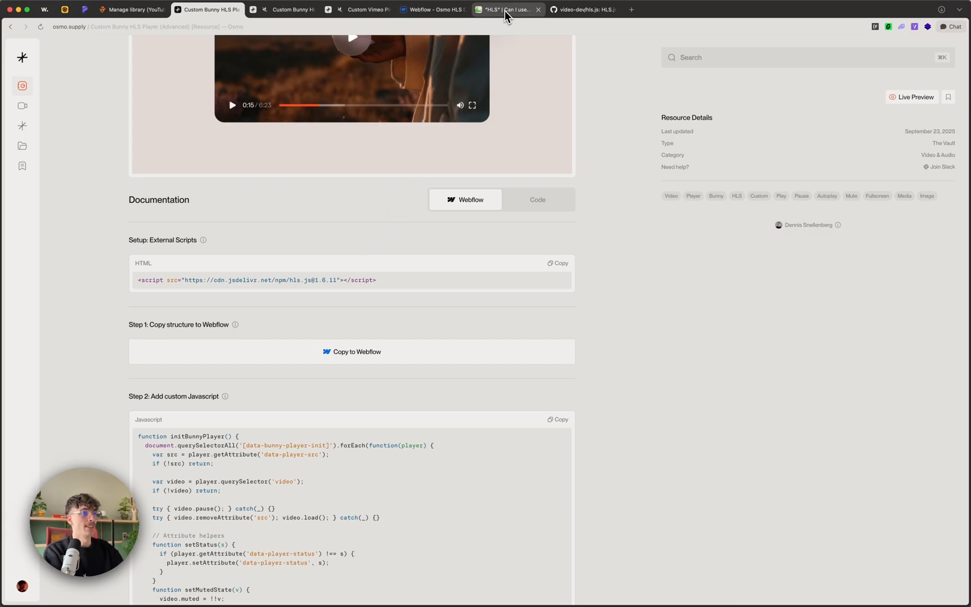
- Check the Can I use HLS support table, then move to the hls.js GitHub repository
{"action": "left_click", "coordinate": [506, 10]}
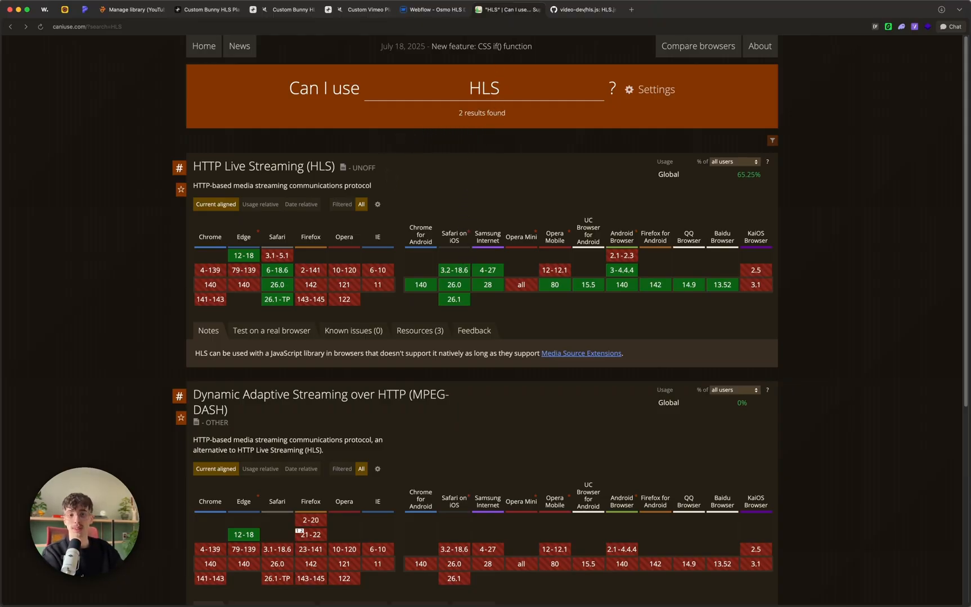
{"action": "mouse_move", "coordinate": [391, 176]}
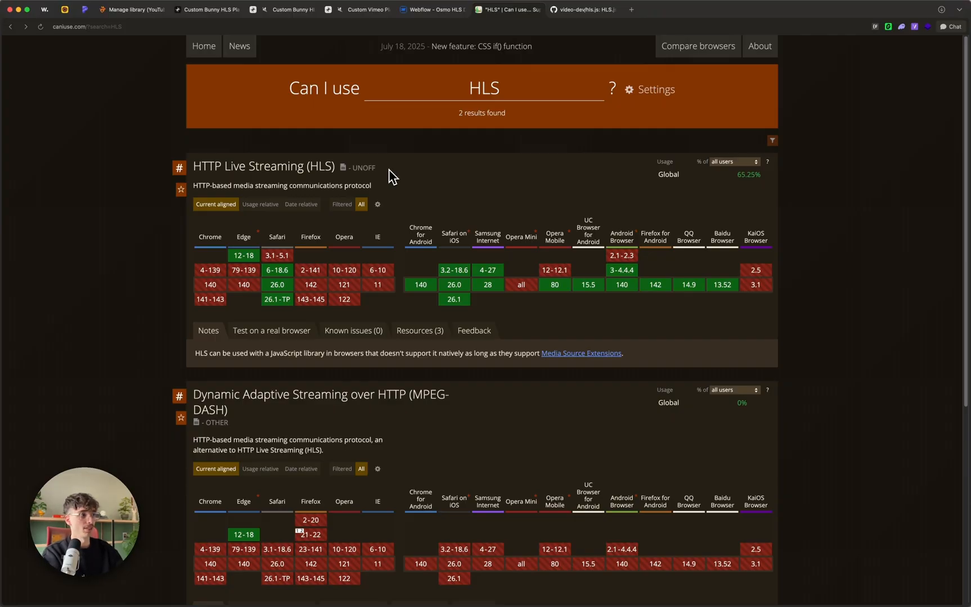
{"action": "mouse_move", "coordinate": [289, 216]}
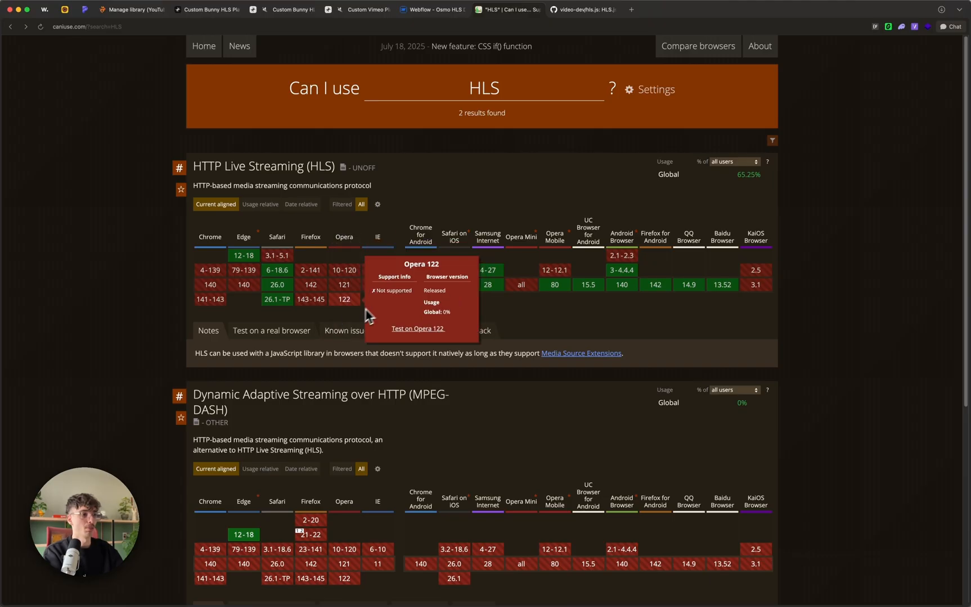
{"action": "mouse_move", "coordinate": [374, 321]}
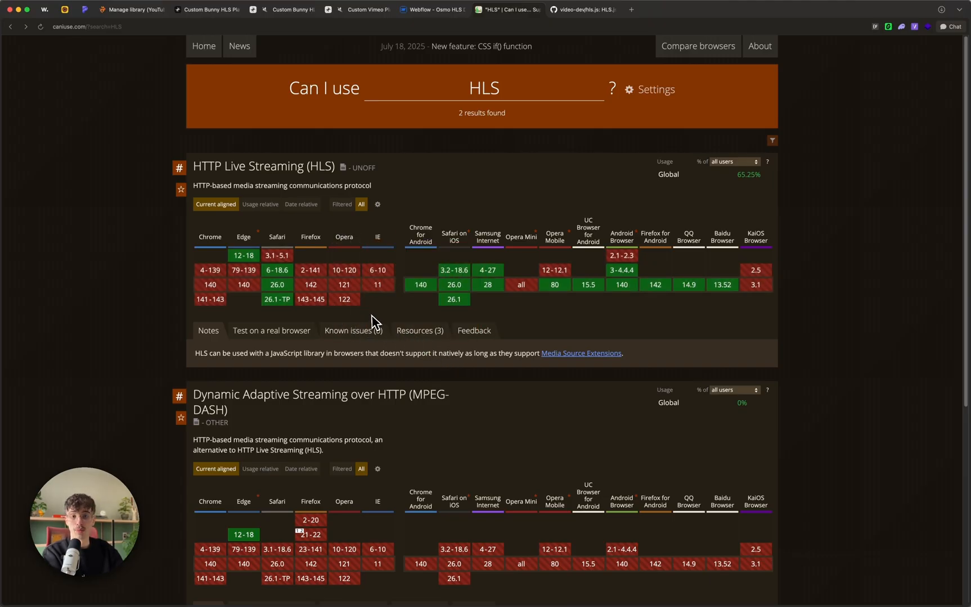
{"action": "left_click", "coordinate": [585, 9]}
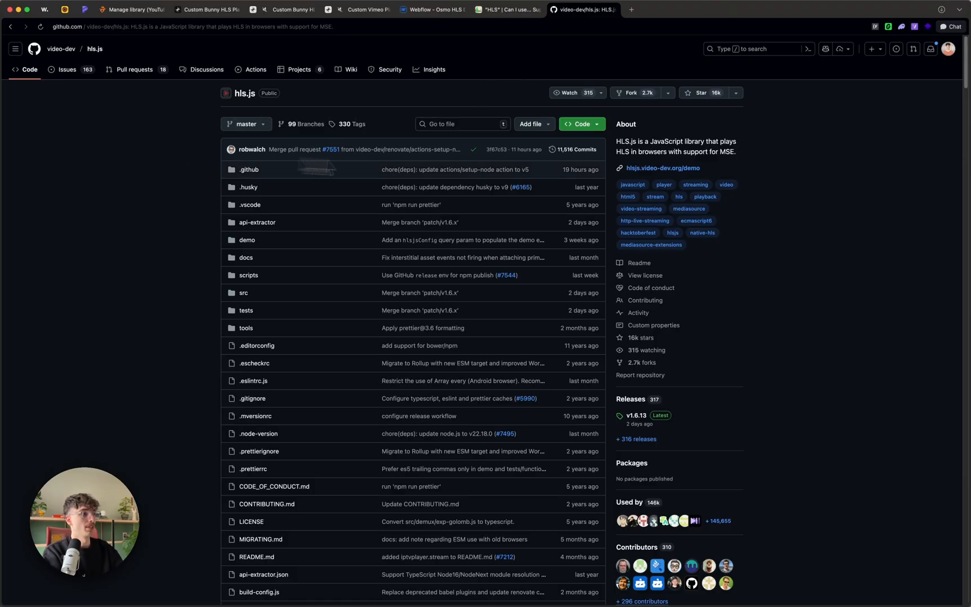
{"action": "mouse_move", "coordinate": [621, 154]}
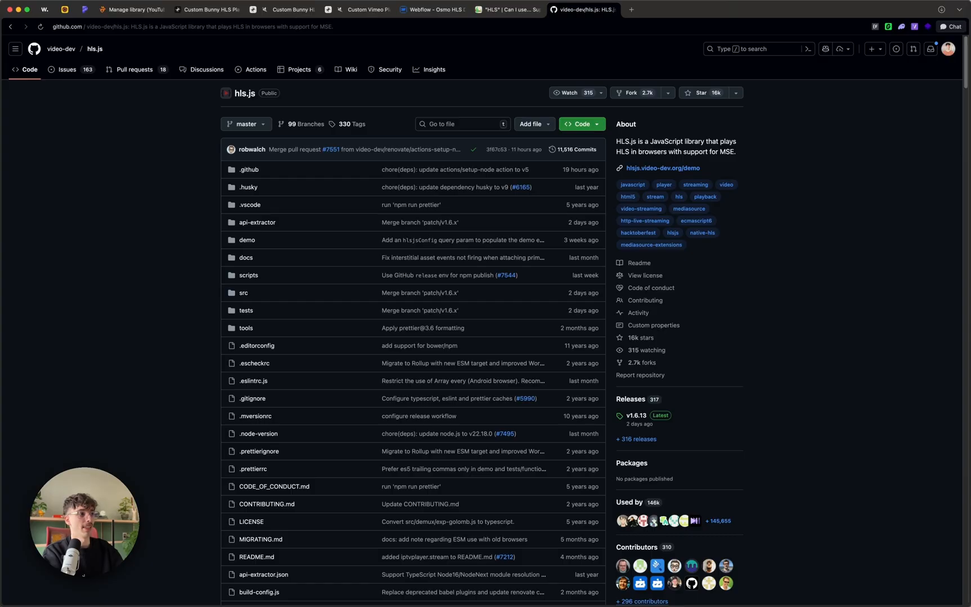
- Leave the hls.js GitHub page for the Webflow Designer of the Osmo HLS demo
{"action": "left_click", "coordinate": [434, 9]}
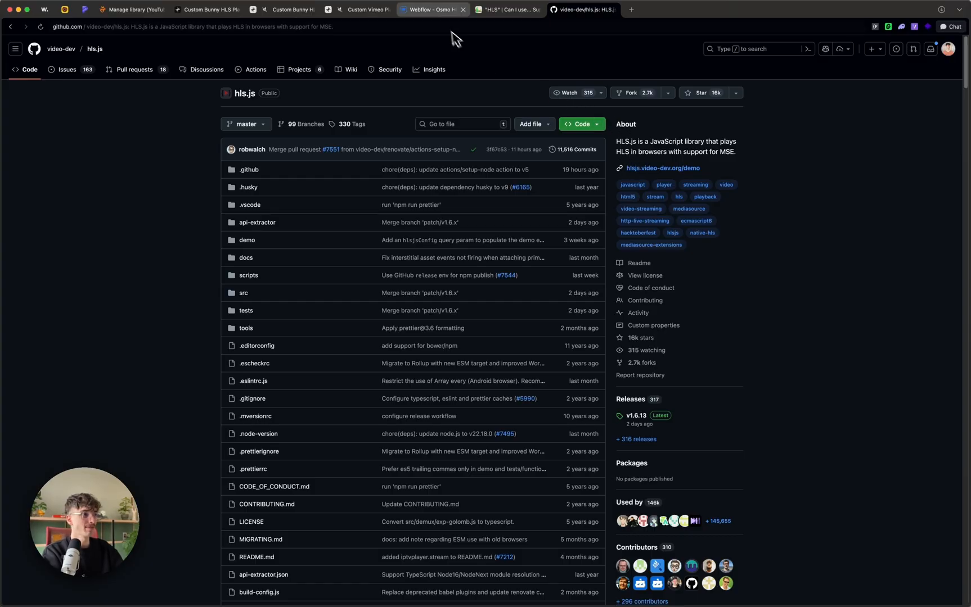
{"action": "left_click", "coordinate": [429, 9]}
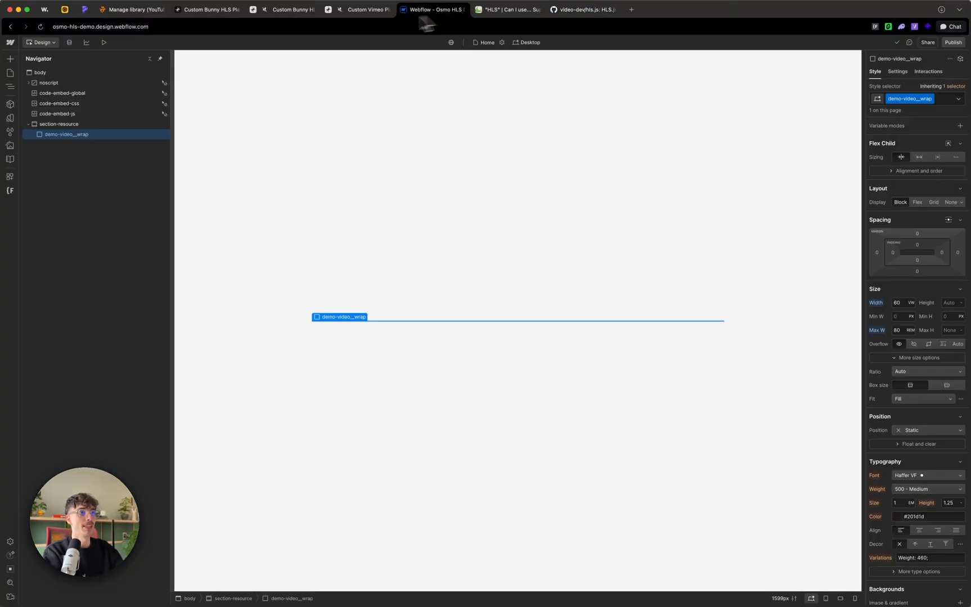
- Copy the hls.js external script tag from Osmo's player docs and return to Webflow
{"action": "left_click", "coordinate": [211, 10]}
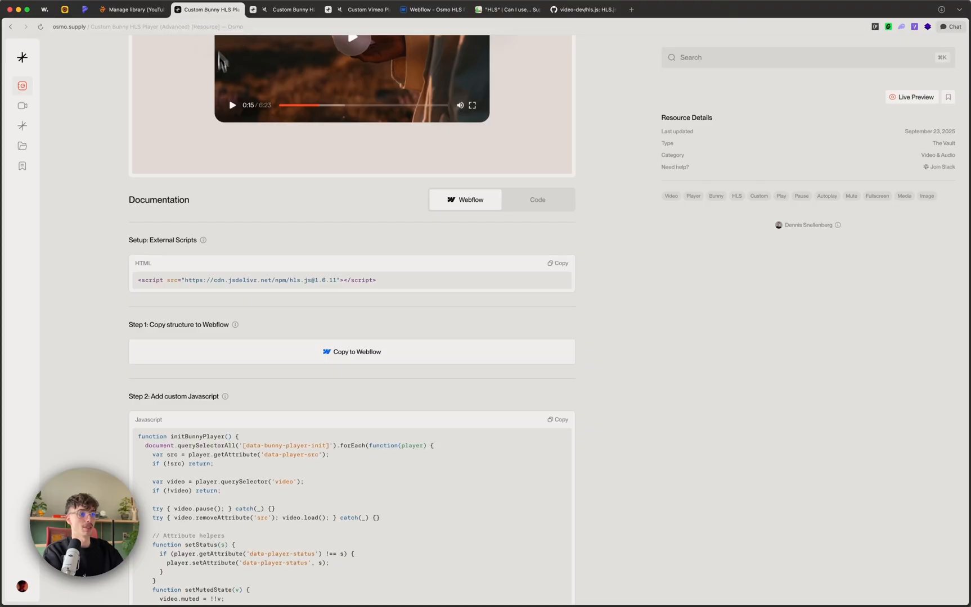
{"action": "left_click", "coordinate": [557, 264]}
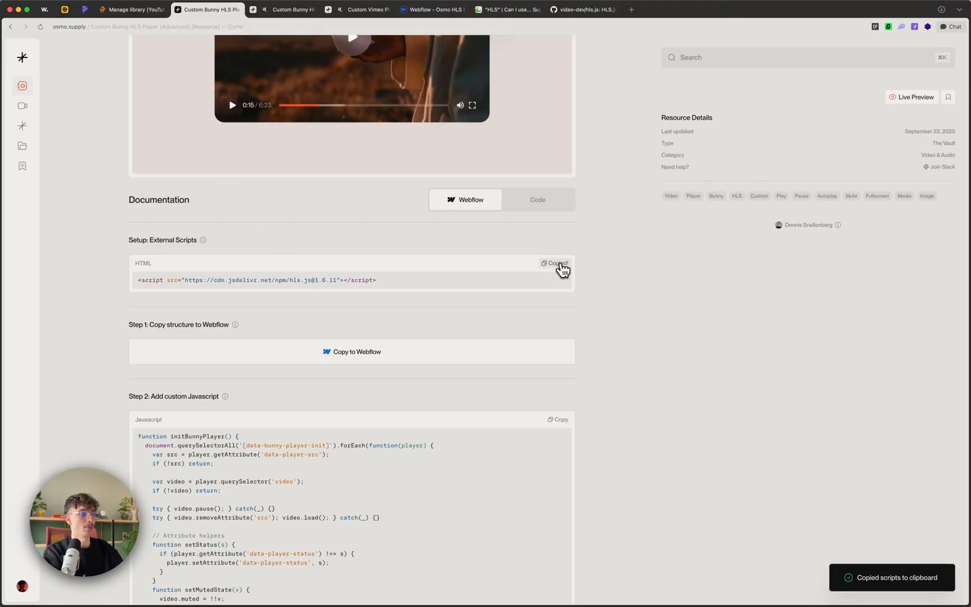
{"action": "left_click", "coordinate": [440, 11]}
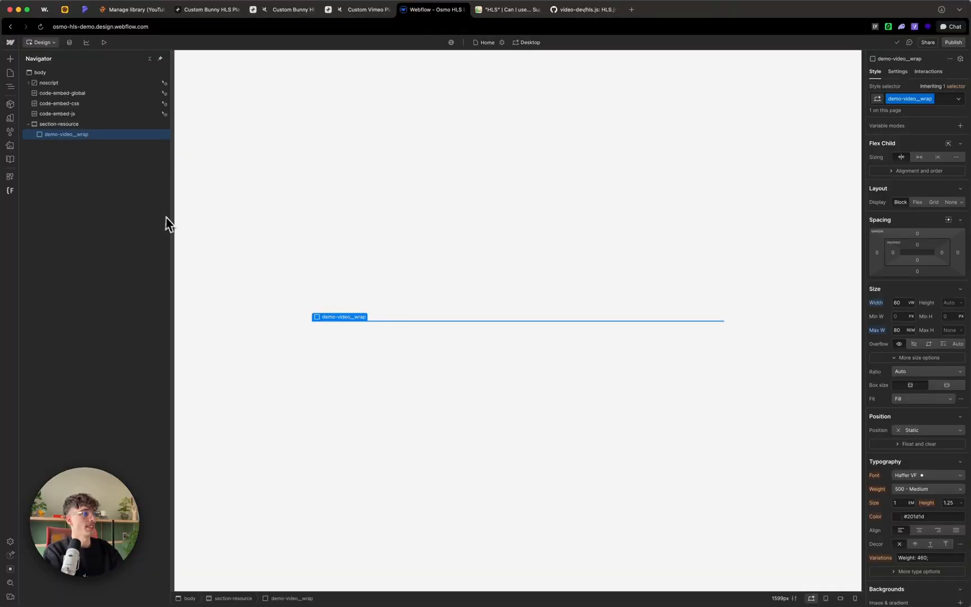
{"action": "mouse_move", "coordinate": [150, 196]}
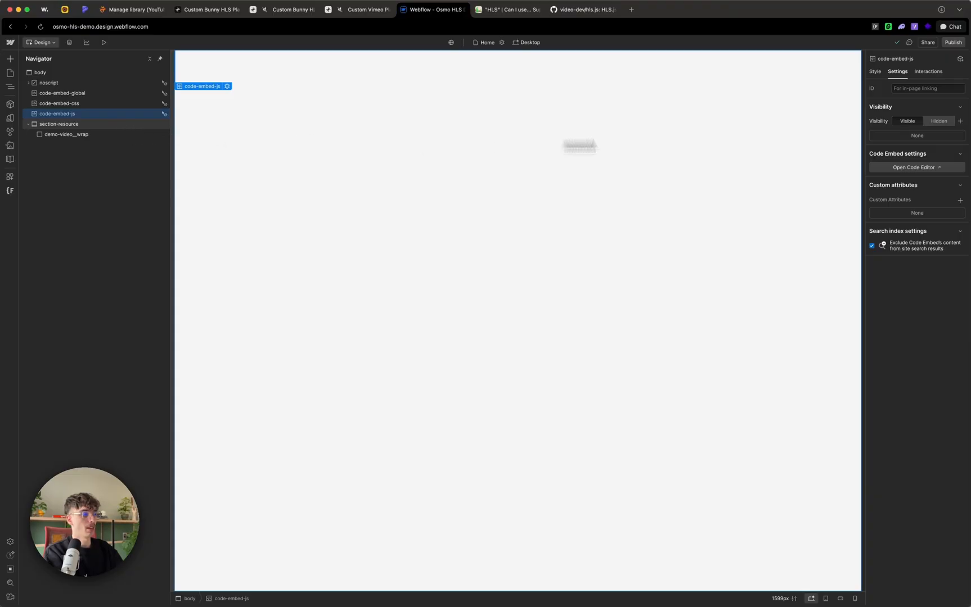
- Paste the hls.js 1.6.11 CDN script tag on line 1 of code-embed-js's custom code
{"action": "left_click", "coordinate": [916, 167]}
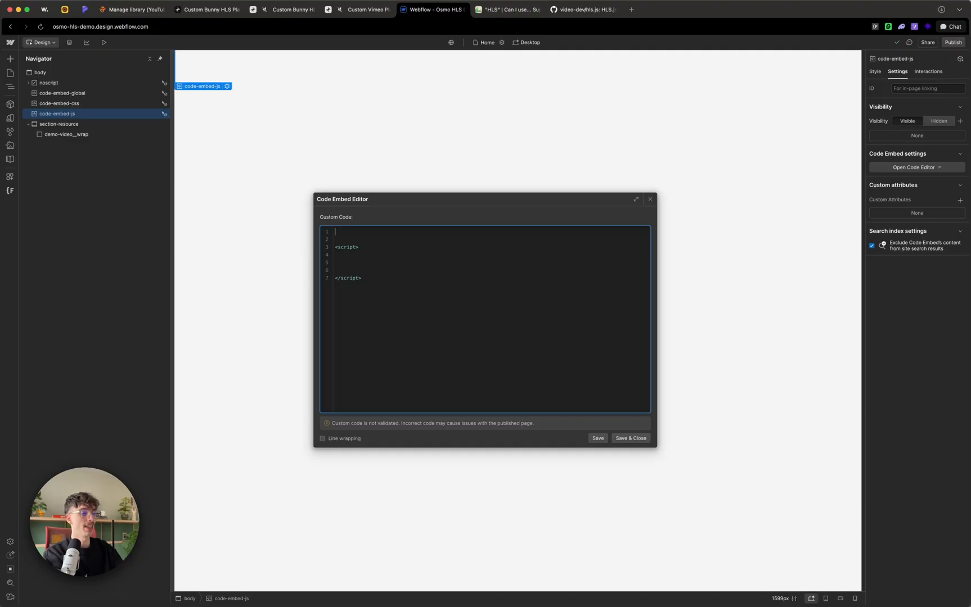
{"action": "type", "text": "<script src=\"https://cdn.jsdelivr.net/npm/hls.js@1.6.11\"></script>"}
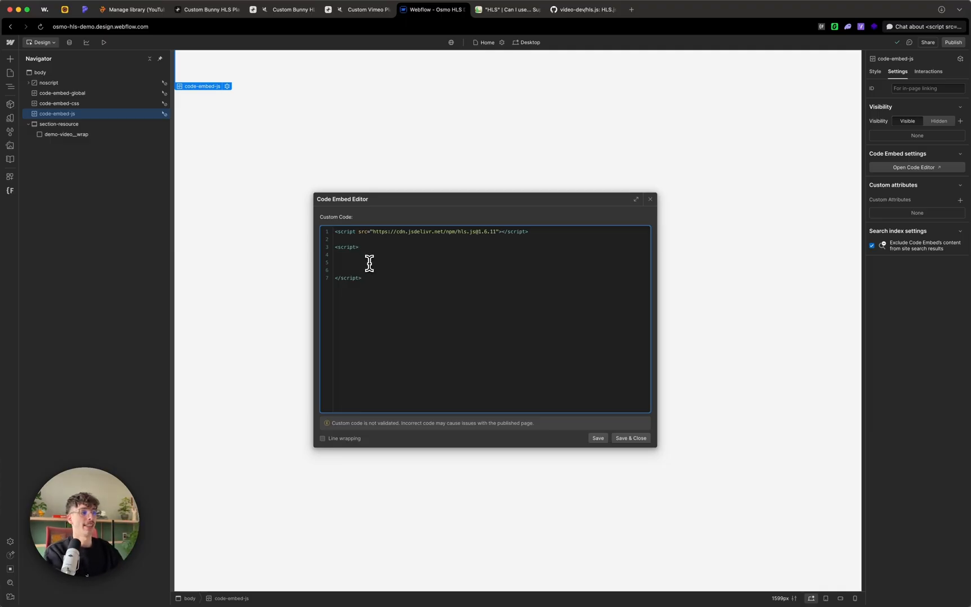
{"action": "mouse_move", "coordinate": [382, 261]}
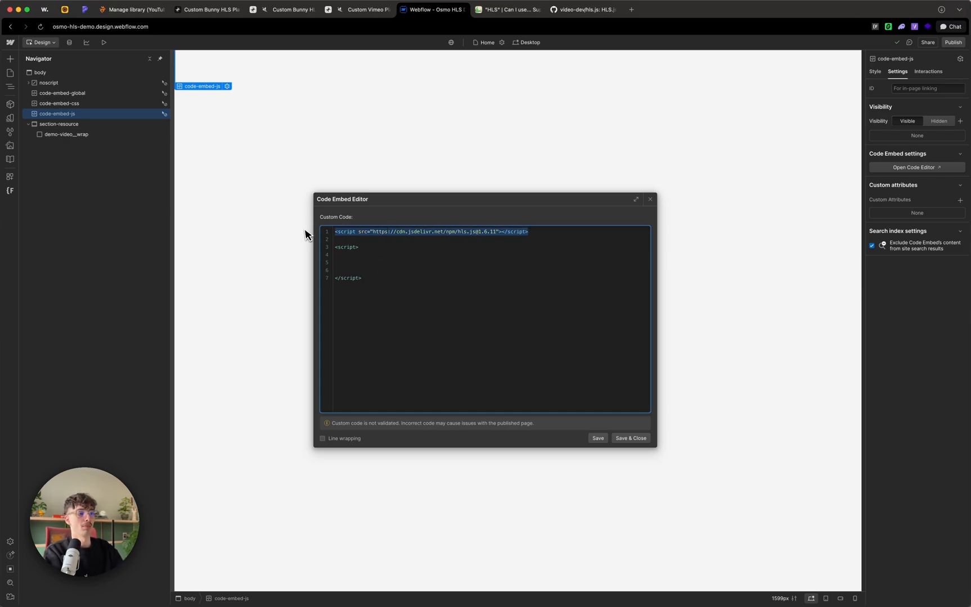
{"action": "left_click", "coordinate": [207, 9]}
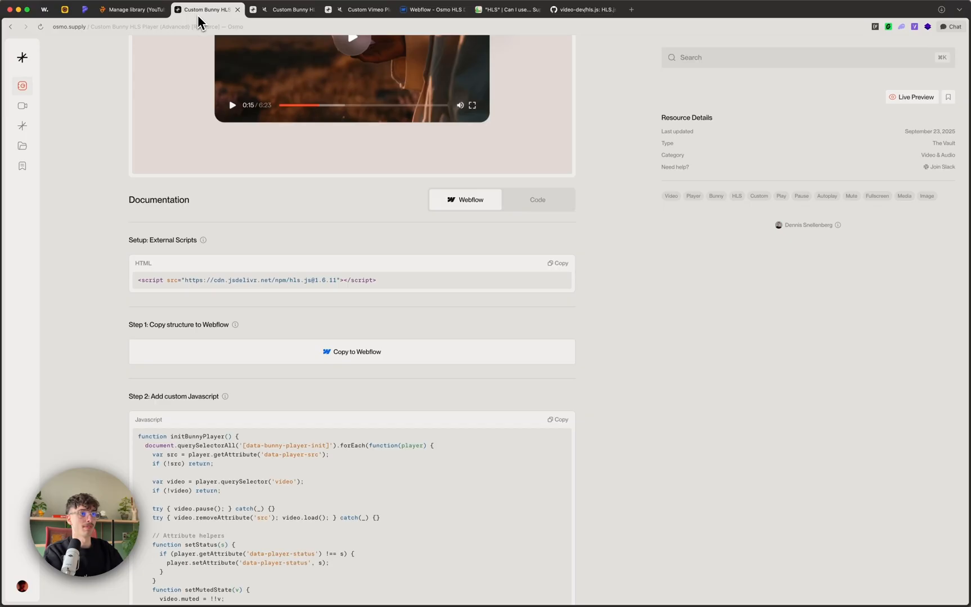
- Save the embed code and paste the bunny-player structure into demo-video__wrap
{"action": "scroll", "scroll_direction": "down", "scroll_amount": 3}
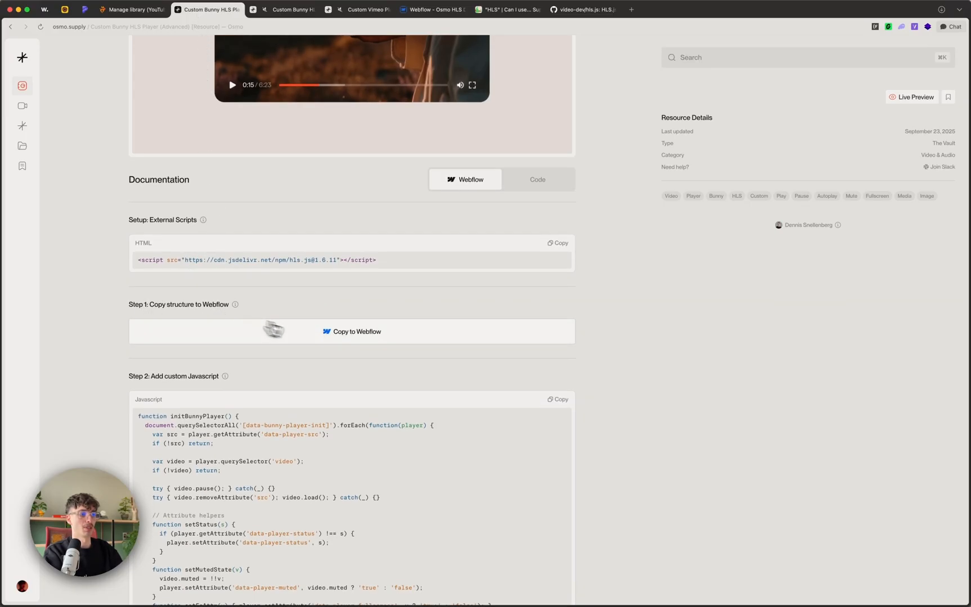
{"action": "left_click", "coordinate": [436, 9]}
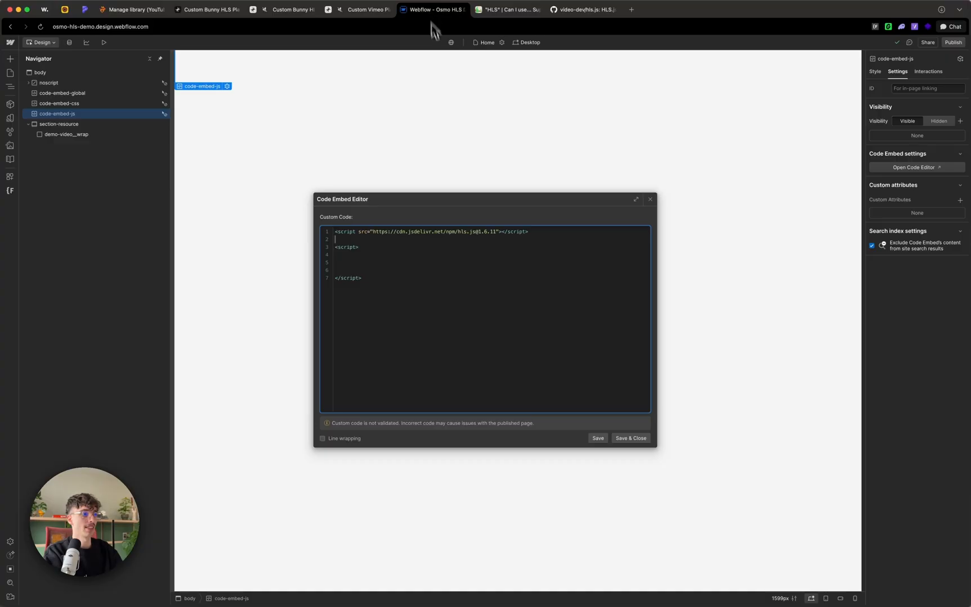
{"action": "left_click", "coordinate": [631, 438]}
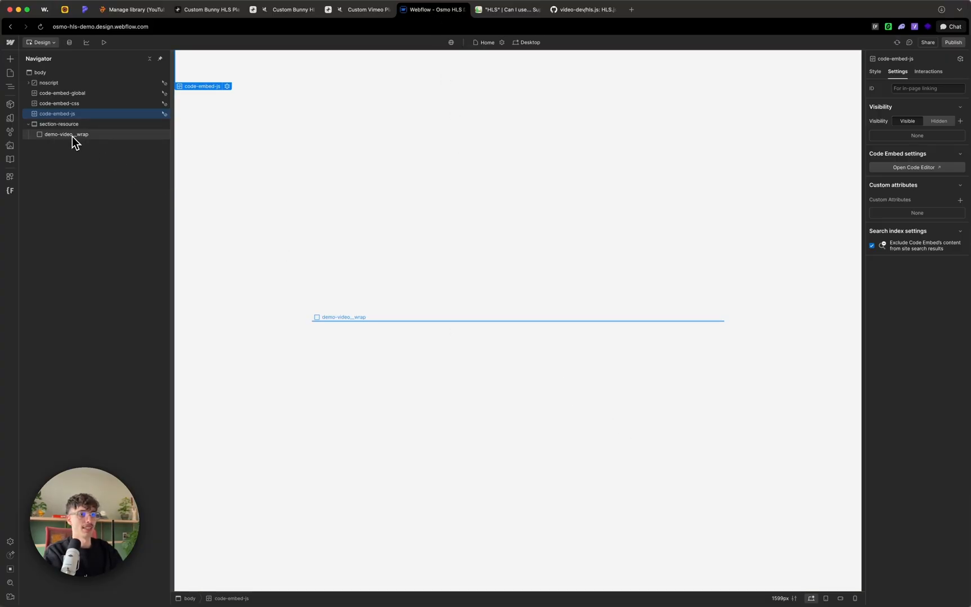
{"action": "left_click", "coordinate": [65, 134]}
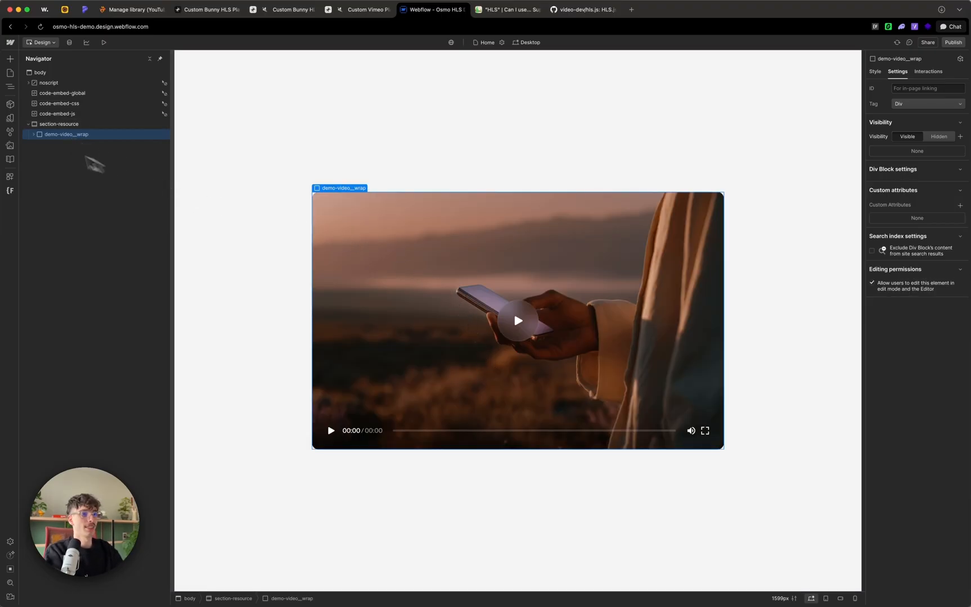
{"action": "left_click", "coordinate": [32, 134]}
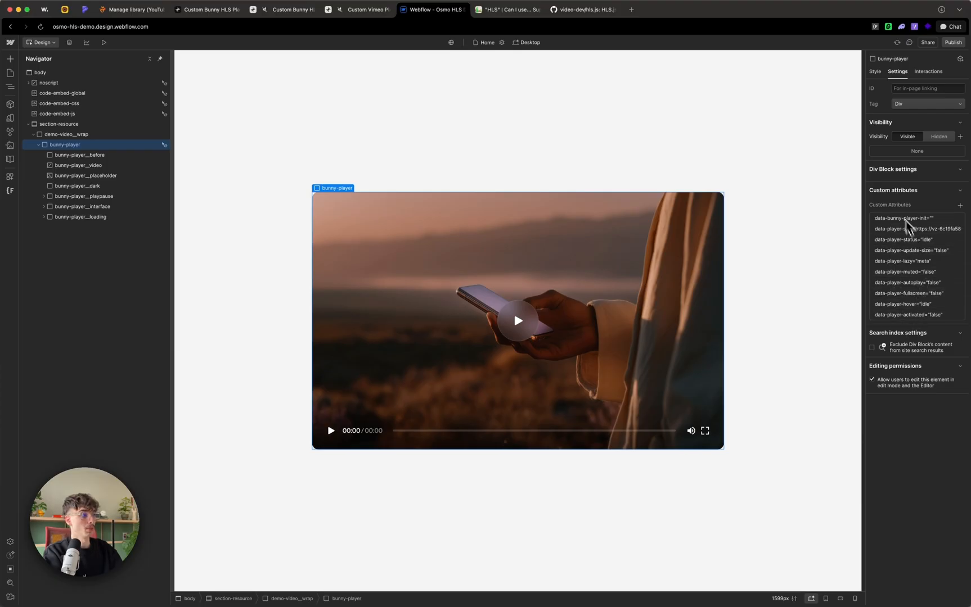
- Paste the Osmo Vault Tutorial's Bunny HLS playlist URL as the data-player-src value
{"action": "left_click", "coordinate": [913, 228]}
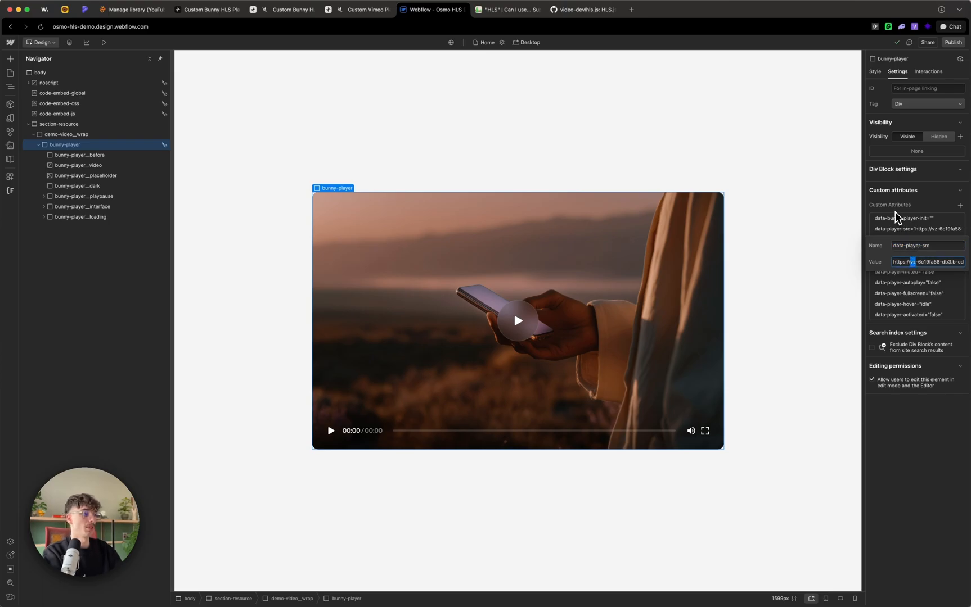
{"action": "left_click", "coordinate": [135, 10]}
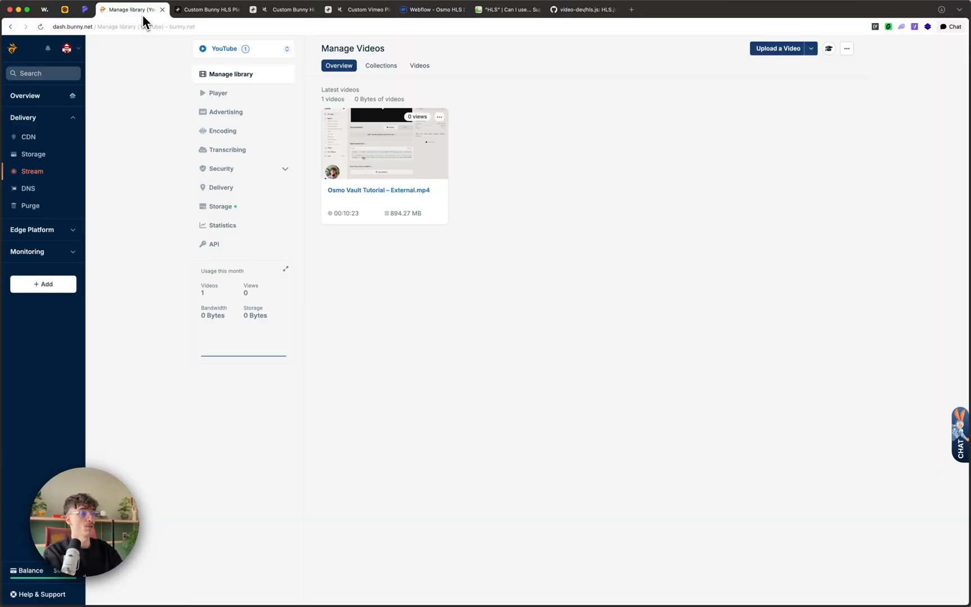
{"action": "left_click", "coordinate": [385, 142]}
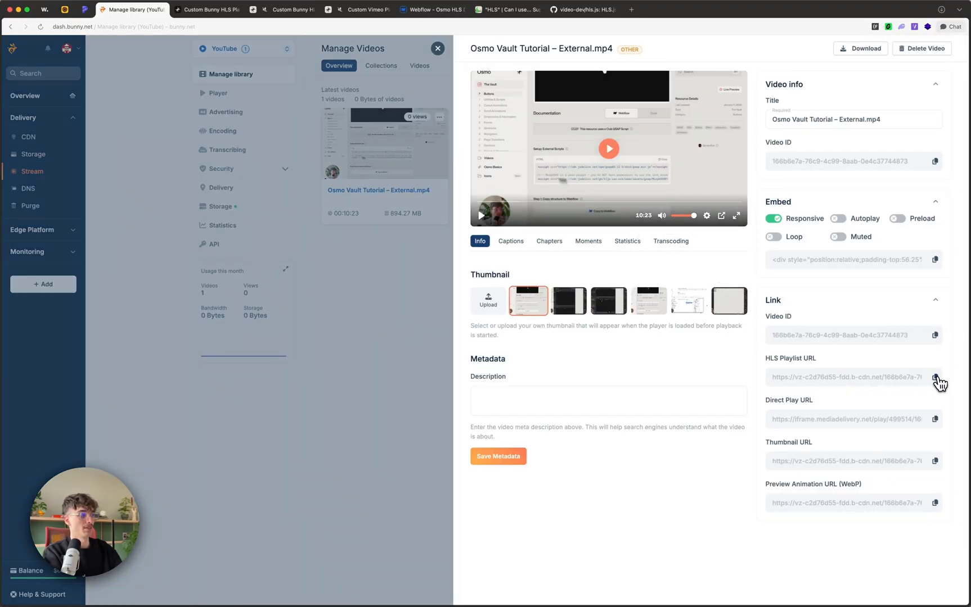
{"action": "left_click", "coordinate": [934, 377]}
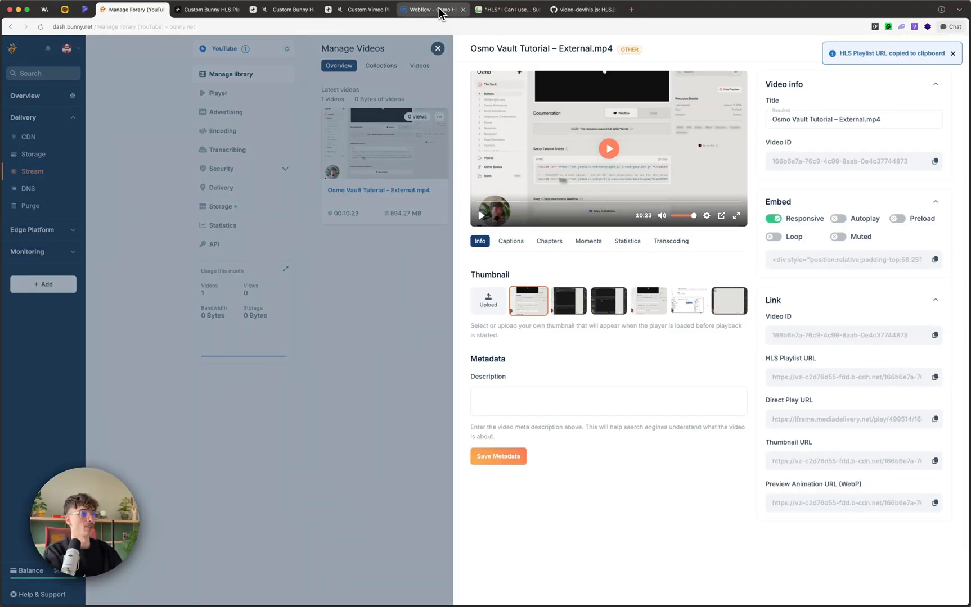
{"action": "left_click", "coordinate": [431, 9]}
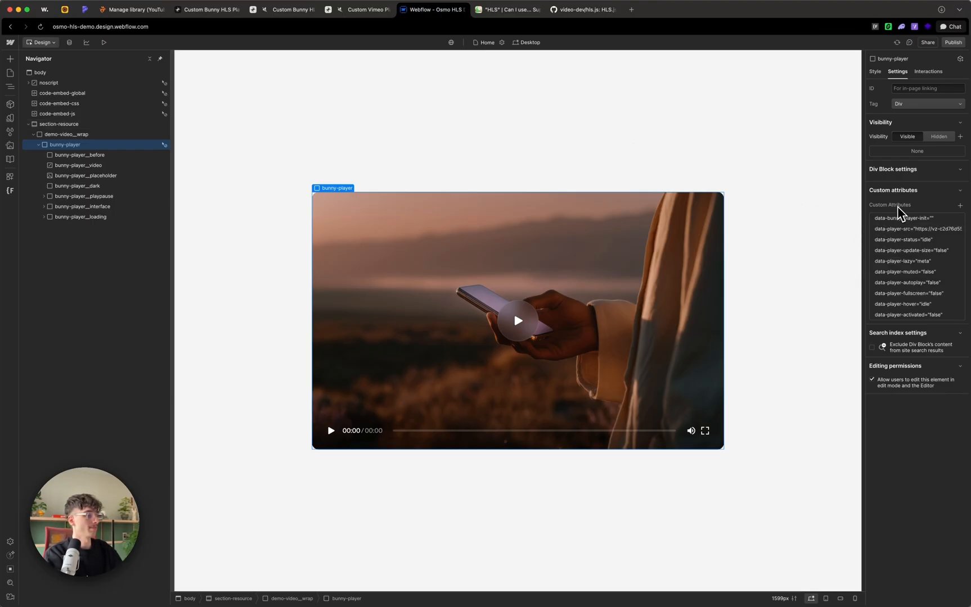
{"action": "left_click", "coordinate": [85, 176]}
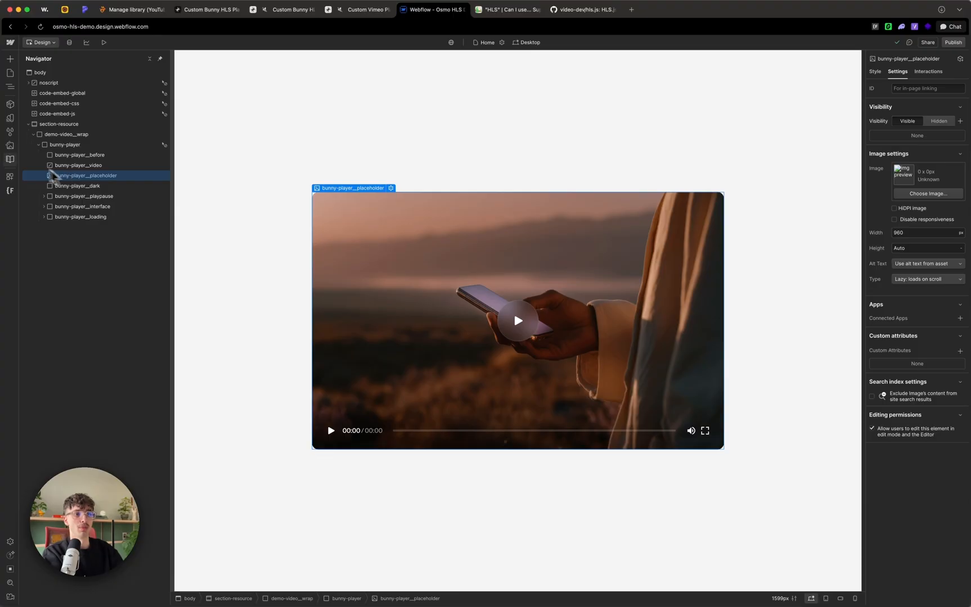
- Inspect bunny-player and bunny-player__placeholder in the Navigator, then return to Osmo's docs
{"action": "left_click", "coordinate": [64, 145]}
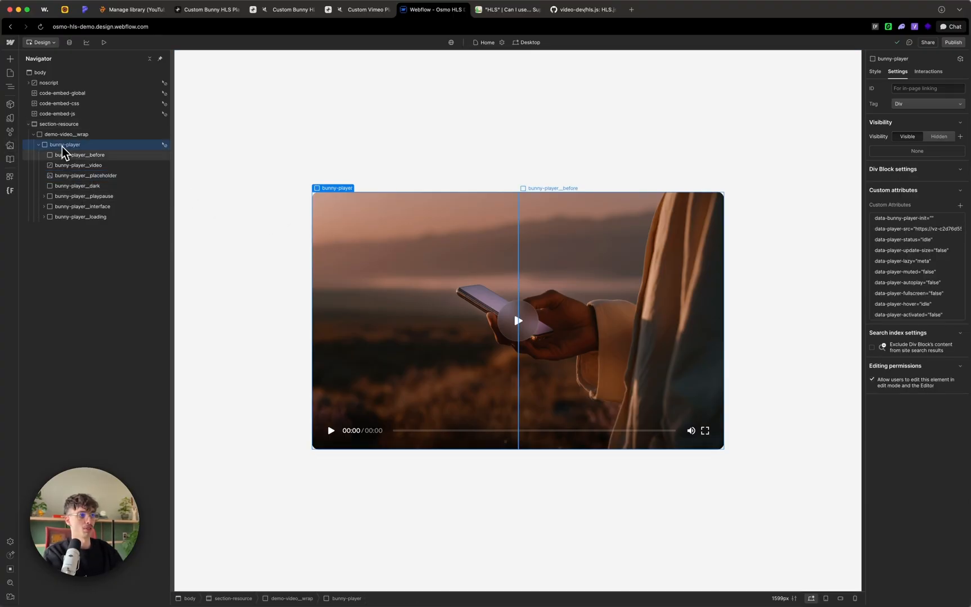
{"action": "left_click", "coordinate": [50, 154]}
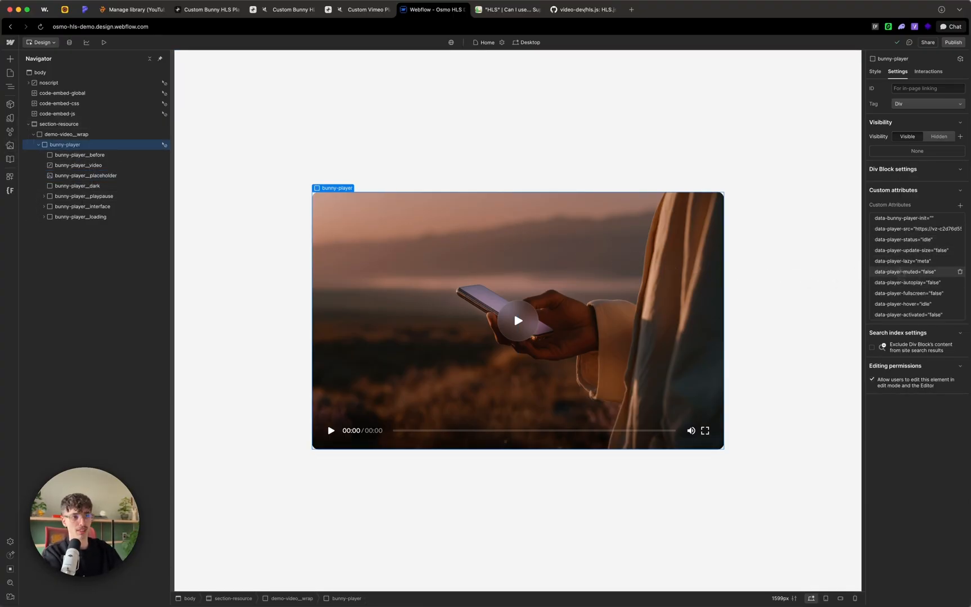
{"action": "left_click", "coordinate": [84, 175]}
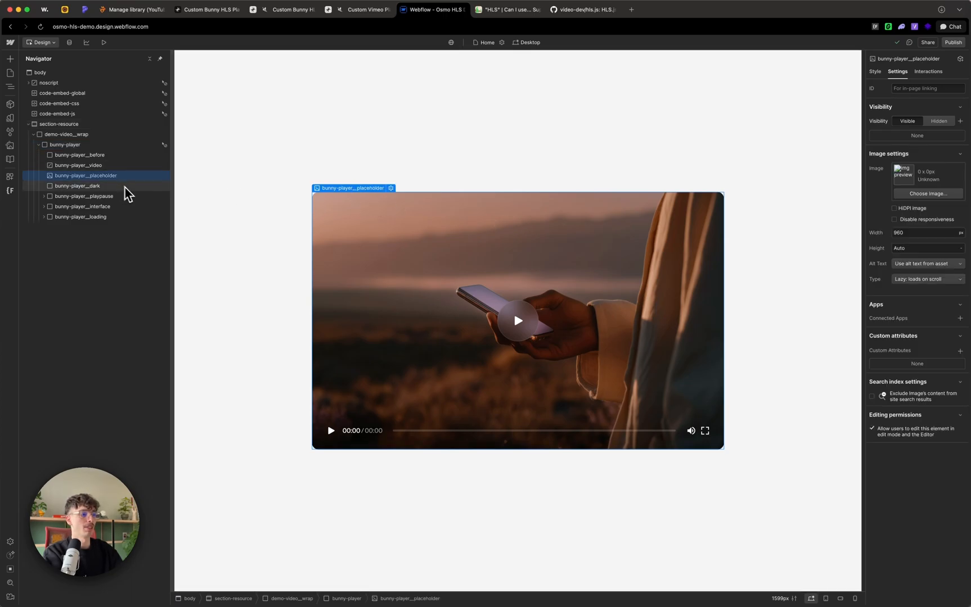
{"action": "left_click", "coordinate": [205, 10]}
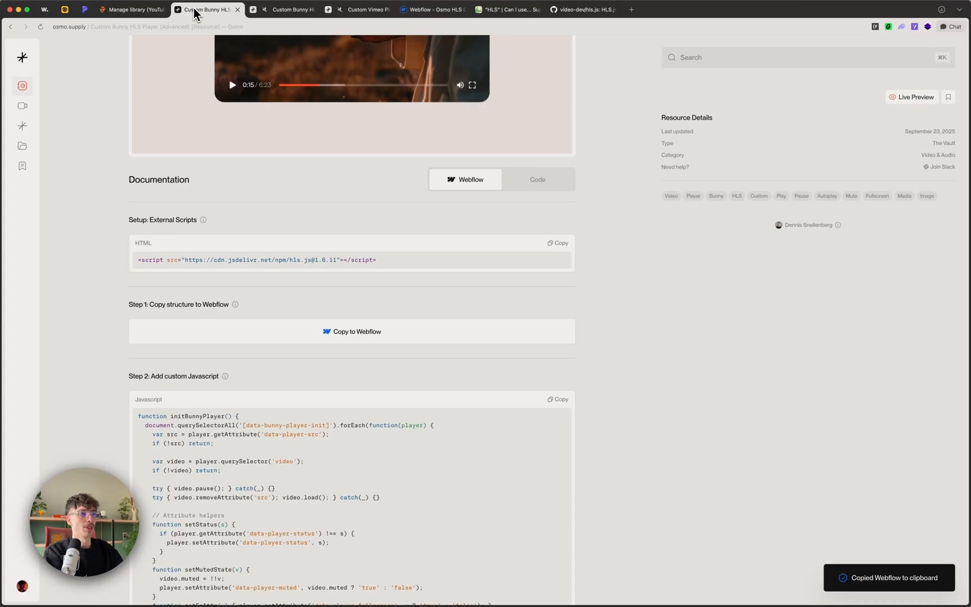
- Copy the Step 3 custom CSS snippet from Osmo's Bunny HLS player page
{"action": "scroll", "scroll_direction": "down", "scroll_amount": 3}
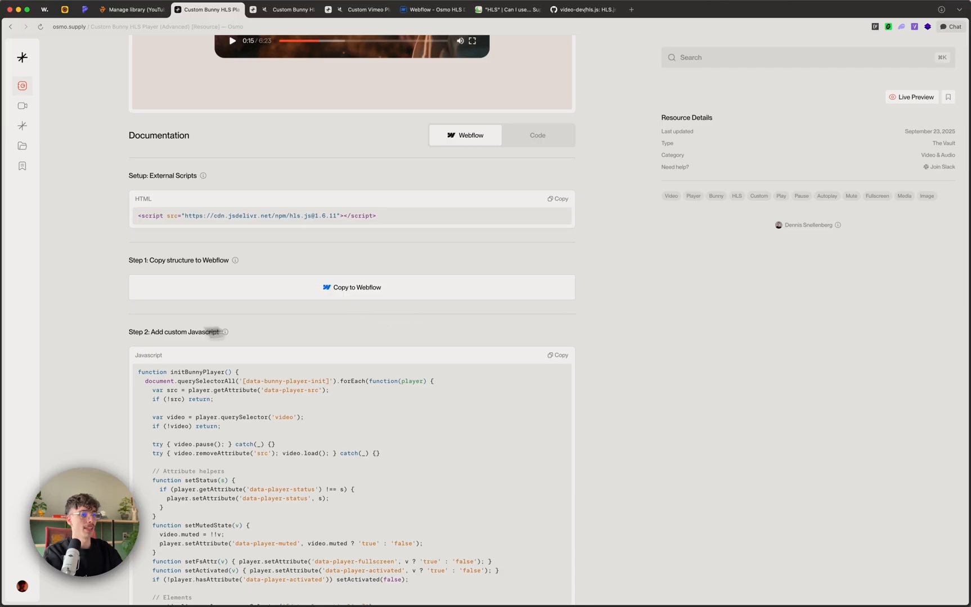
{"action": "mouse_move", "coordinate": [224, 333]}
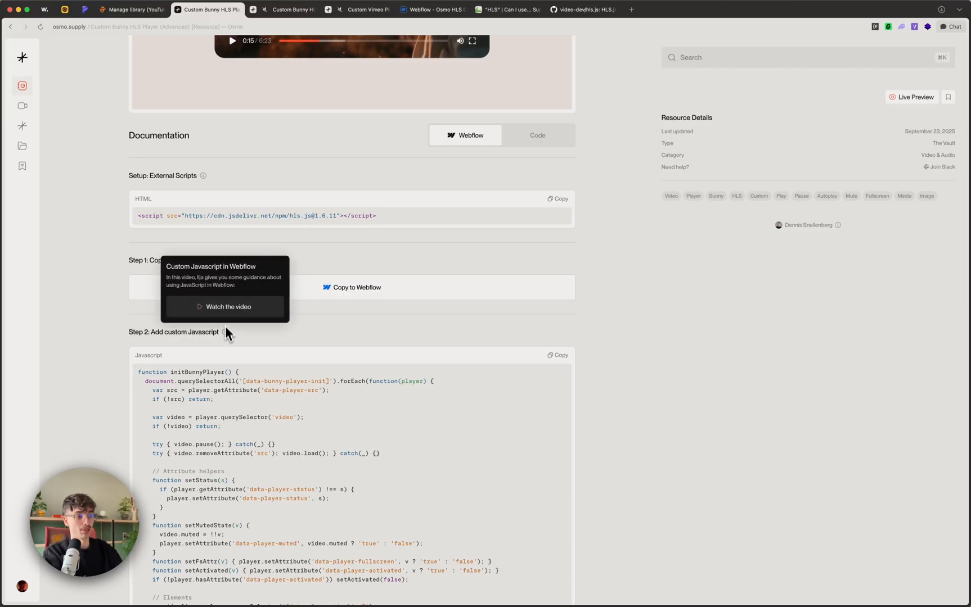
{"action": "mouse_move", "coordinate": [559, 357]}
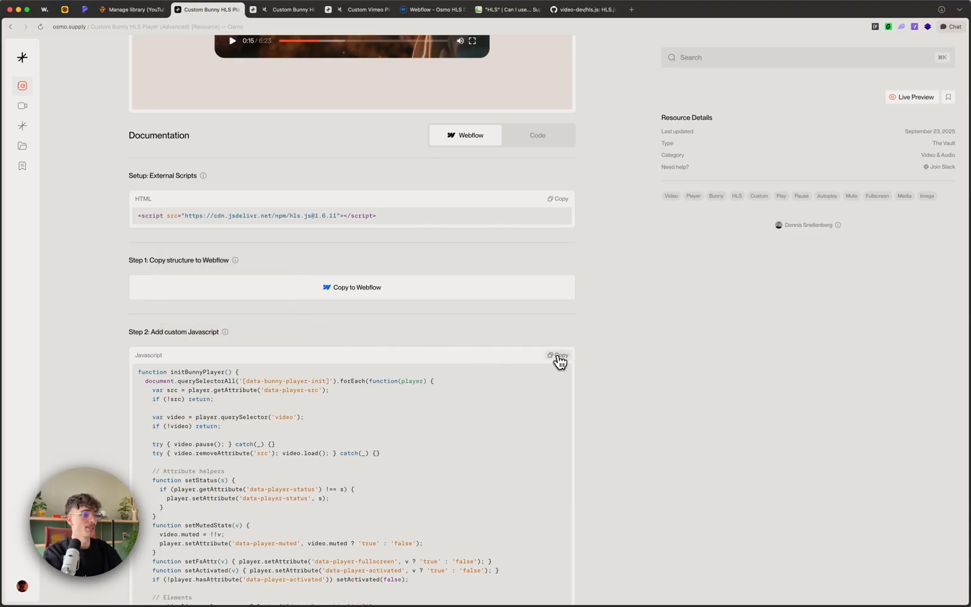
{"action": "left_click", "coordinate": [440, 10]}
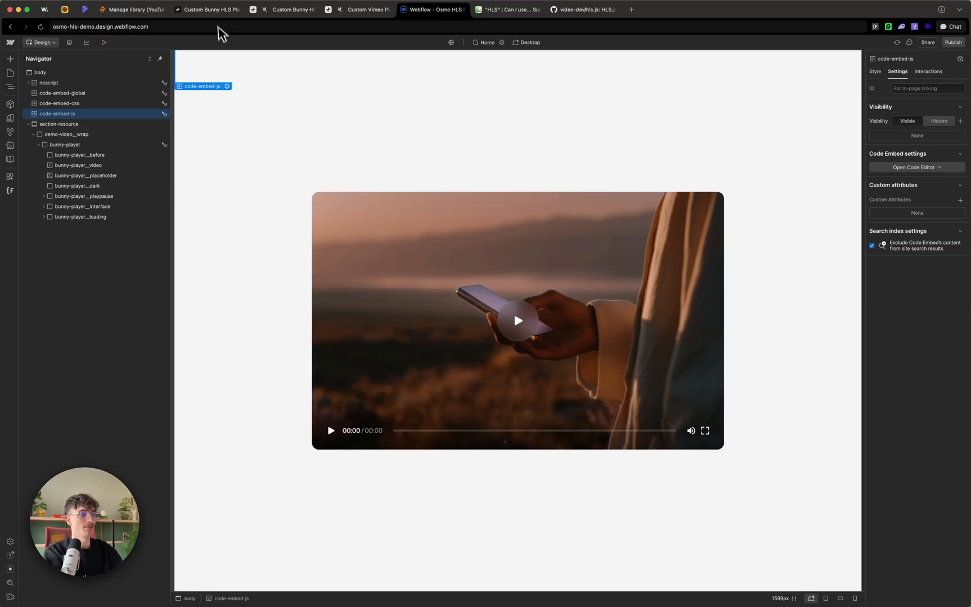
{"action": "left_click", "coordinate": [212, 10]}
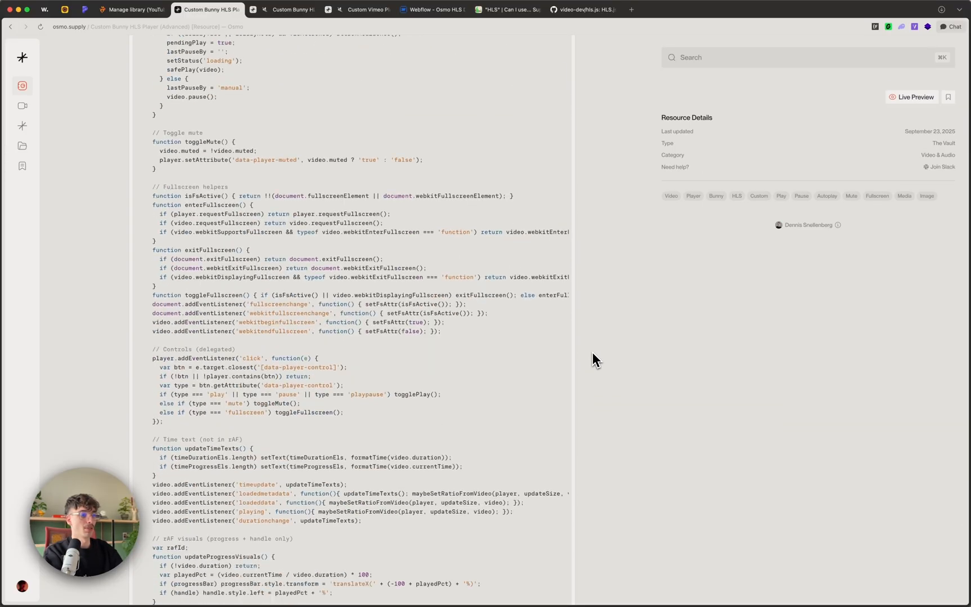
{"action": "scroll", "scroll_direction": "down", "scroll_amount": 3}
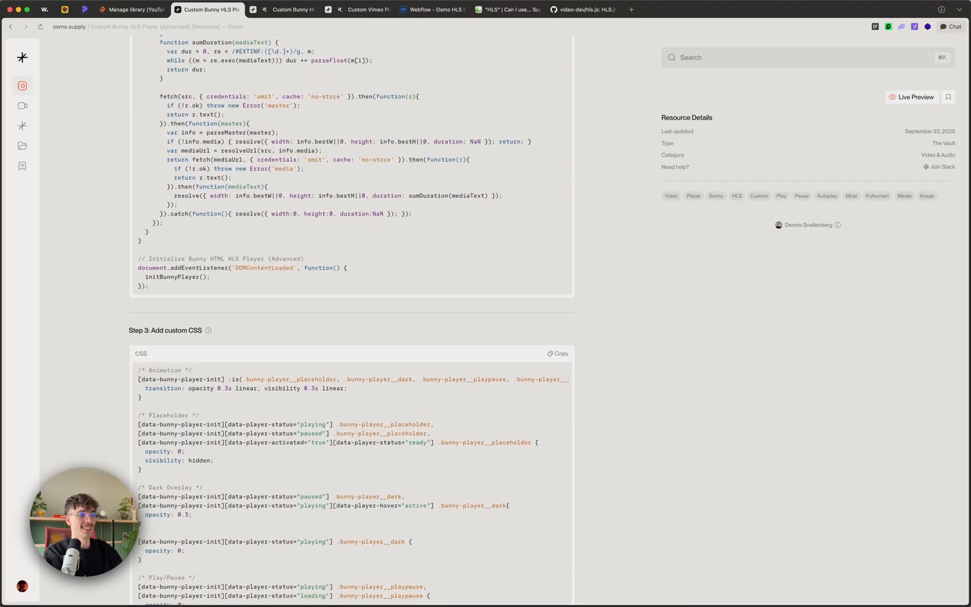
{"action": "scroll", "scroll_direction": "down", "scroll_amount": 3}
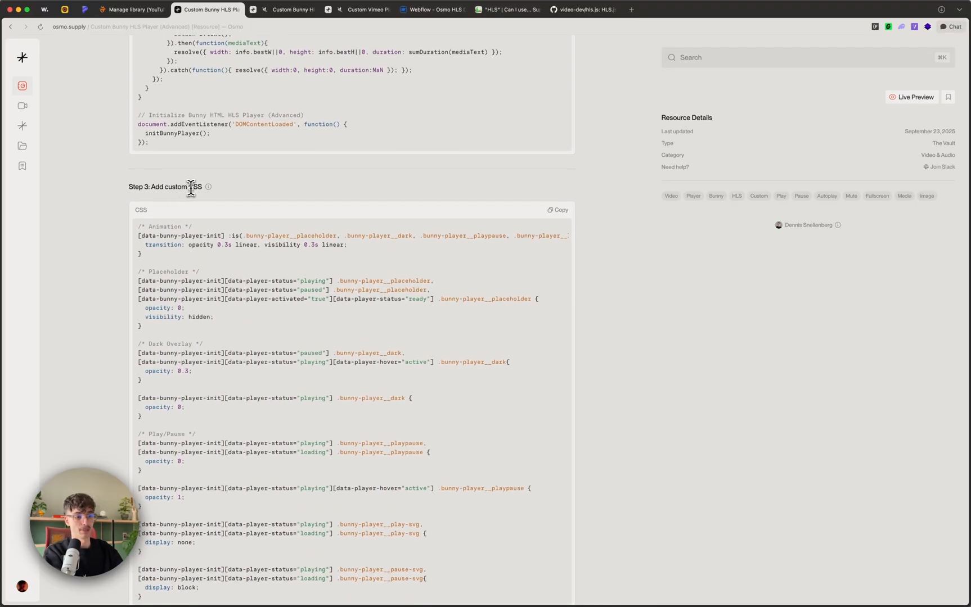
{"action": "mouse_move", "coordinate": [516, 224]}
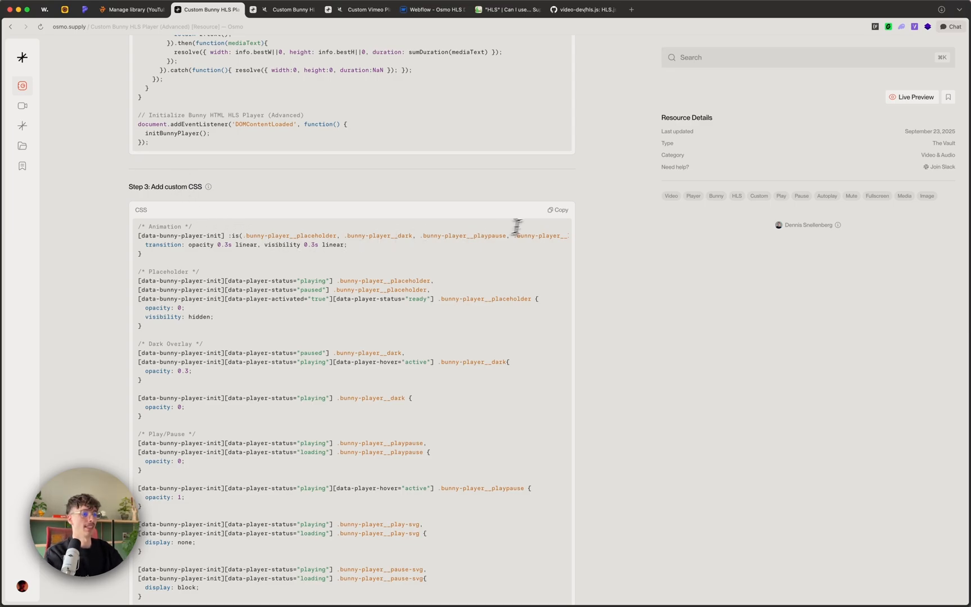
{"action": "left_click", "coordinate": [557, 210]}
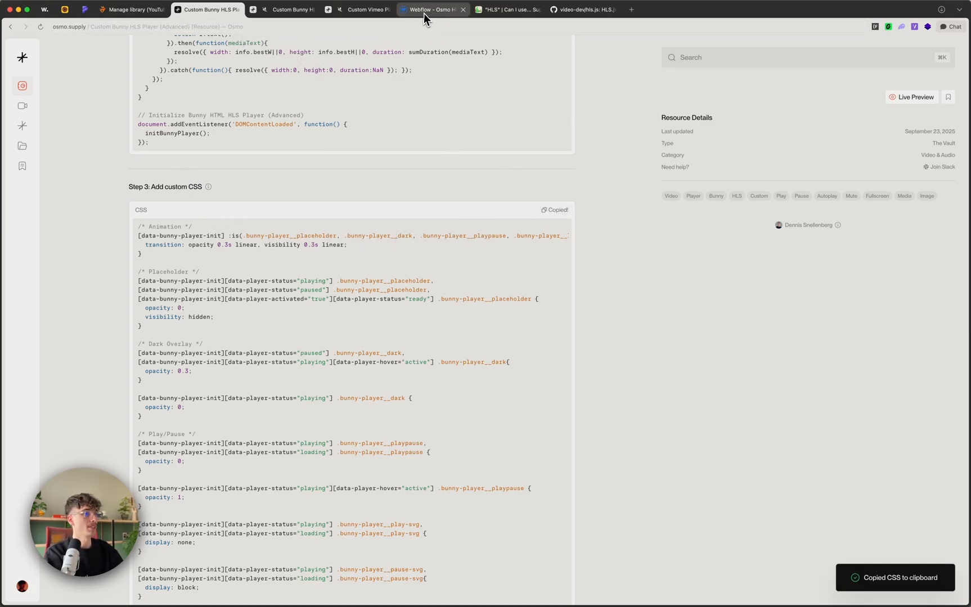
- Paste the player CSS into code-embed-css and save it
{"action": "left_click", "coordinate": [431, 9]}
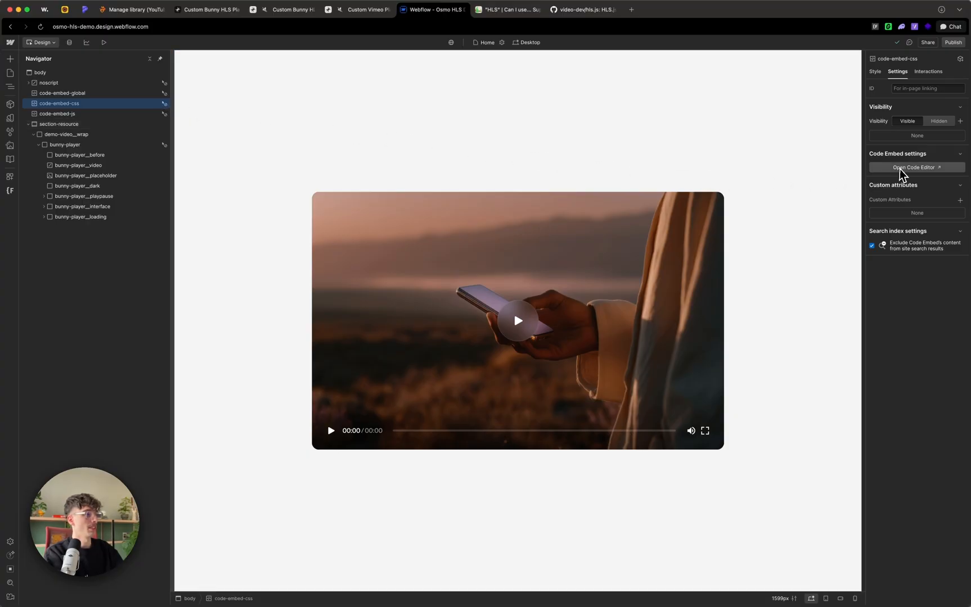
{"action": "left_click", "coordinate": [916, 167]}
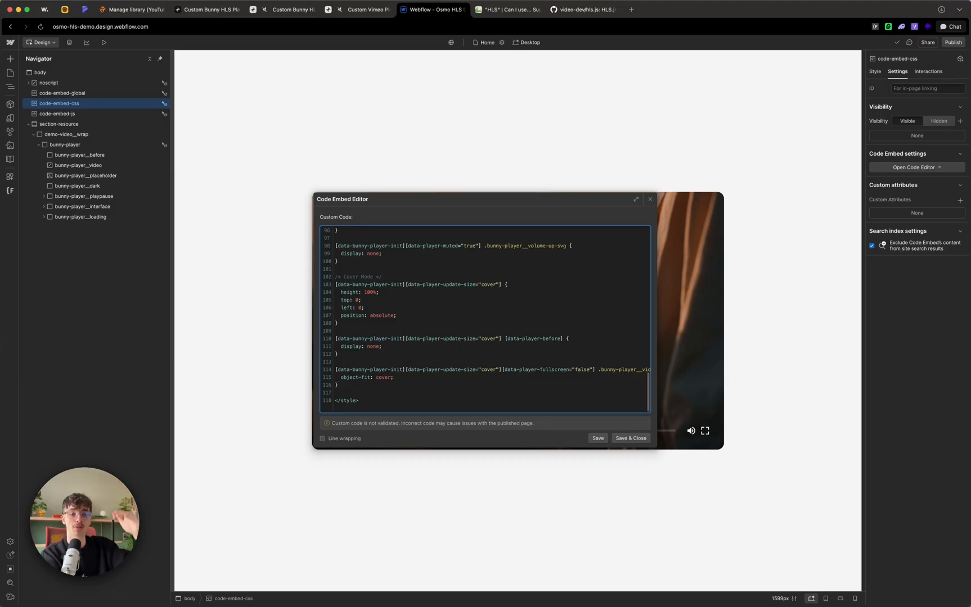
{"action": "mouse_move", "coordinate": [431, 376]}
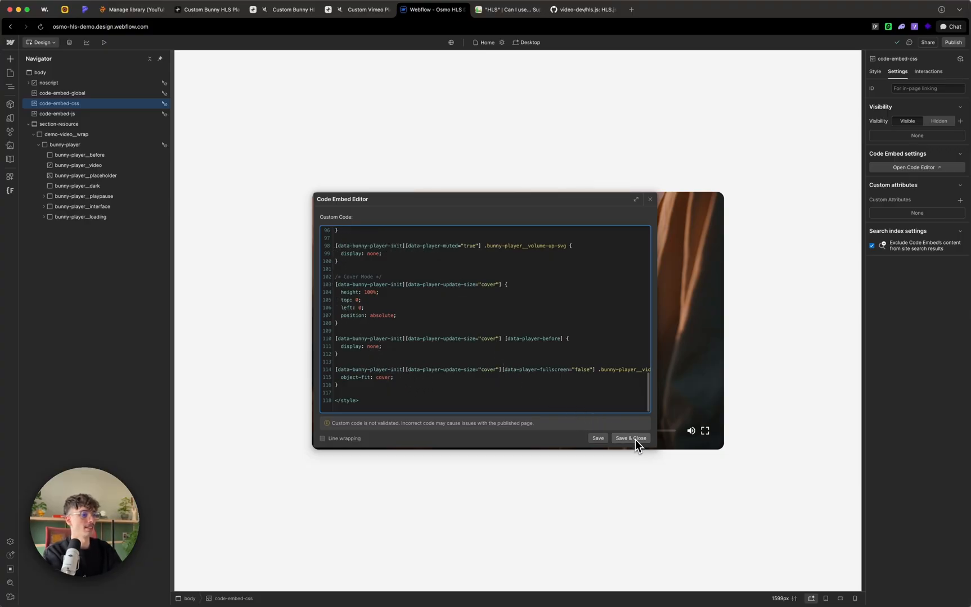
{"action": "left_click", "coordinate": [631, 438]}
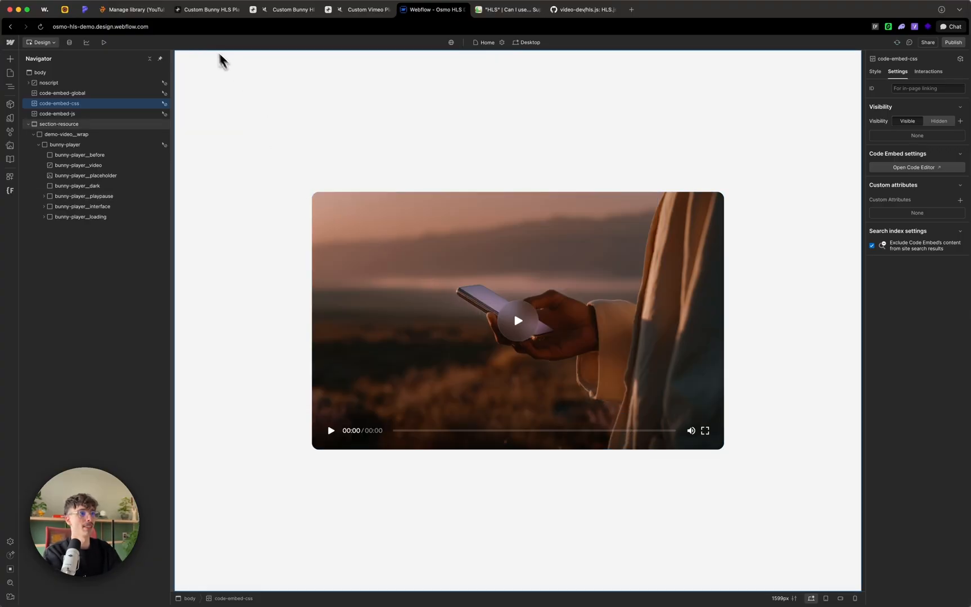
{"action": "left_click", "coordinate": [211, 9]}
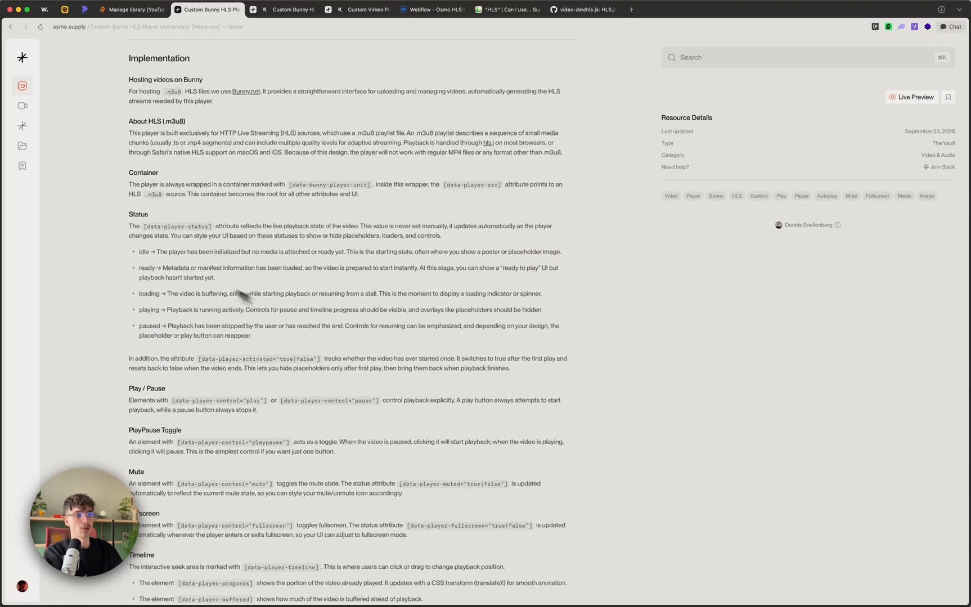
- Read Osmo's Implementation notes on player status states, then return to Webflow
{"action": "scroll", "scroll_direction": "down", "scroll_amount": 3}
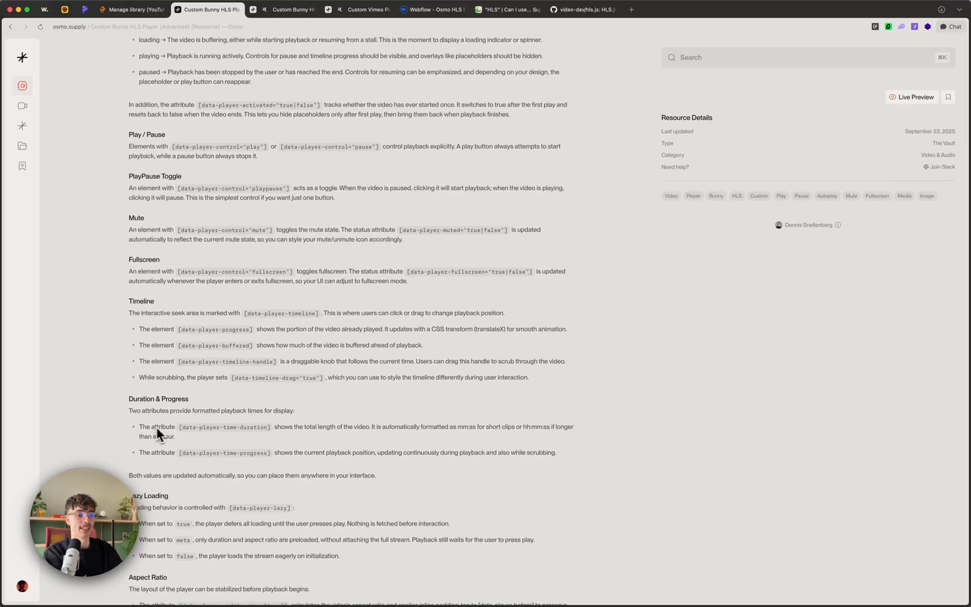
{"action": "scroll", "scroll_direction": "down", "scroll_amount": 3}
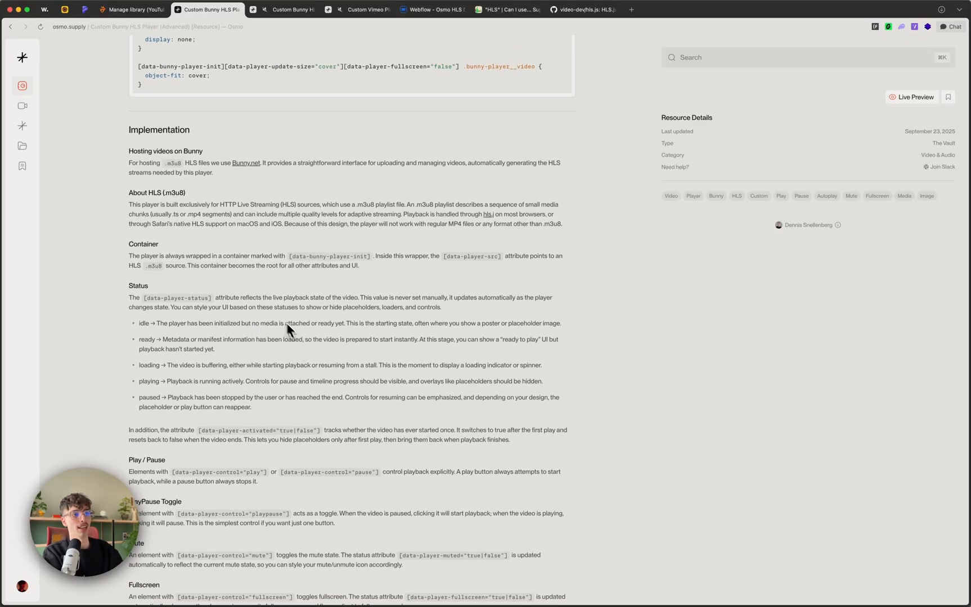
{"action": "mouse_move", "coordinate": [176, 141]}
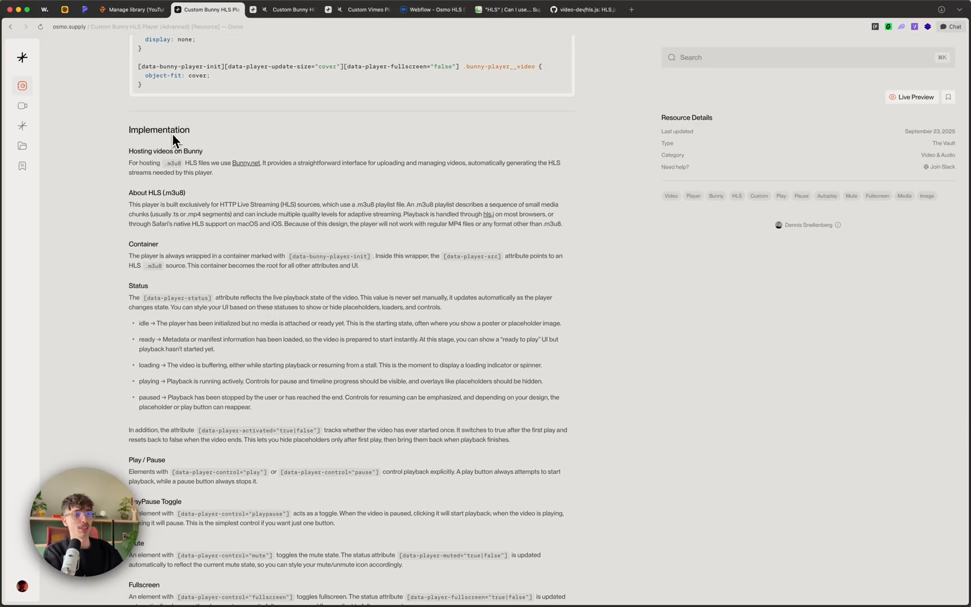
{"action": "mouse_move", "coordinate": [207, 153]}
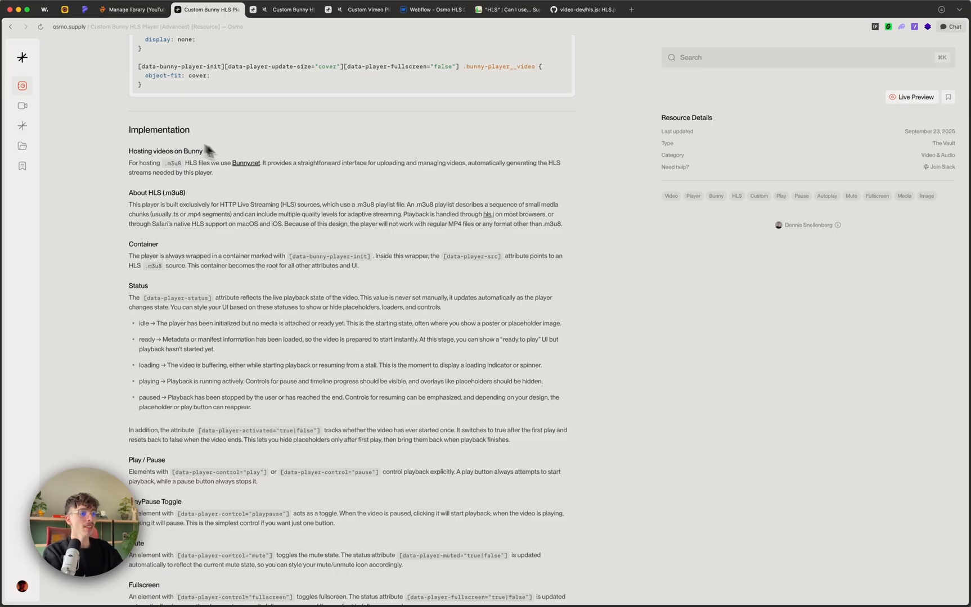
{"action": "scroll", "scroll_direction": "down", "scroll_amount": 3}
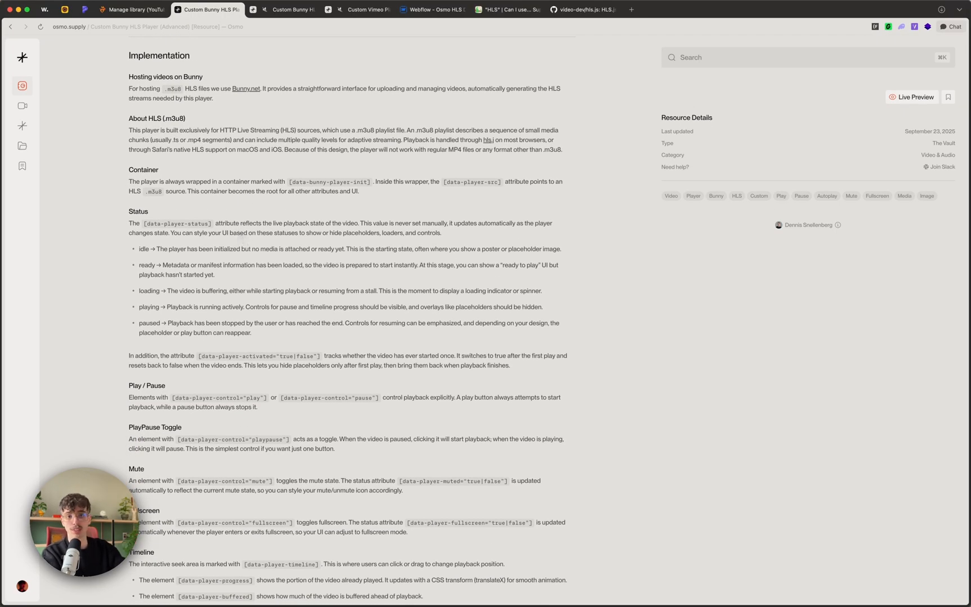
{"action": "scroll", "scroll_direction": "down", "scroll_amount": 3}
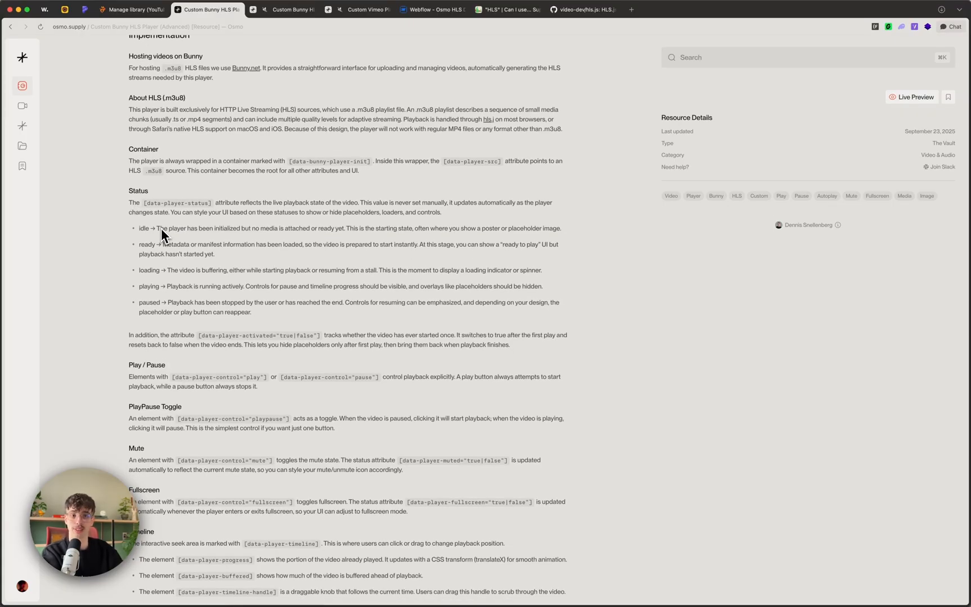
{"action": "left_click", "coordinate": [440, 12]}
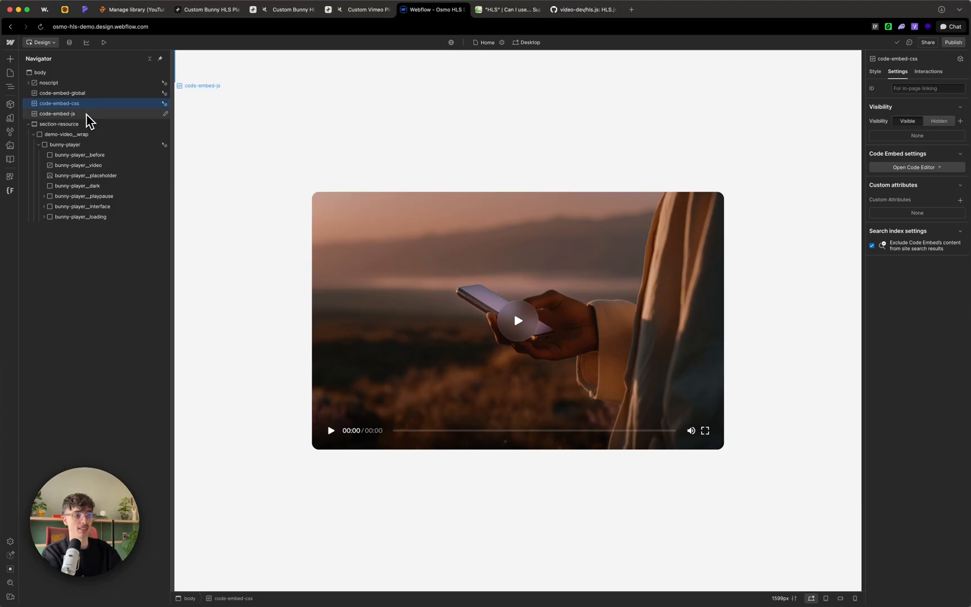
- Select code-embed-js and publish the site to the webflow.io domain
{"action": "left_click", "coordinate": [60, 113]}
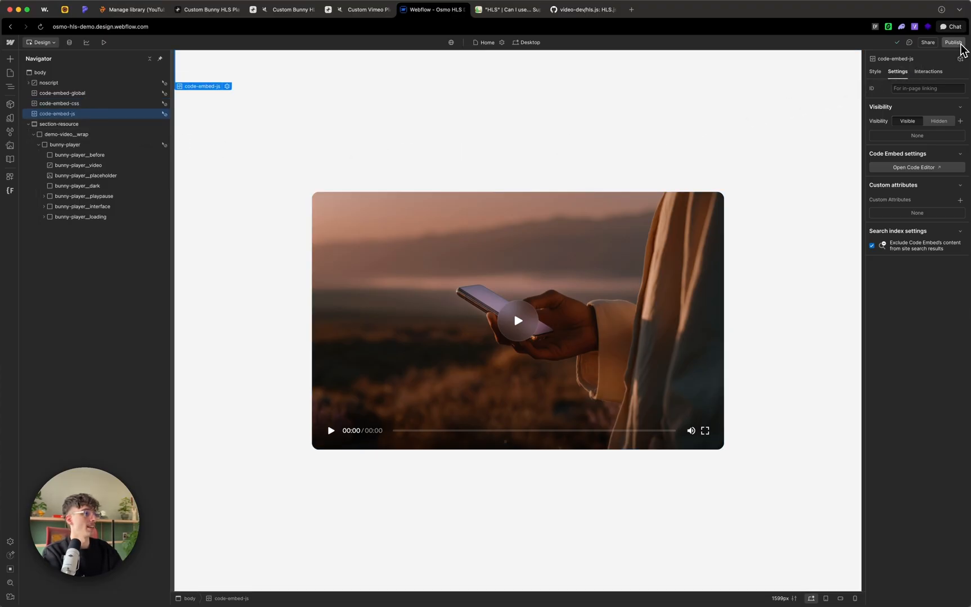
{"action": "left_click", "coordinate": [952, 41]}
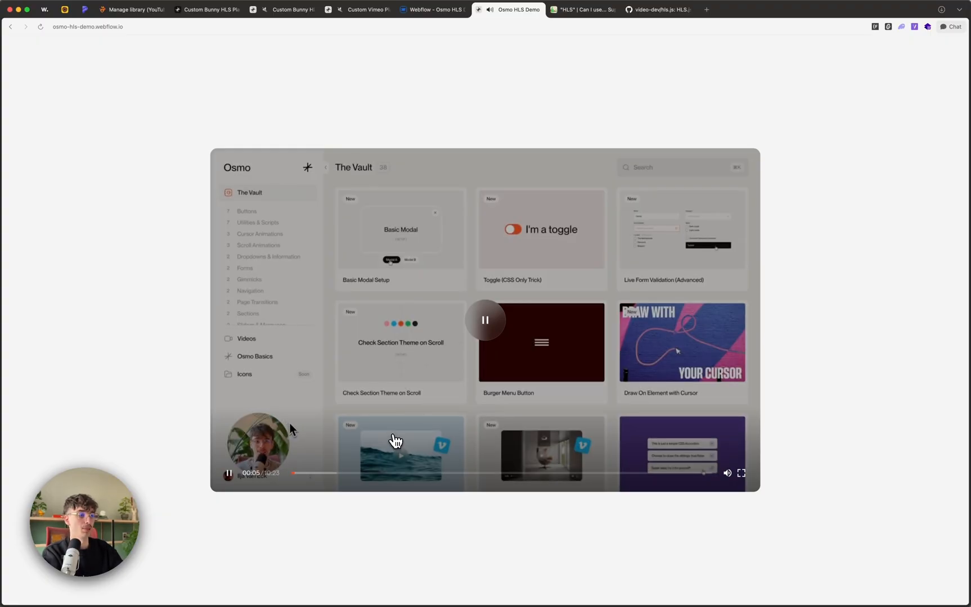
- Play the tutorial video on osmo-hls-demo.webflow.io and mute it
{"action": "scroll", "scroll_direction": "down", "scroll_amount": 3}
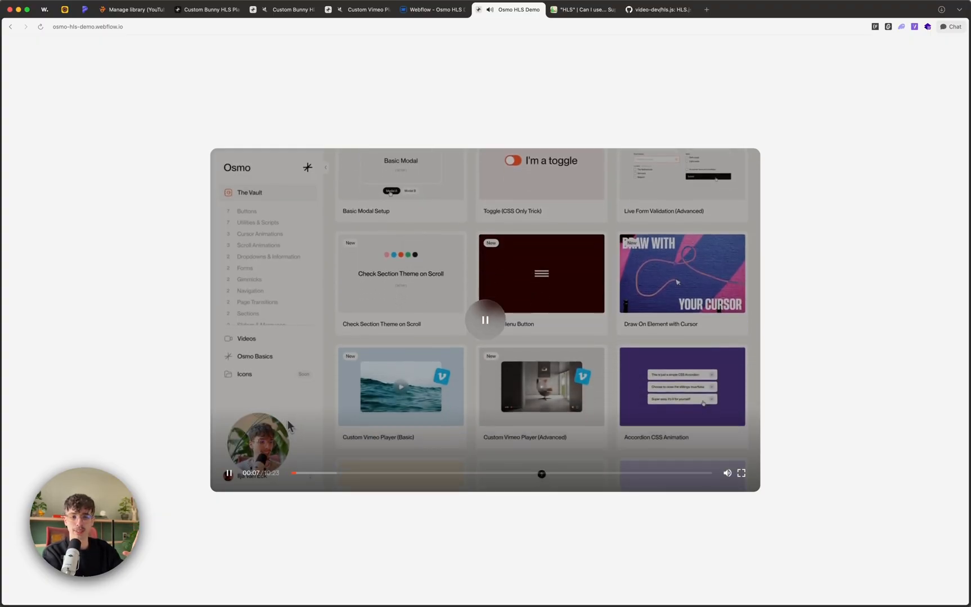
{"action": "scroll", "scroll_direction": "down", "scroll_amount": 3}
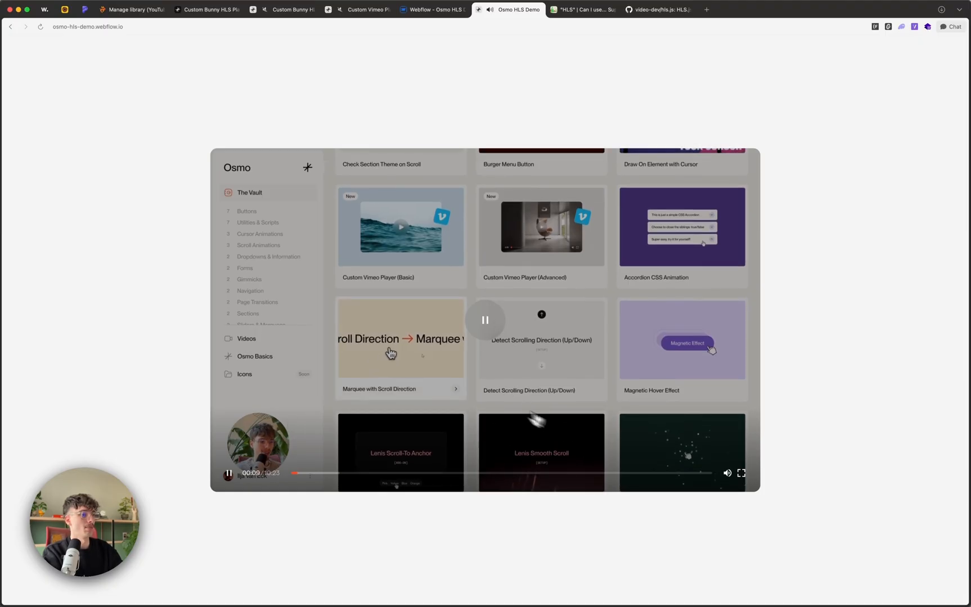
{"action": "left_click", "coordinate": [392, 349]}
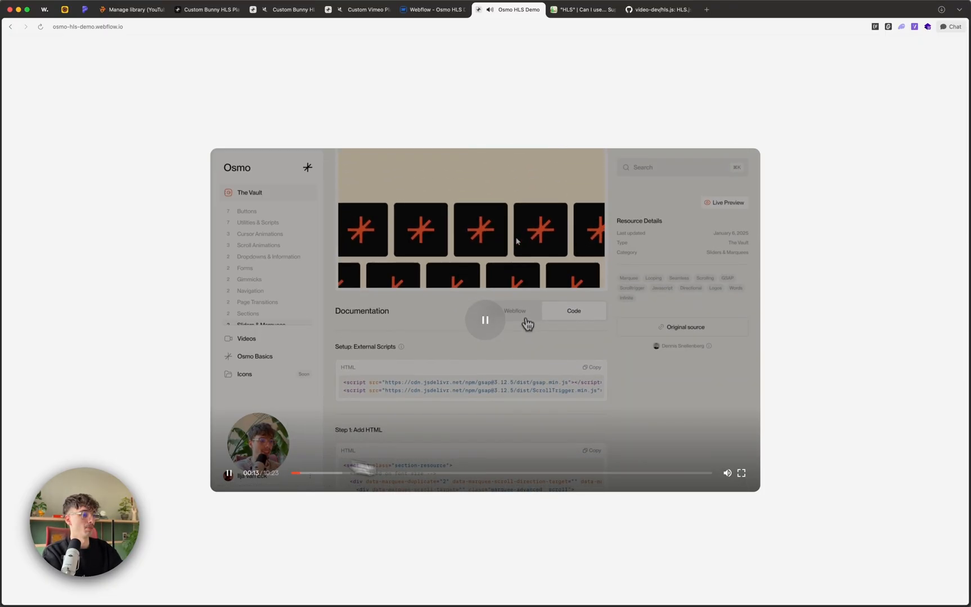
{"action": "left_click", "coordinate": [514, 311]}
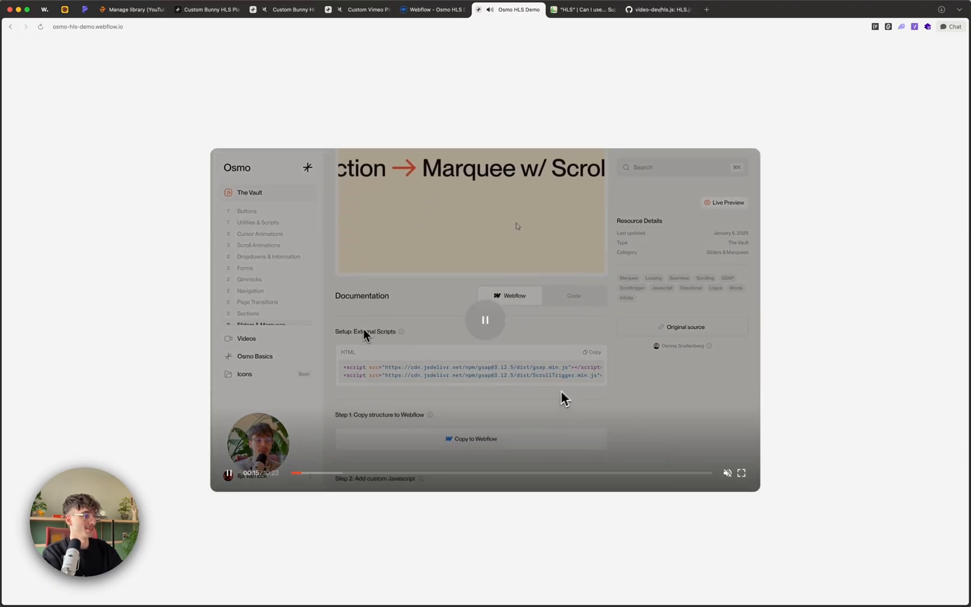
- Open Chrome DevTools on the live demo page and show the Network tab
{"action": "right_click", "coordinate": [782, 377]}
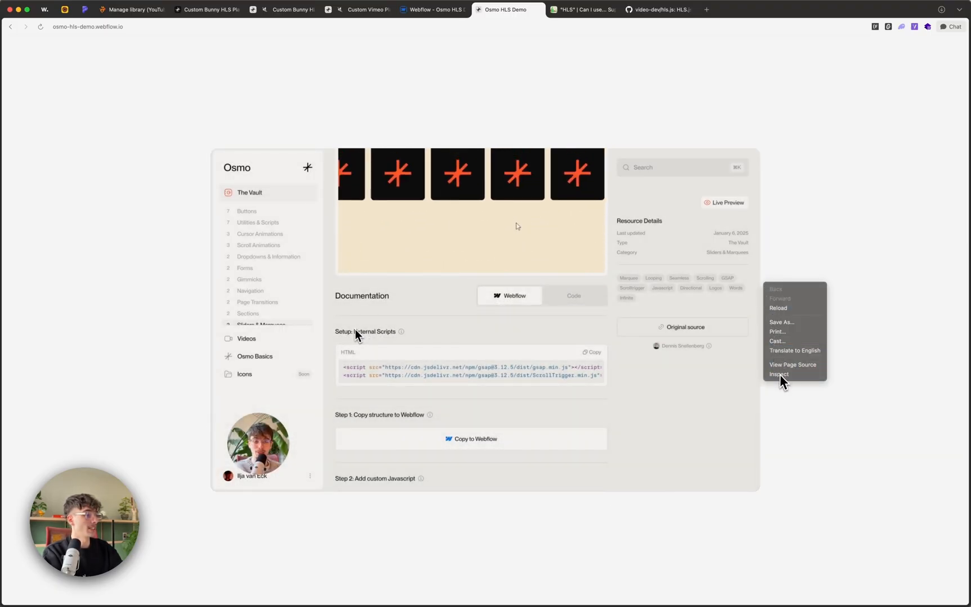
{"action": "left_click", "coordinate": [779, 374]}
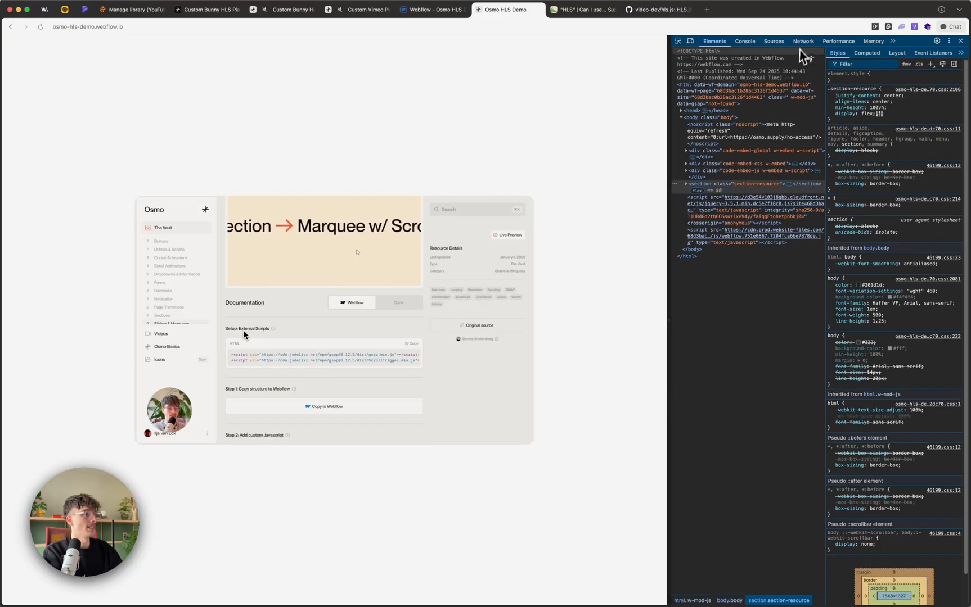
{"action": "left_click", "coordinate": [803, 41]}
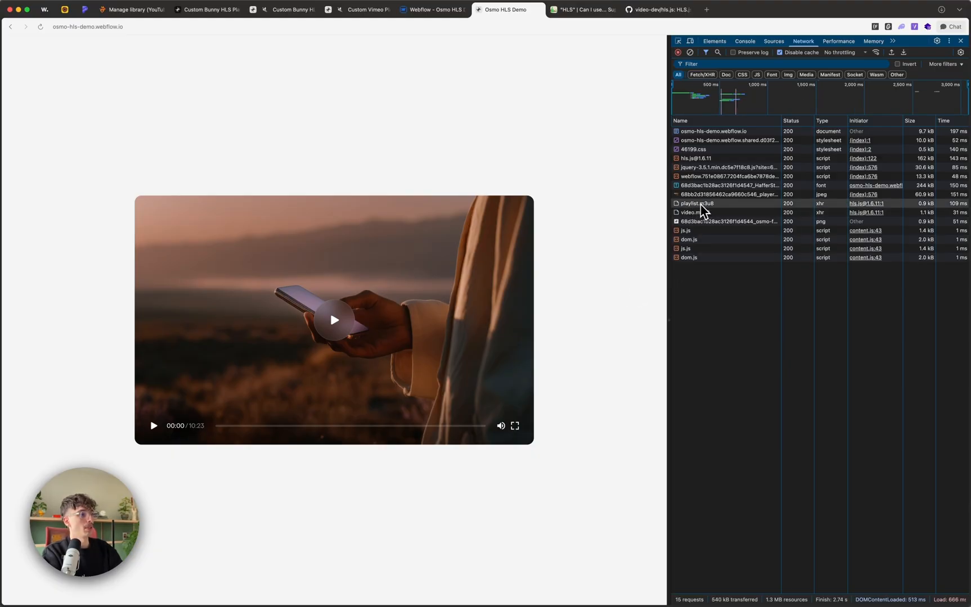
{"action": "mouse_move", "coordinate": [709, 214]}
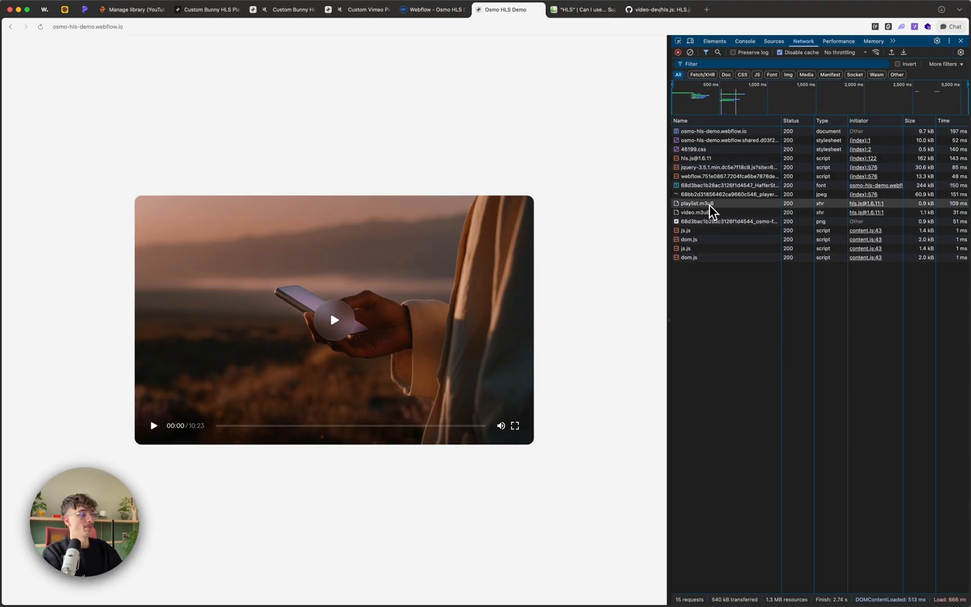
{"action": "mouse_move", "coordinate": [712, 203]}
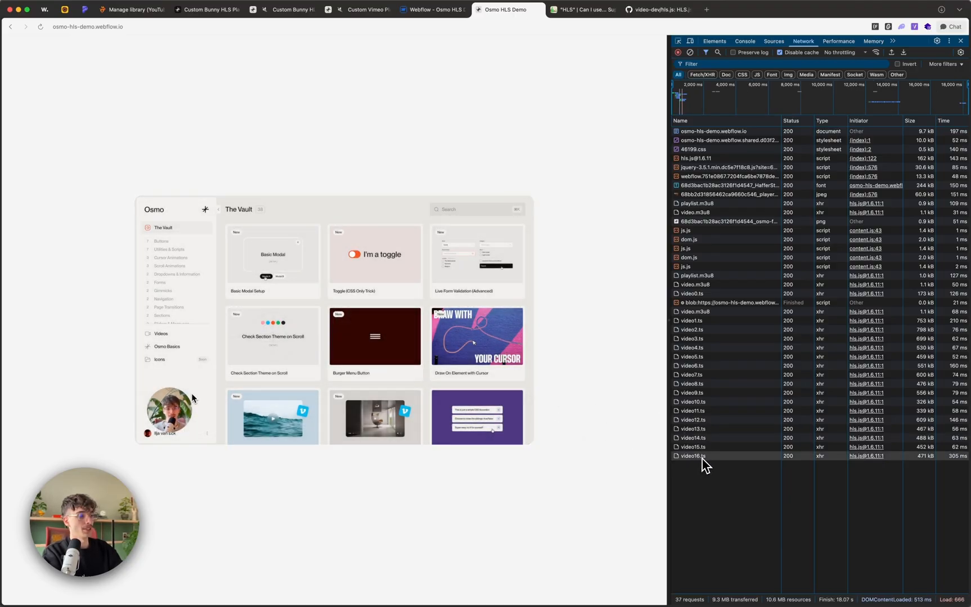
- Inspect the latest video .ts chunk request, pause the video, and return to Osmo
{"action": "scroll", "scroll_direction": "down", "scroll_amount": 3}
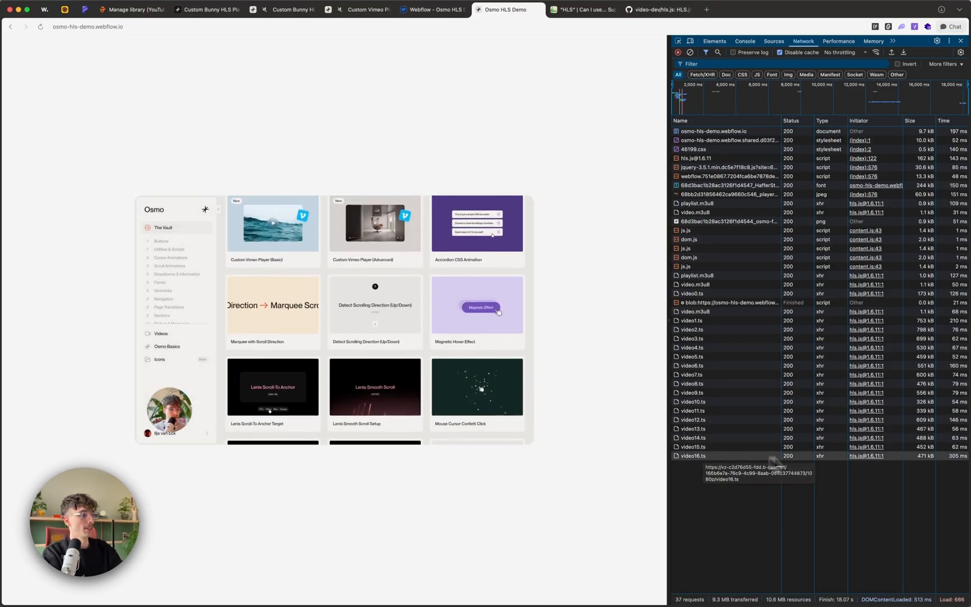
{"action": "left_click", "coordinate": [272, 309]}
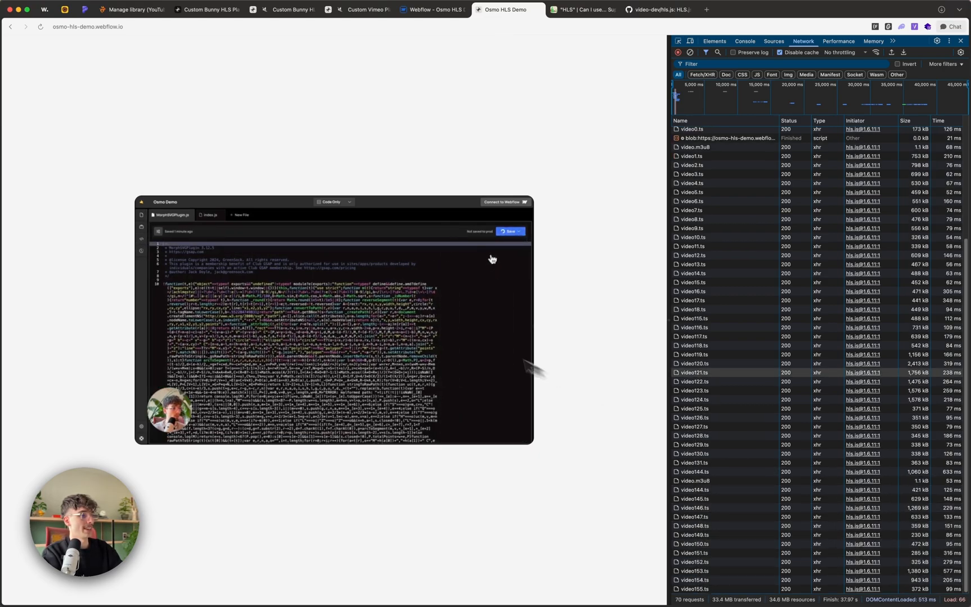
{"action": "left_click", "coordinate": [333, 320]}
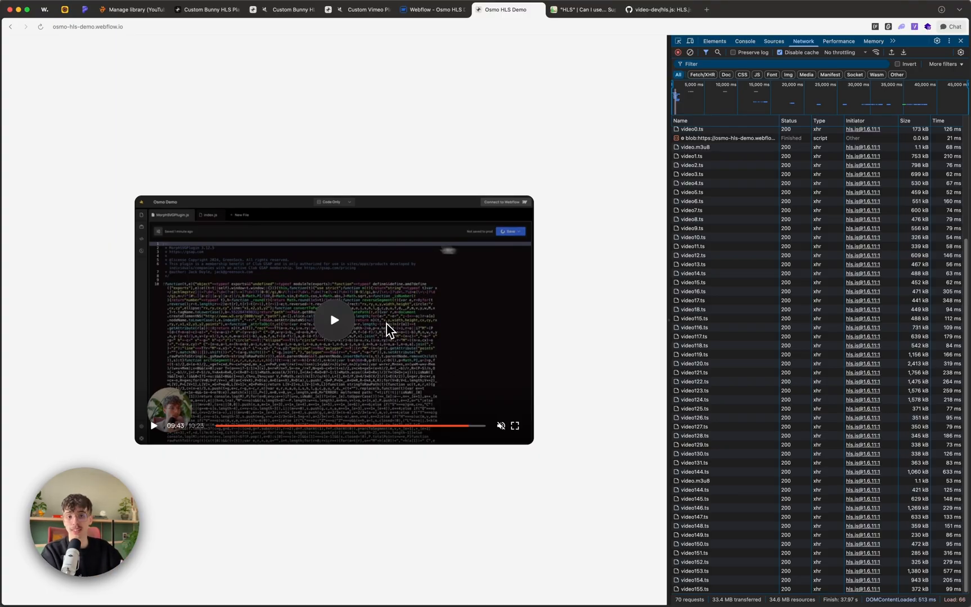
{"action": "mouse_move", "coordinate": [190, 95]}
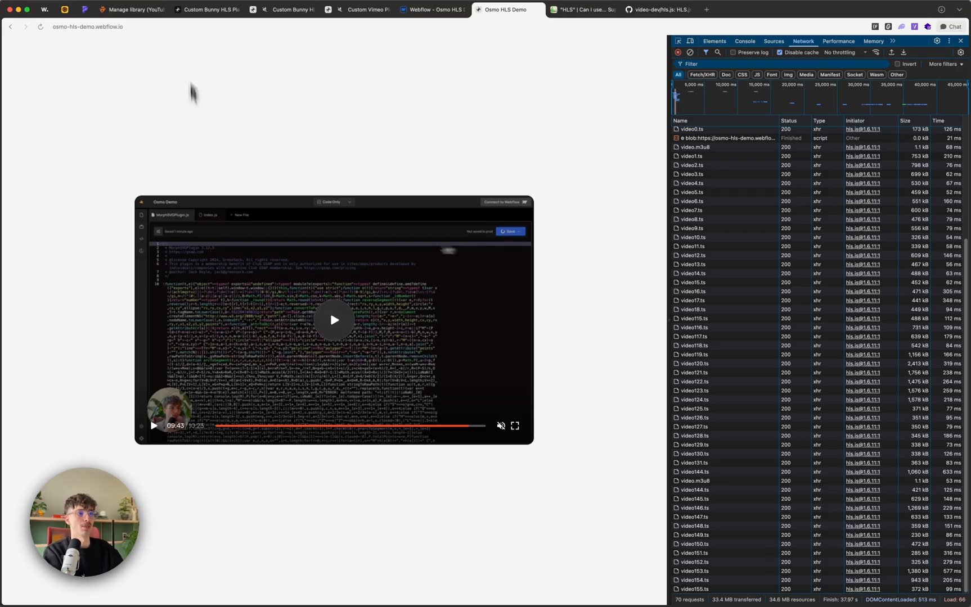
{"action": "left_click", "coordinate": [212, 10]}
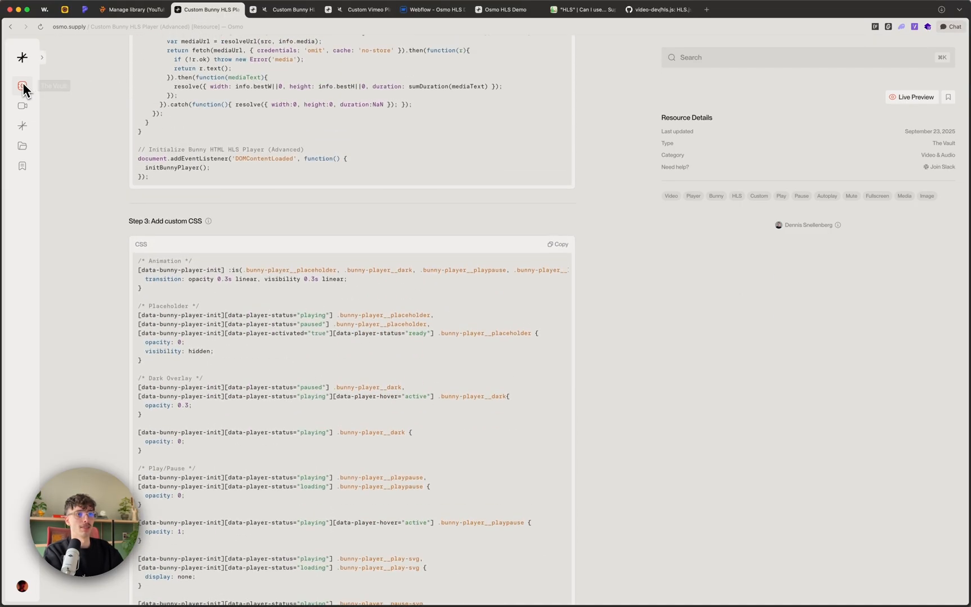
- Open The Vault overview listing all 113 Osmo resources, including the Bunny HLS entries
{"action": "left_click", "coordinate": [22, 87]}
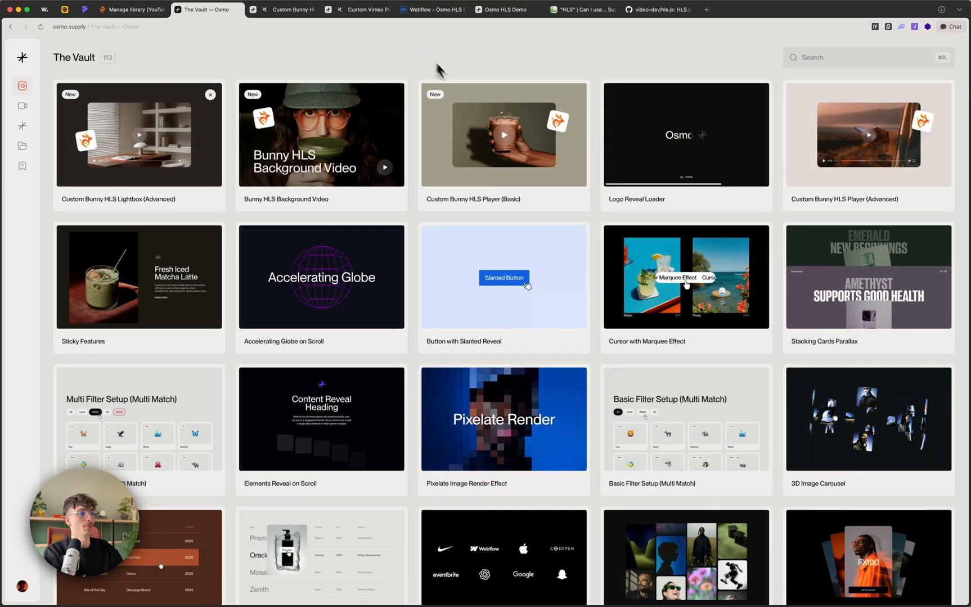
{"action": "mouse_move", "coordinate": [507, 157]}
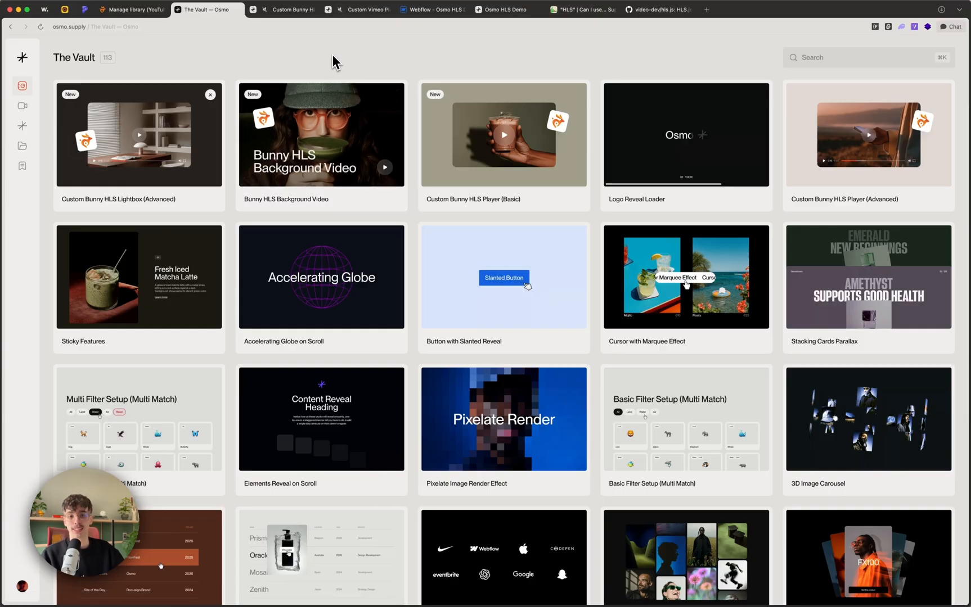
{"action": "mouse_move", "coordinate": [321, 61]}
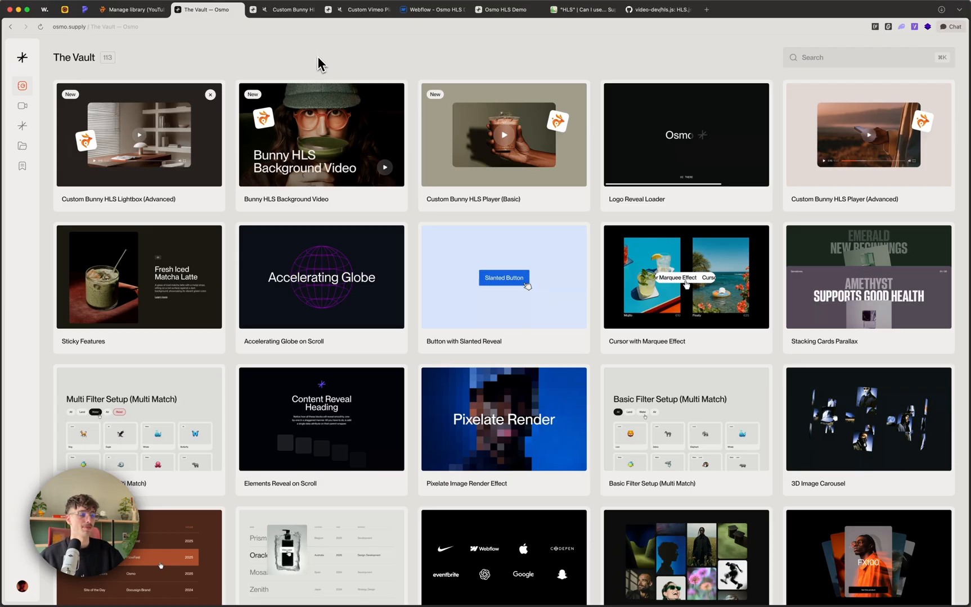
{"action": "mouse_move", "coordinate": [219, 76]}
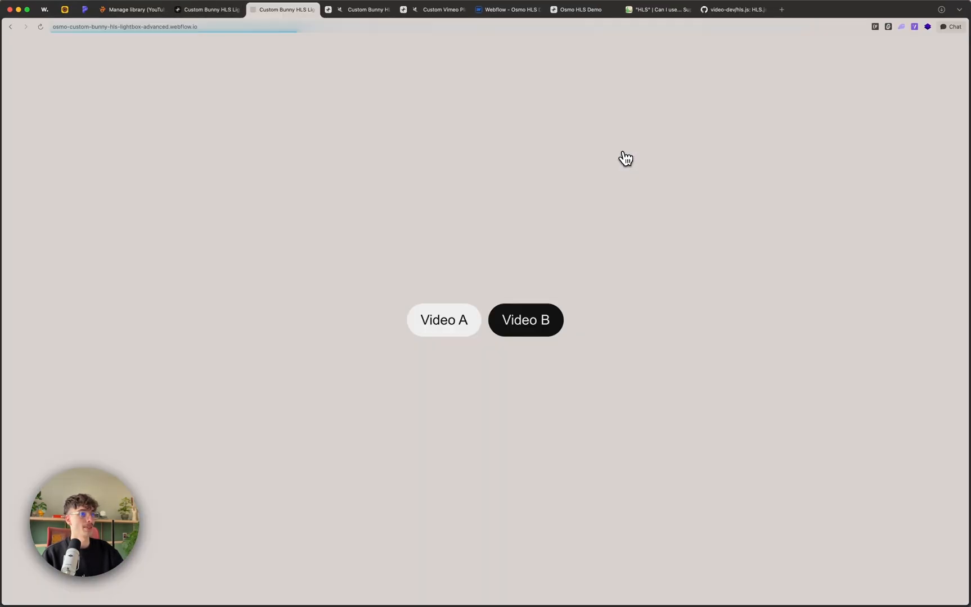
- Play Video B in the lightbox demo, revisit The Vault, then open the Bunny.net library tab
{"action": "left_click", "coordinate": [525, 320]}
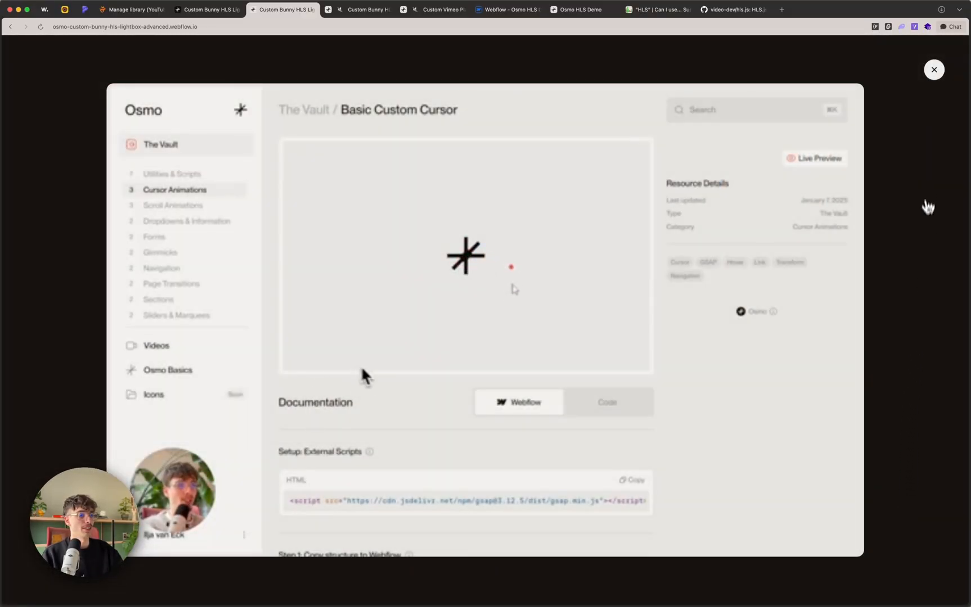
{"action": "left_click", "coordinate": [933, 70]}
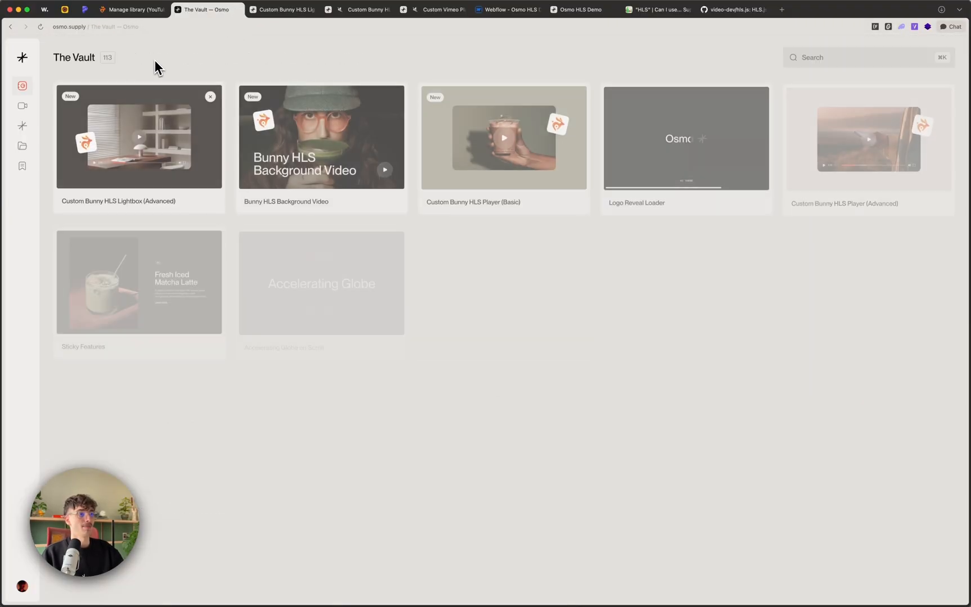
{"action": "scroll", "scroll_direction": "down", "scroll_amount": 3}
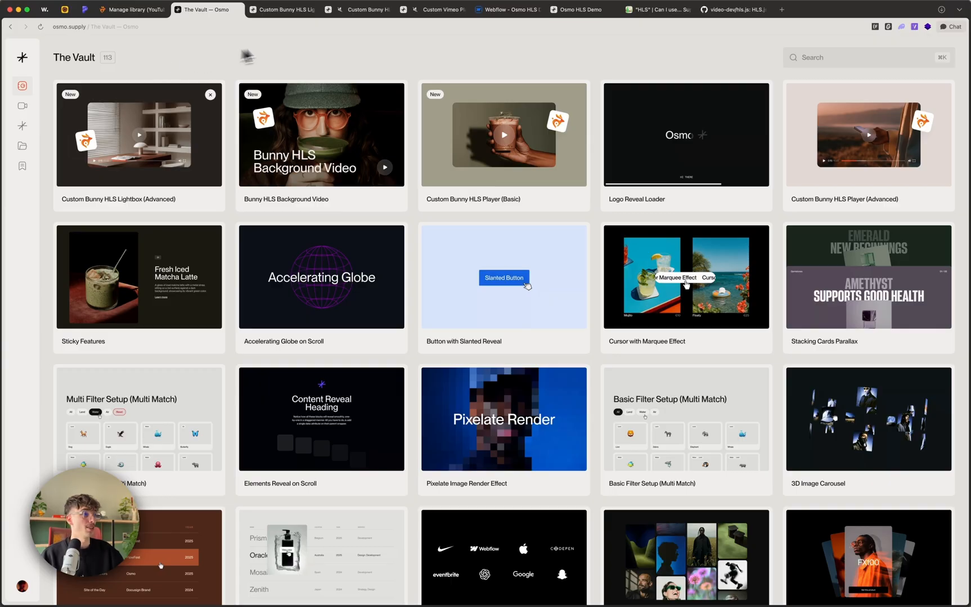
{"action": "left_click", "coordinate": [141, 10]}
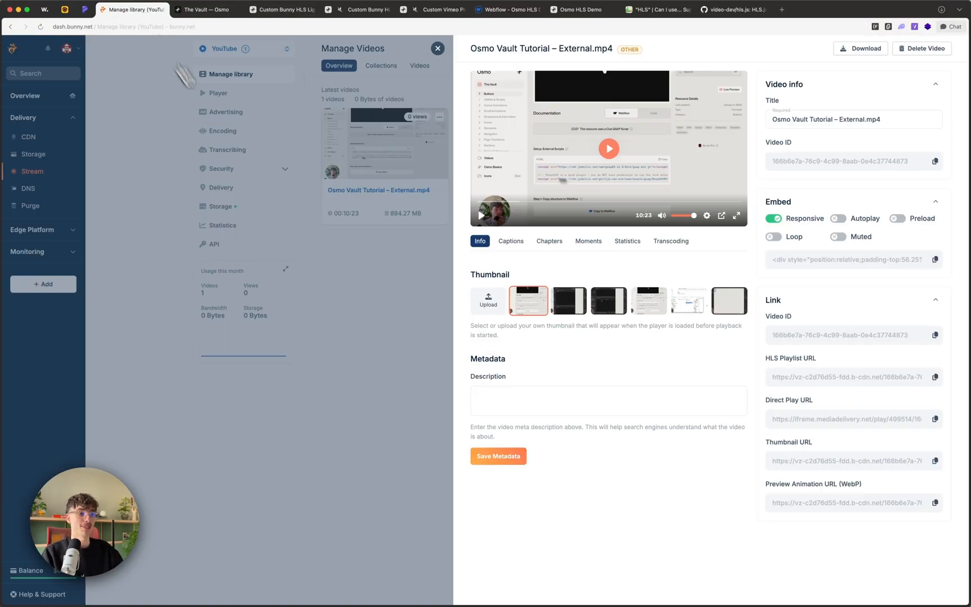
- Close the video details, view the $1.38 billing overview, then open Monitoring Statistics
{"action": "left_click", "coordinate": [437, 48]}
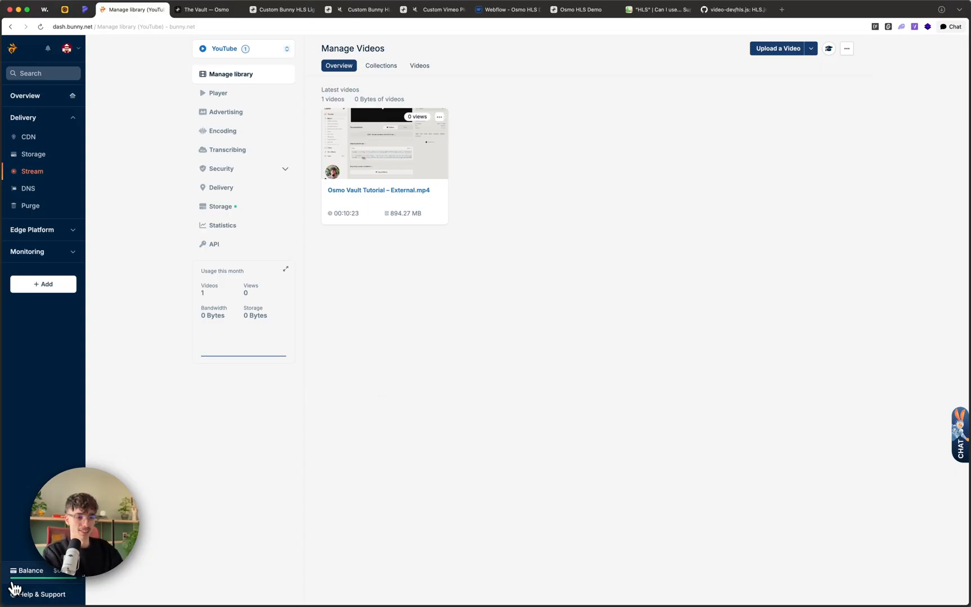
{"action": "left_click", "coordinate": [27, 571]}
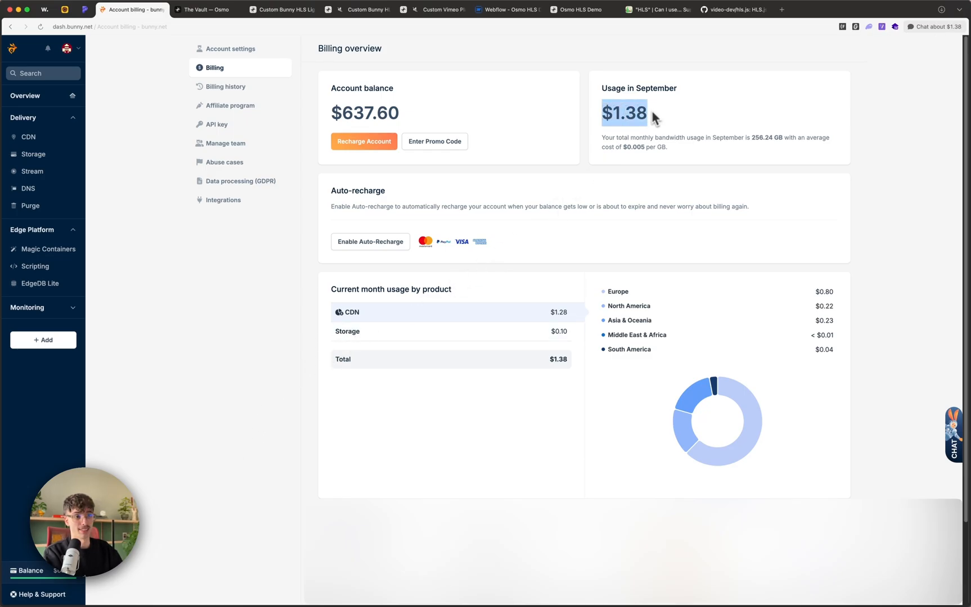
{"action": "left_click", "coordinate": [27, 308]}
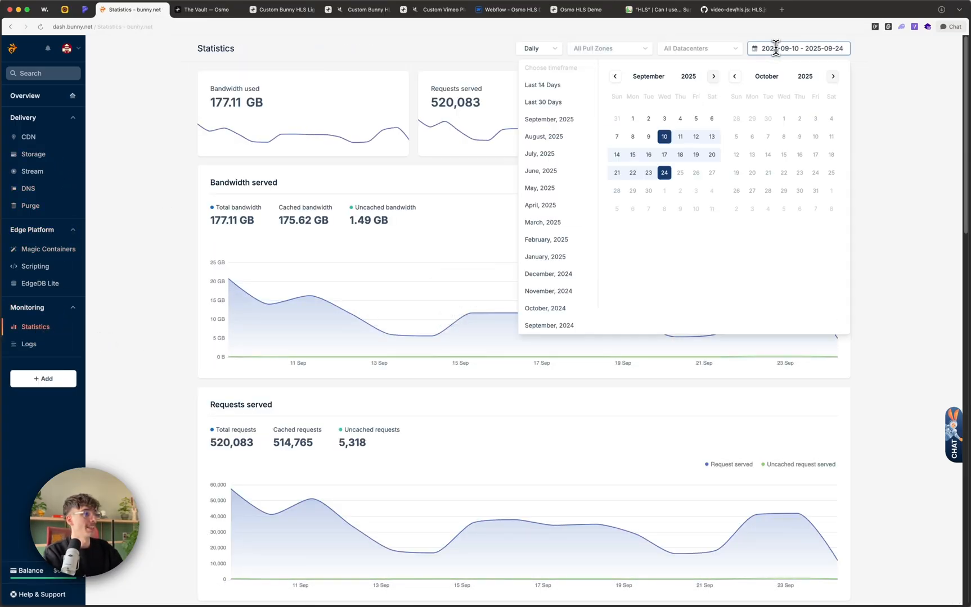
- Show September 2025 statistics (280.35 GB, 819,489 requests), glance at The Vault, and reopen Billing
{"action": "left_click", "coordinate": [549, 119]}
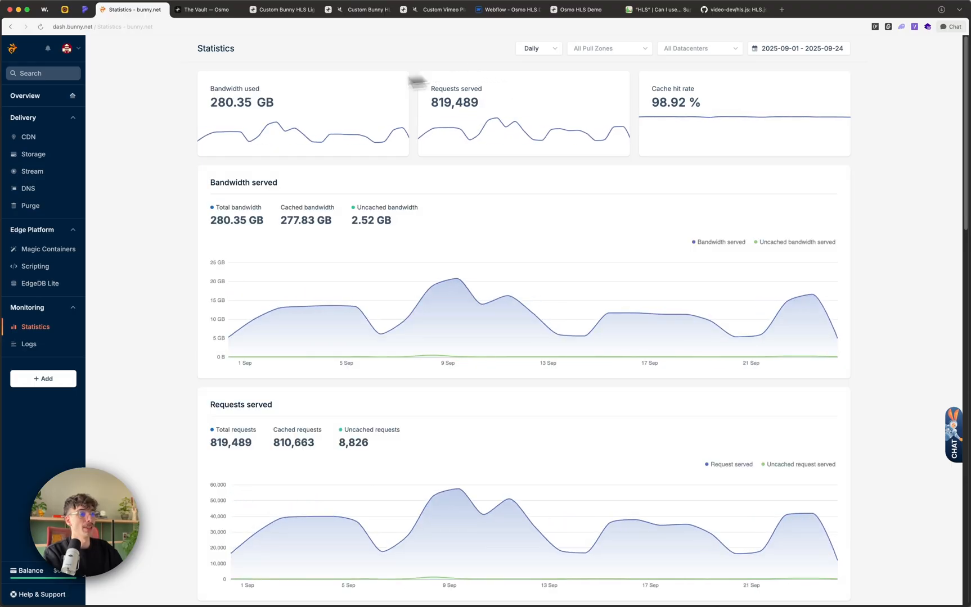
{"action": "double_click", "coordinate": [230, 103]}
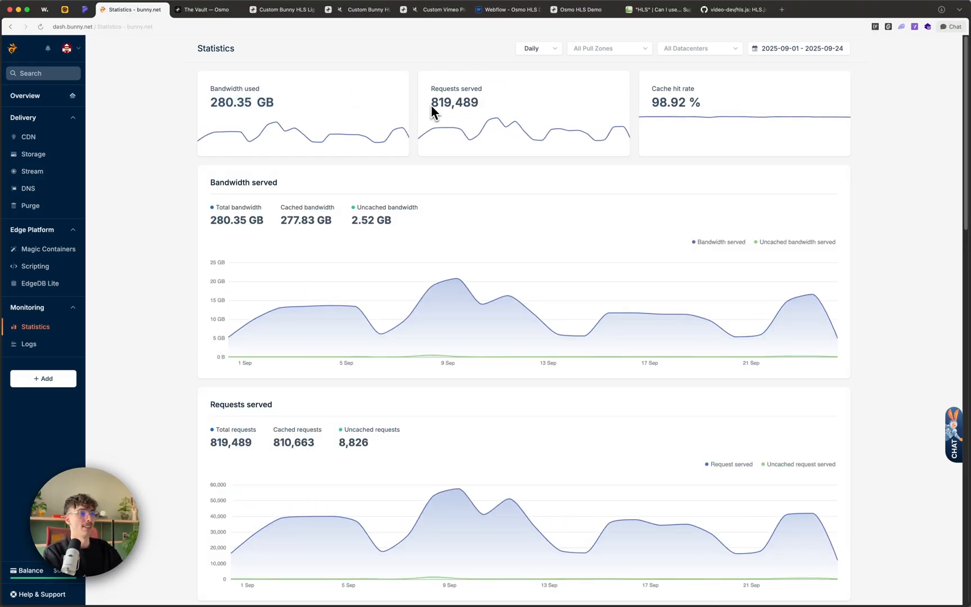
{"action": "mouse_move", "coordinate": [447, 108]}
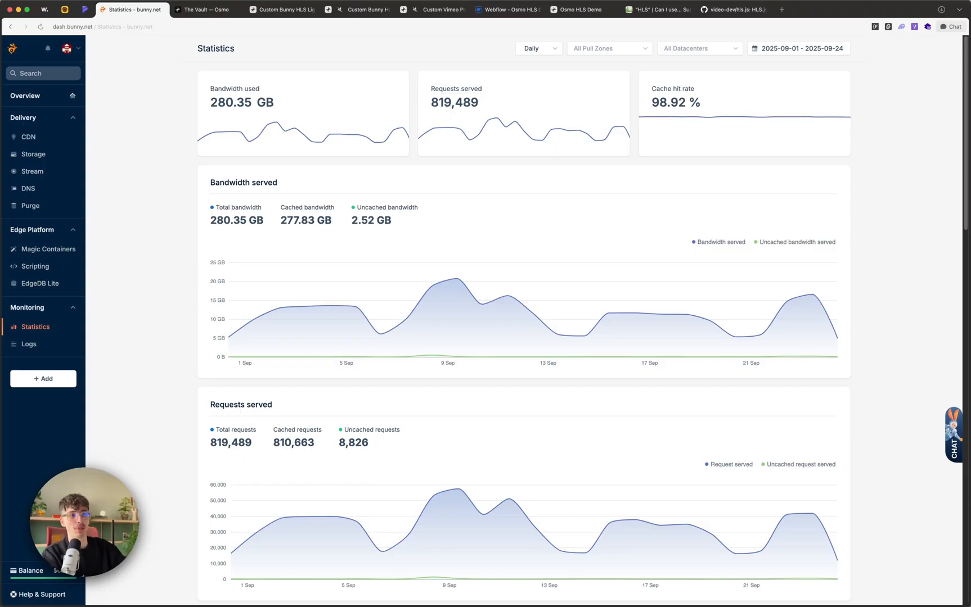
{"action": "left_click", "coordinate": [213, 10]}
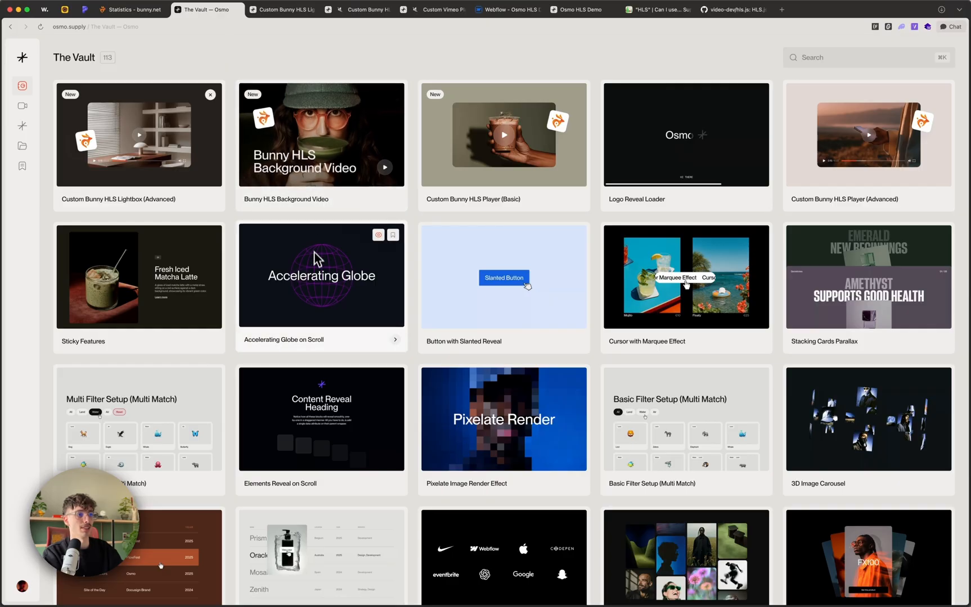
{"action": "mouse_move", "coordinate": [156, 284]}
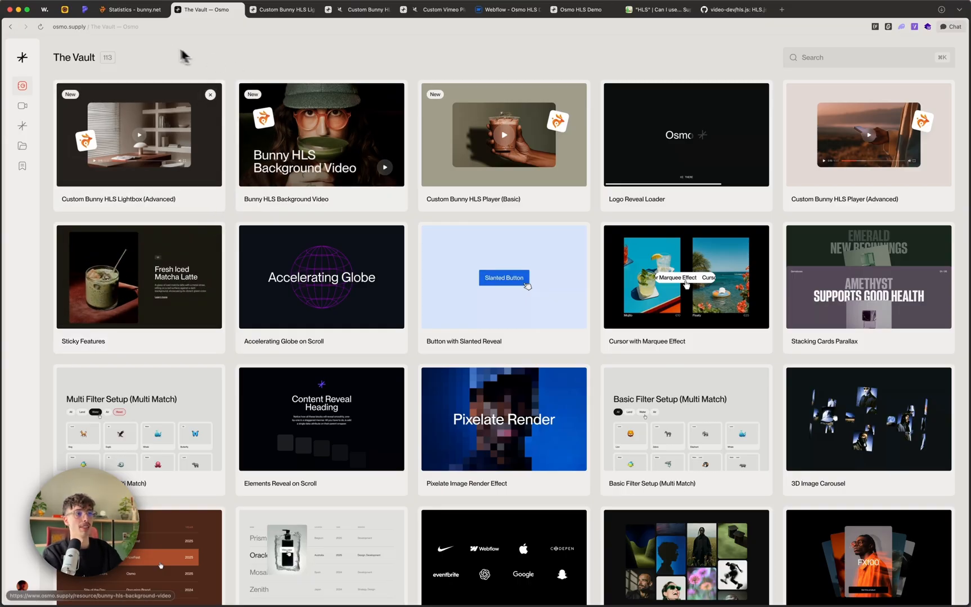
{"action": "left_click", "coordinate": [133, 10]}
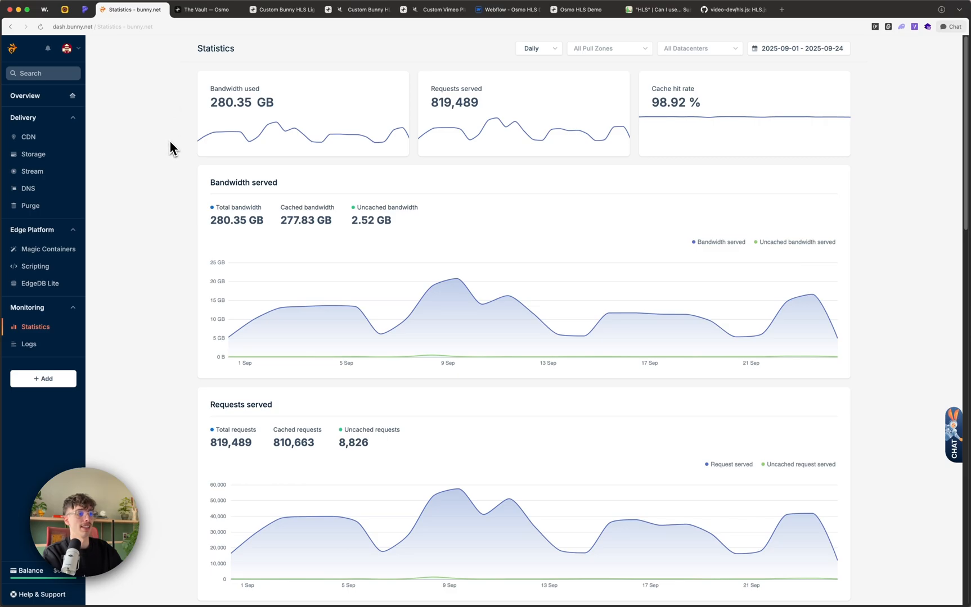
{"action": "left_click", "coordinate": [29, 570]}
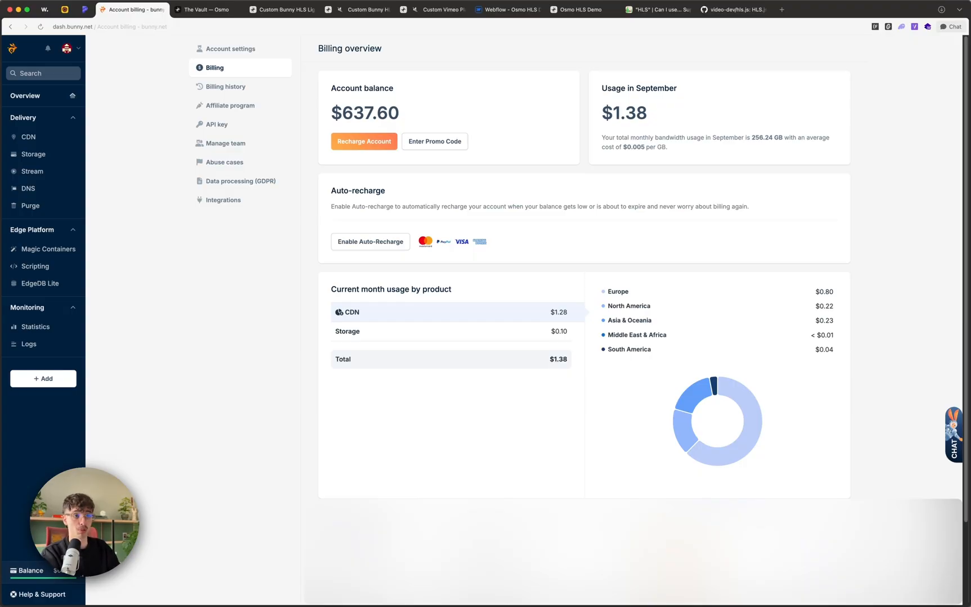
{"action": "mouse_move", "coordinate": [667, 120]}
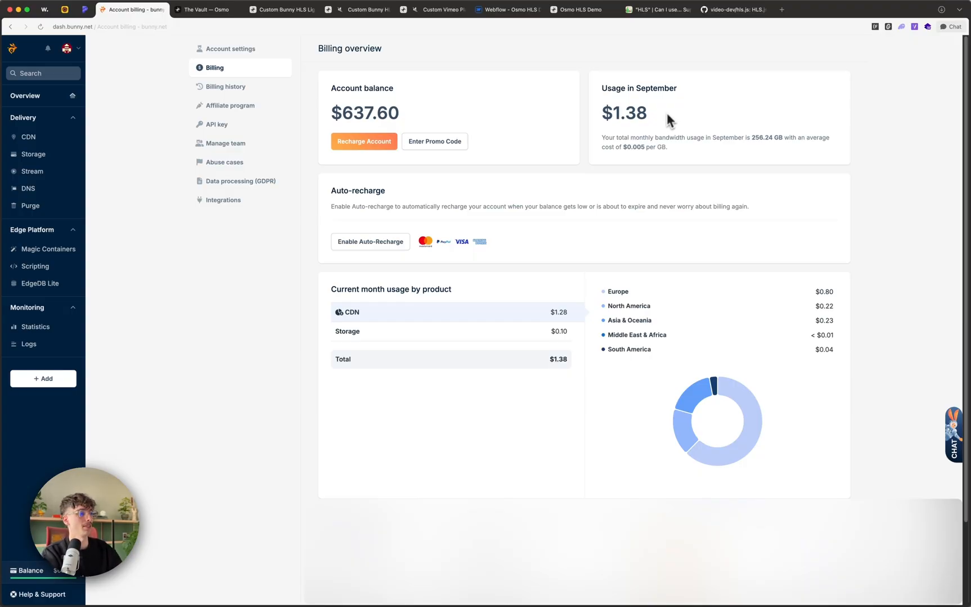
{"action": "mouse_move", "coordinate": [654, 112]}
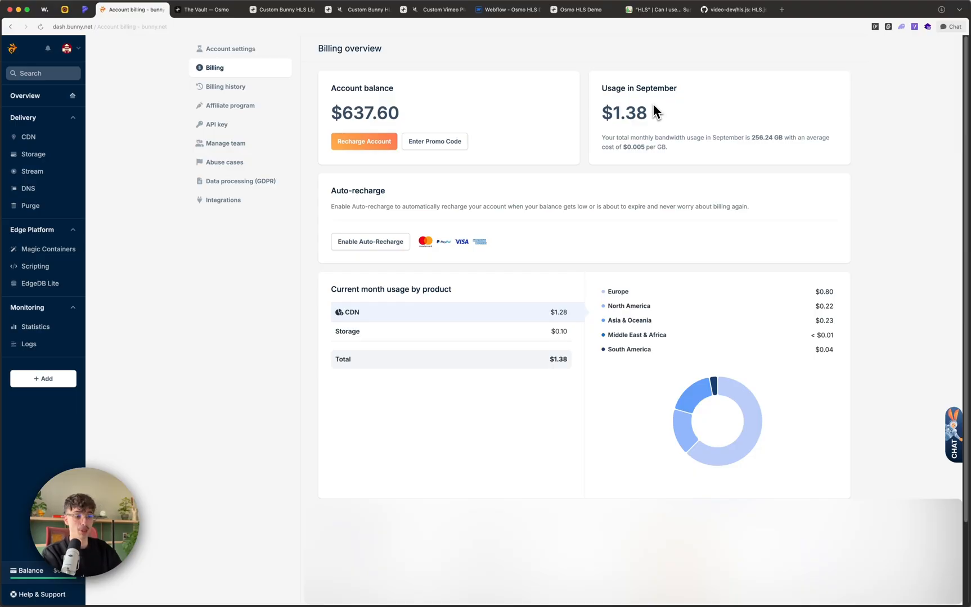
{"action": "mouse_move", "coordinate": [663, 130]}
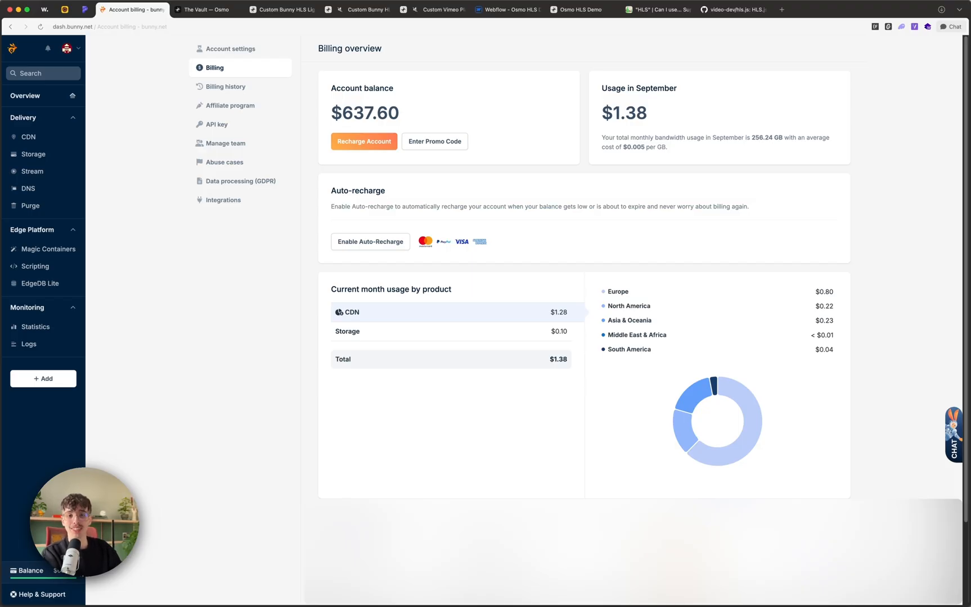
{"action": "mouse_move", "coordinate": [661, 125]}
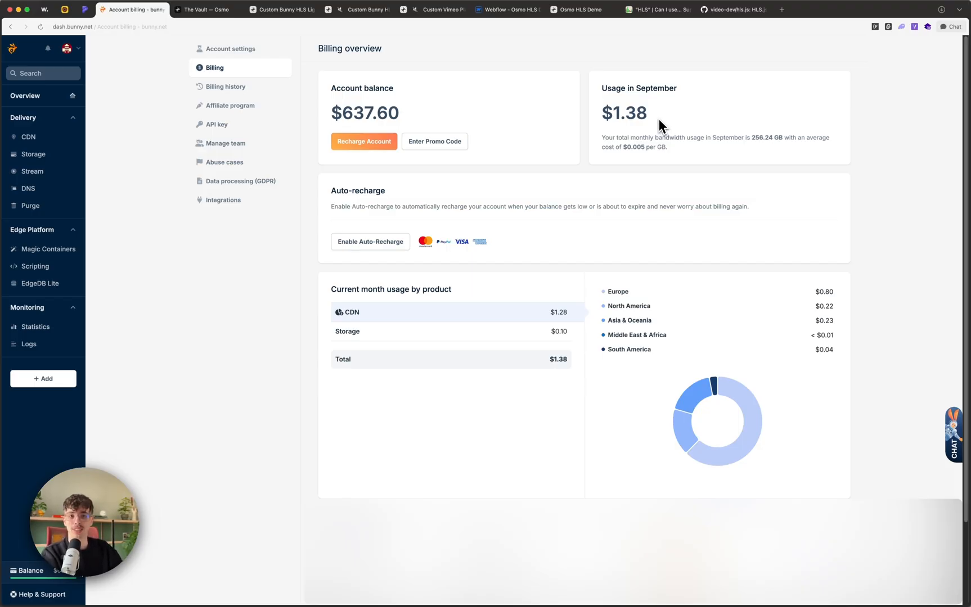
{"action": "mouse_move", "coordinate": [687, 124]}
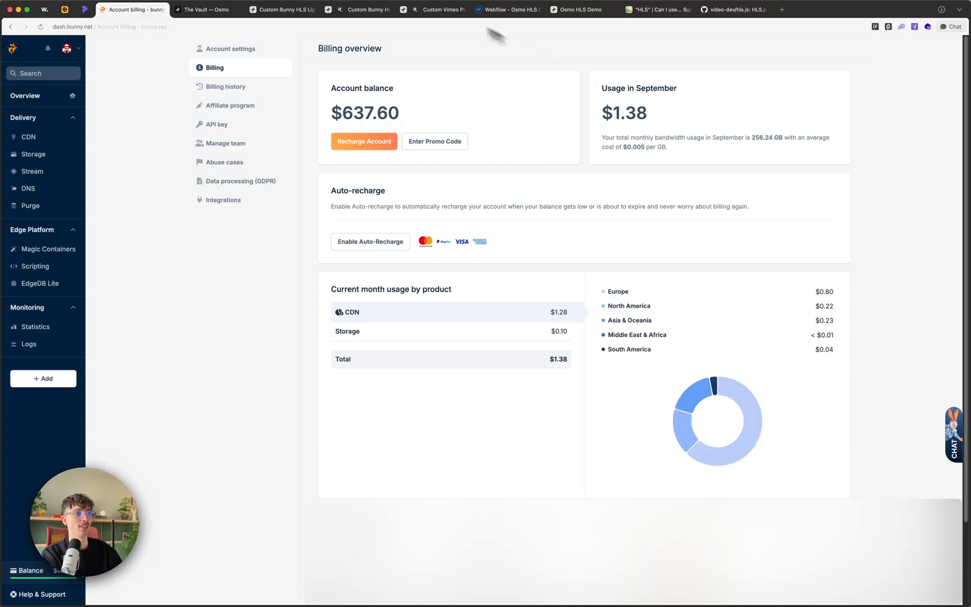
{"action": "mouse_move", "coordinate": [513, 9]}
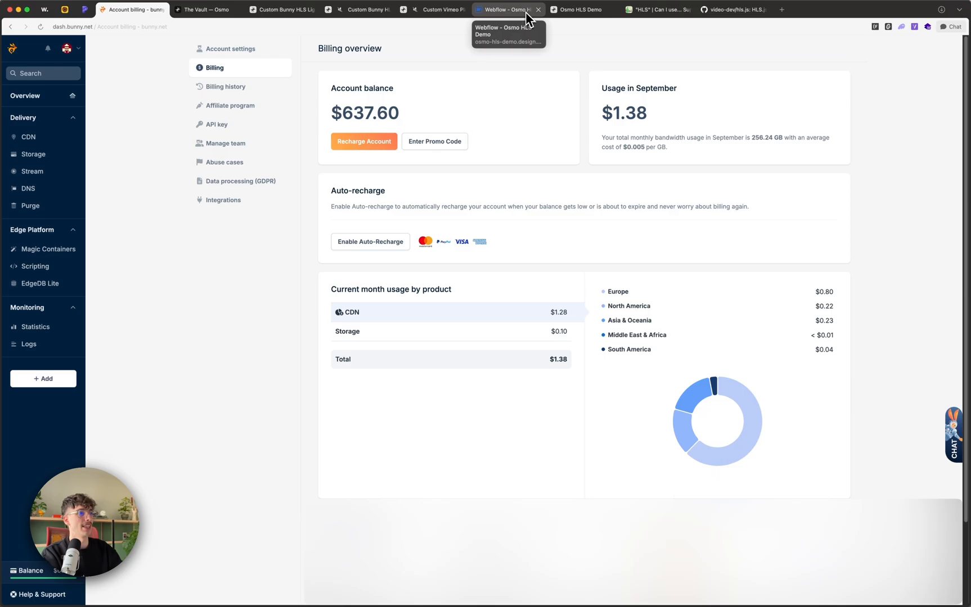
- After reviewing the $1.38 usage breakdown by product and region, return to The Vault tab
{"action": "left_click", "coordinate": [204, 9]}
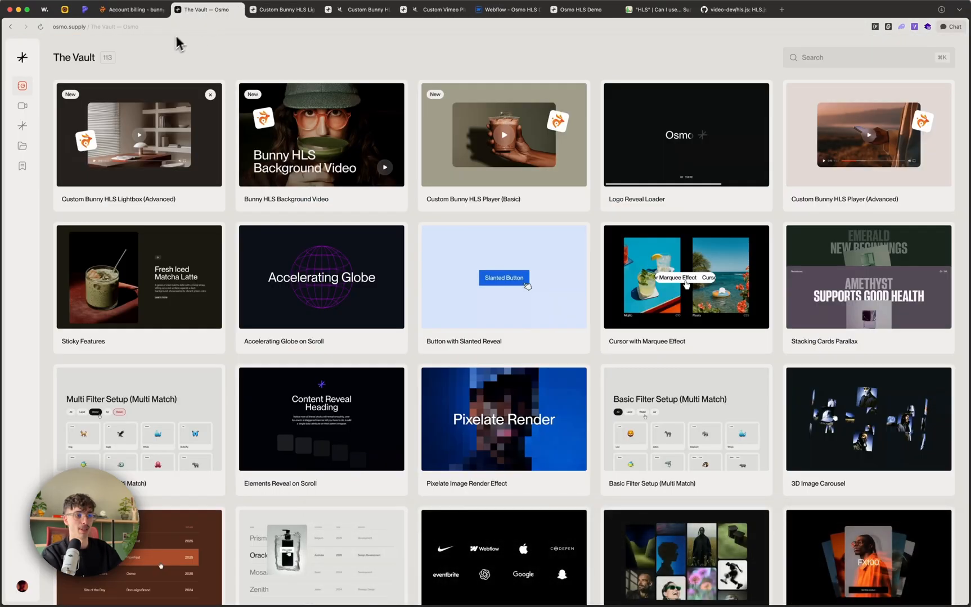